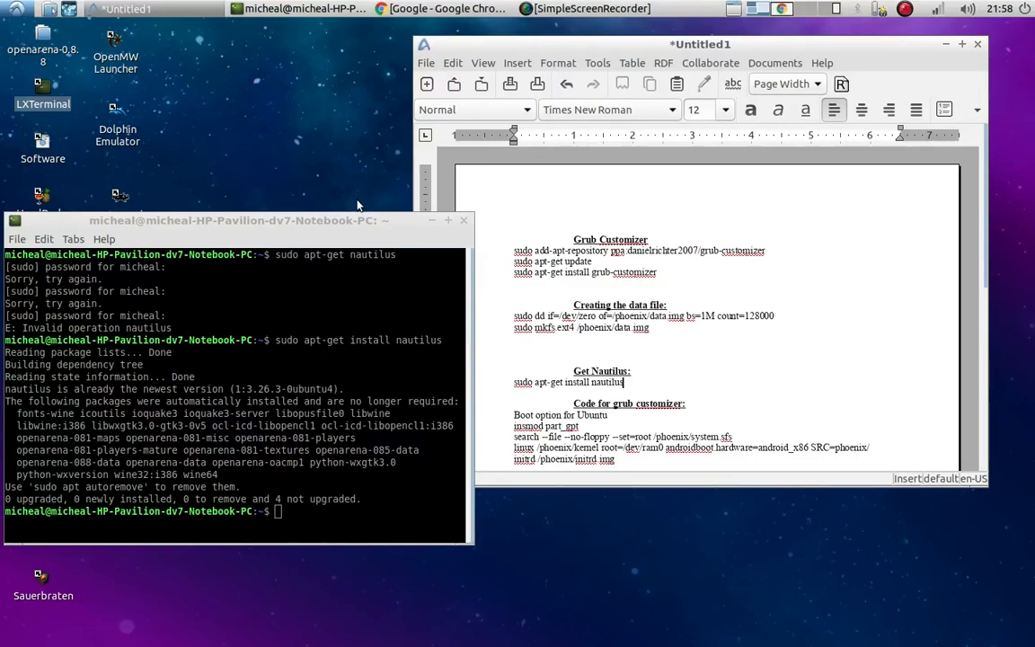
mouse_move(359, 209)
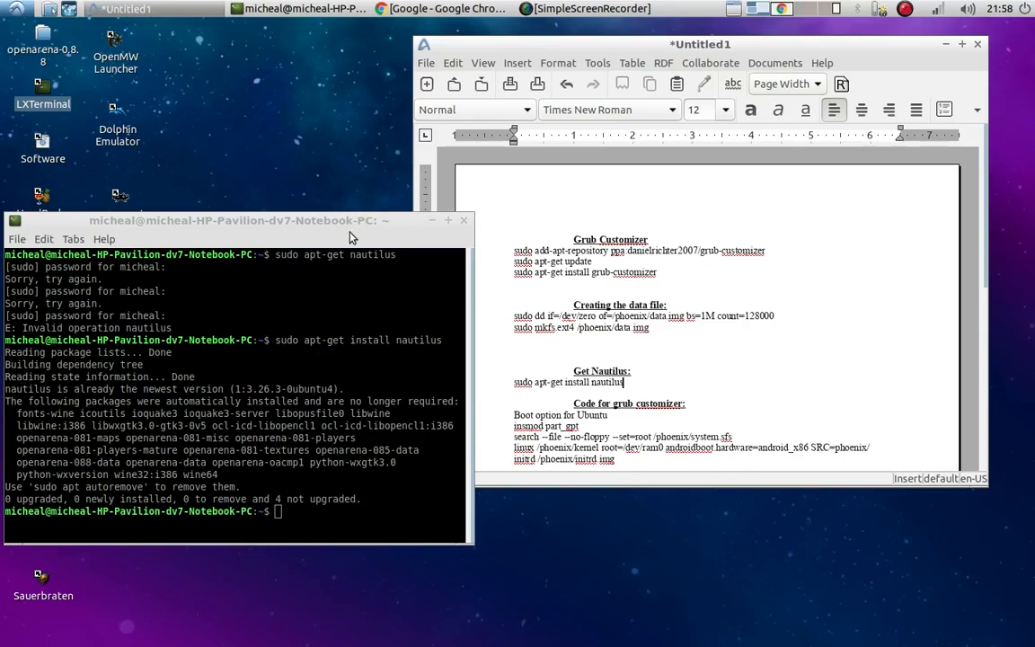
mouse_move(355, 237)
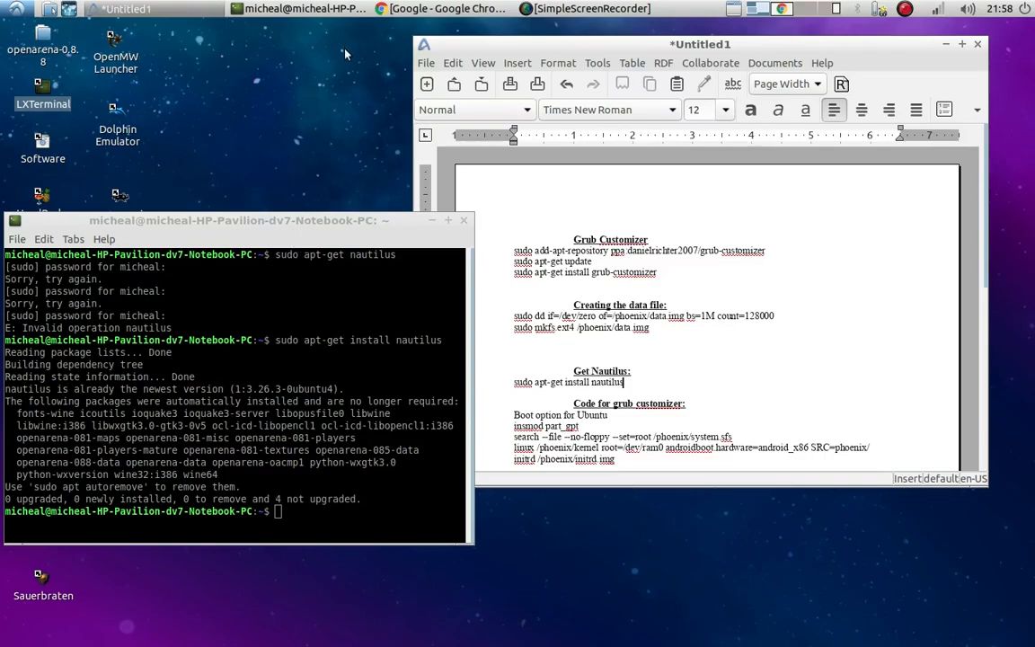
mouse_move(353, 61)
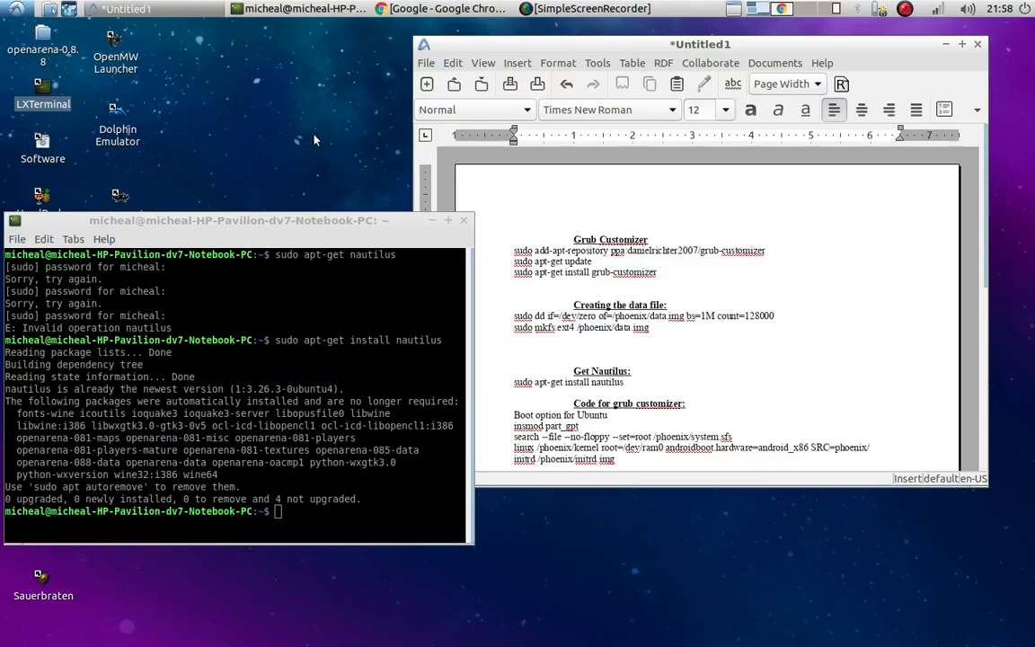
Step: Search Google for 'phoenix os' and follow the Phoenix OS for x86 result
left_click(445, 7)
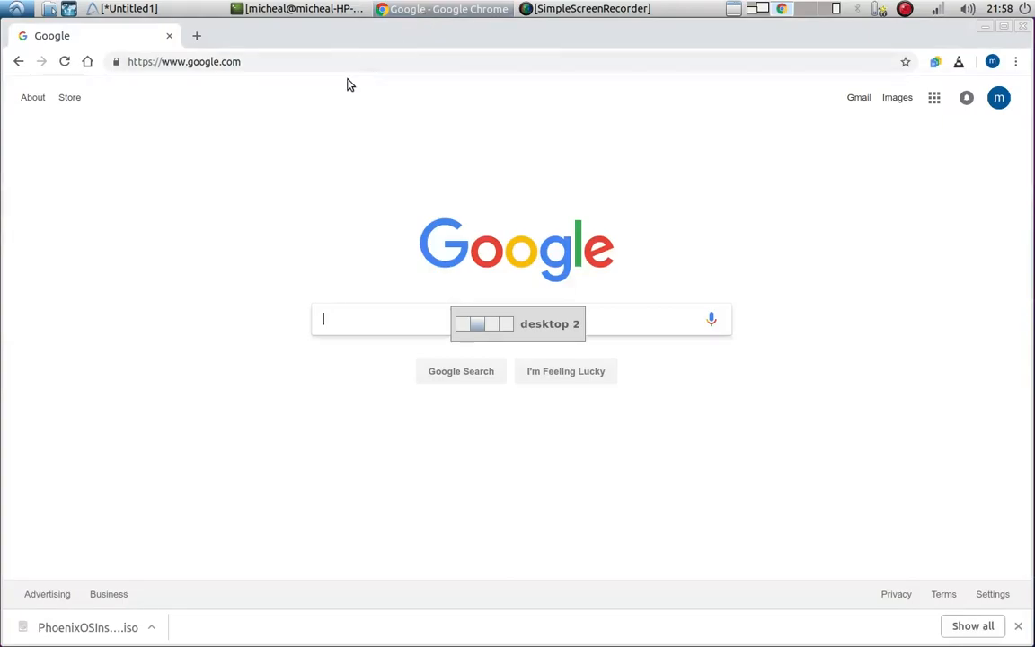
mouse_move(553, 151)
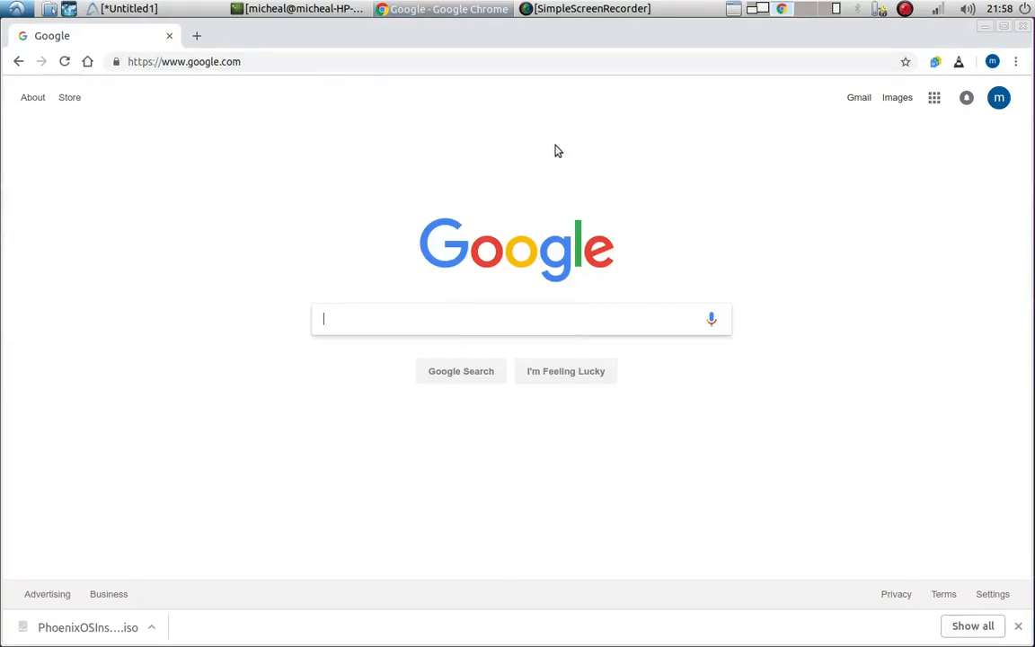
type("ph")
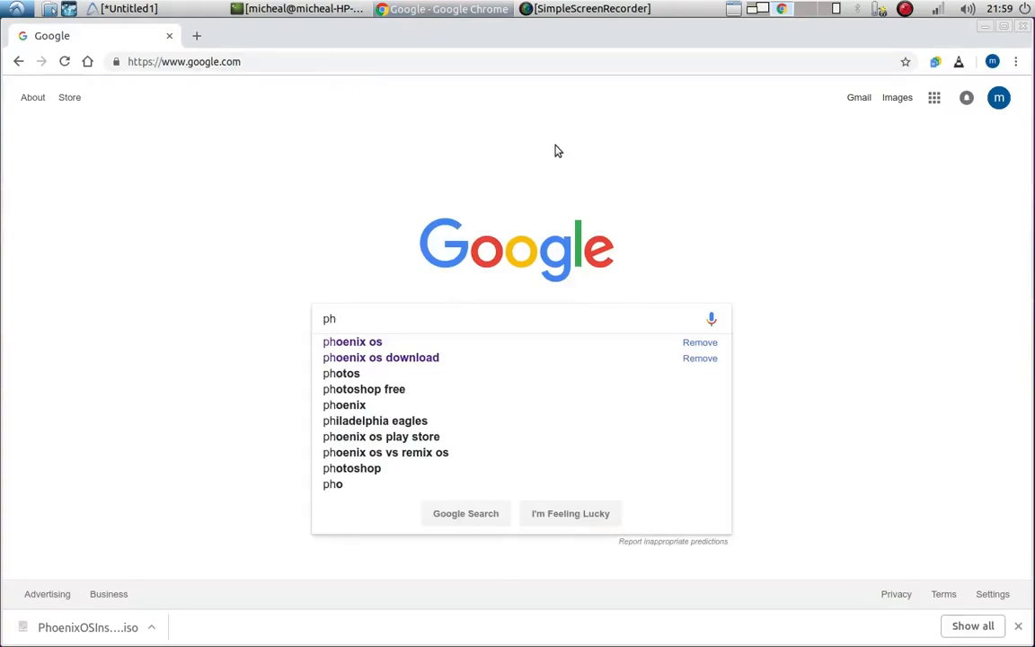
left_click(352, 342)
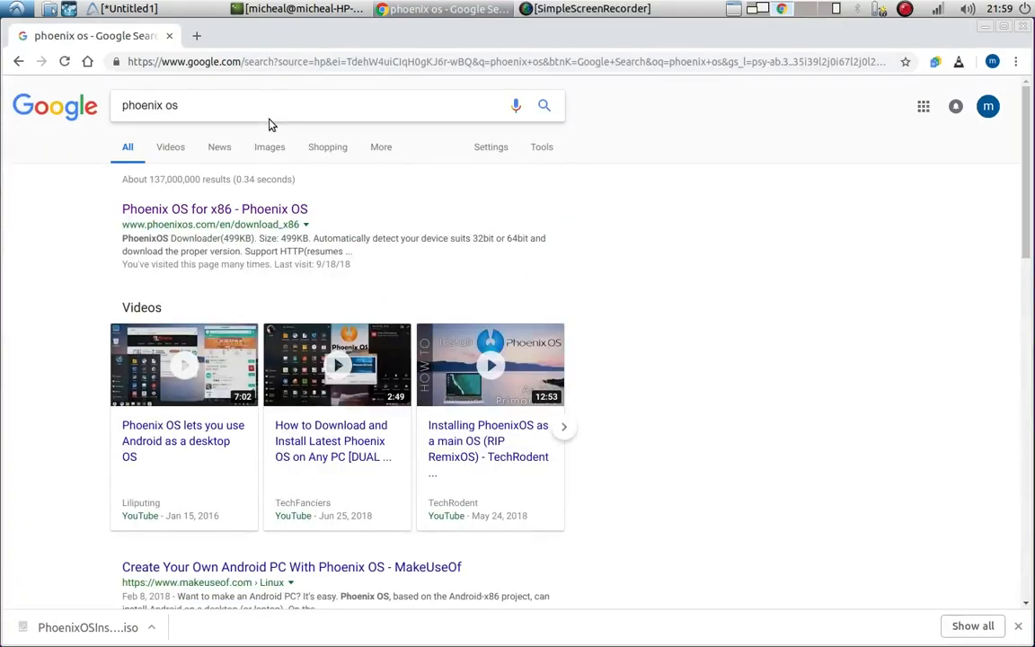
left_click(214, 209)
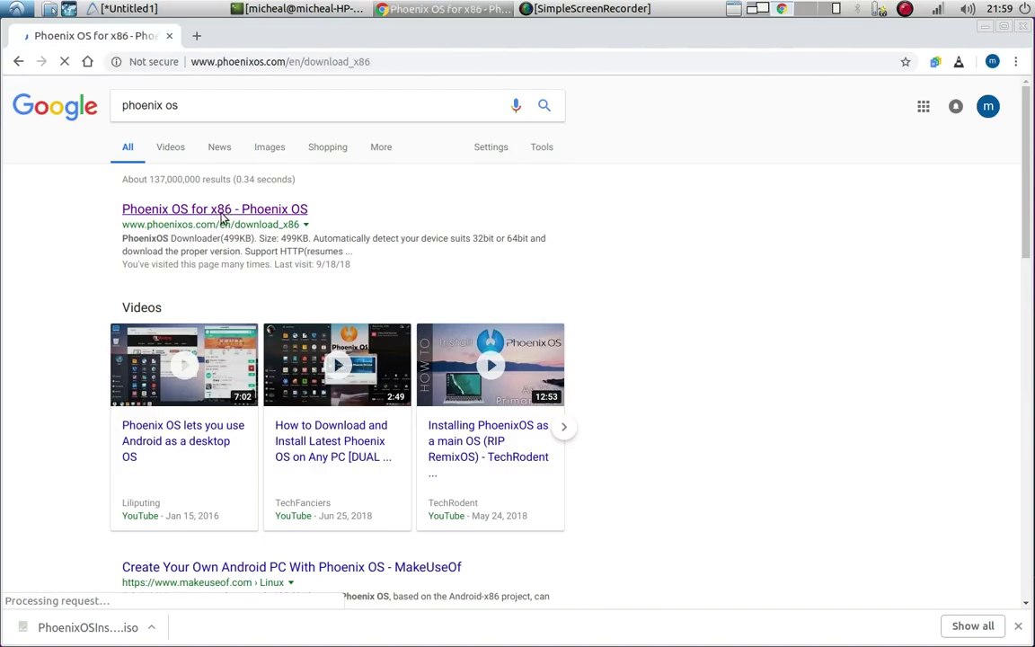
Step: Browse the x86 download page to locate the v1.5.0 ISO image links
left_click(216, 208)
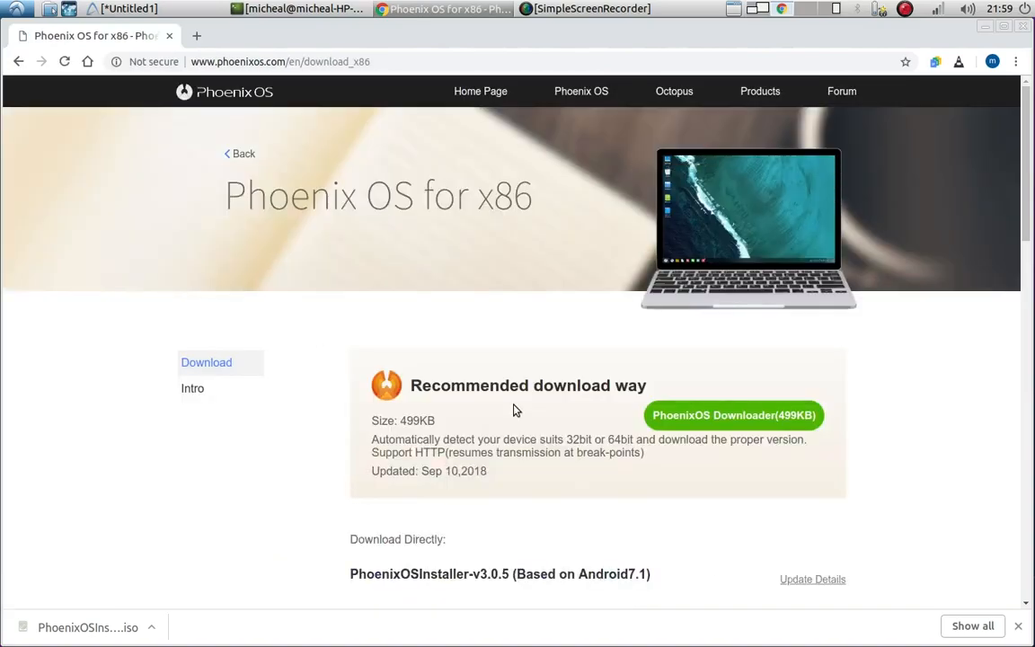
scroll("down", 3)
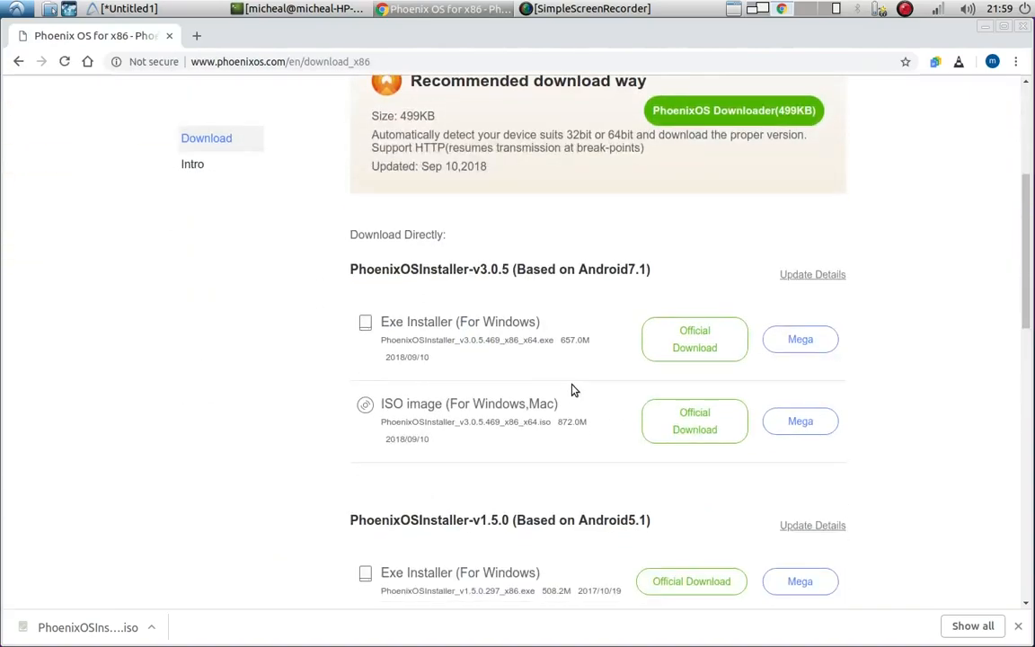
scroll("up", 3)
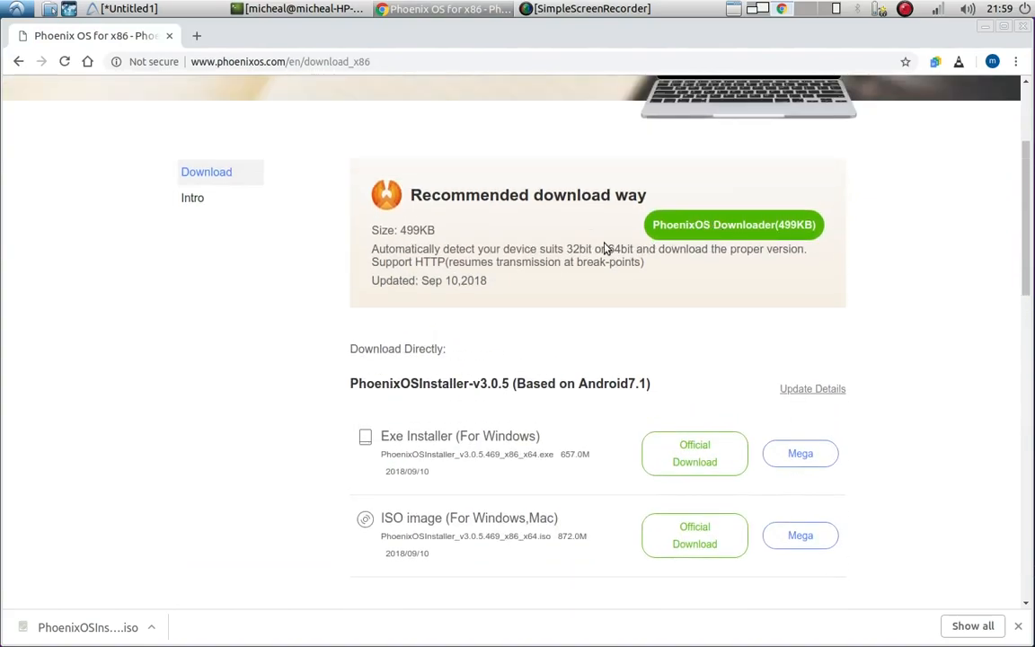
scroll("down", 3)
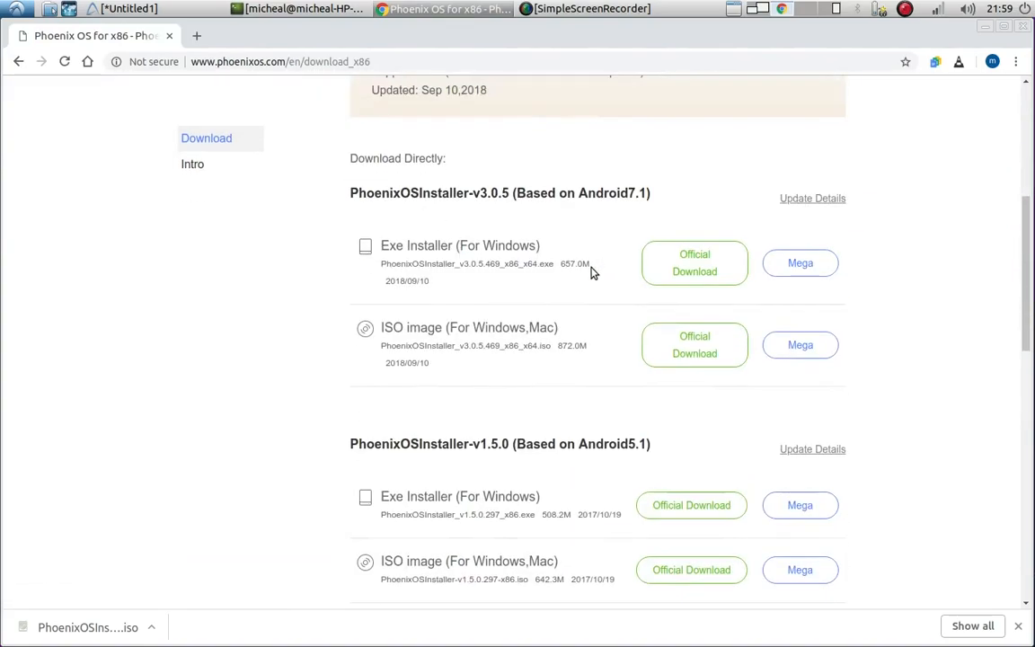
scroll("down", 3)
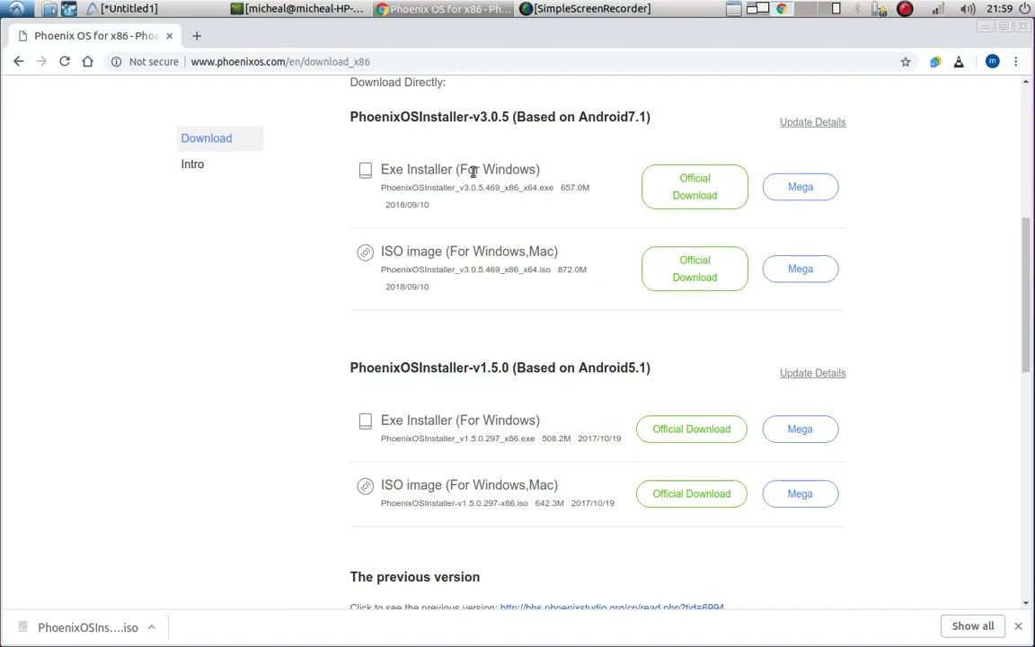
mouse_move(536, 167)
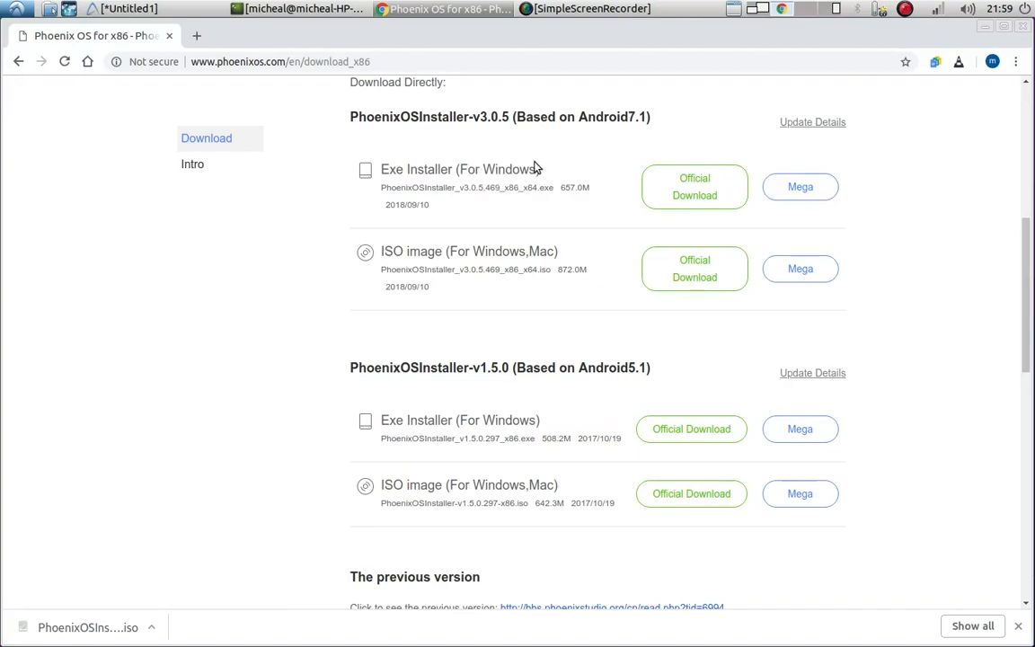
mouse_move(586, 185)
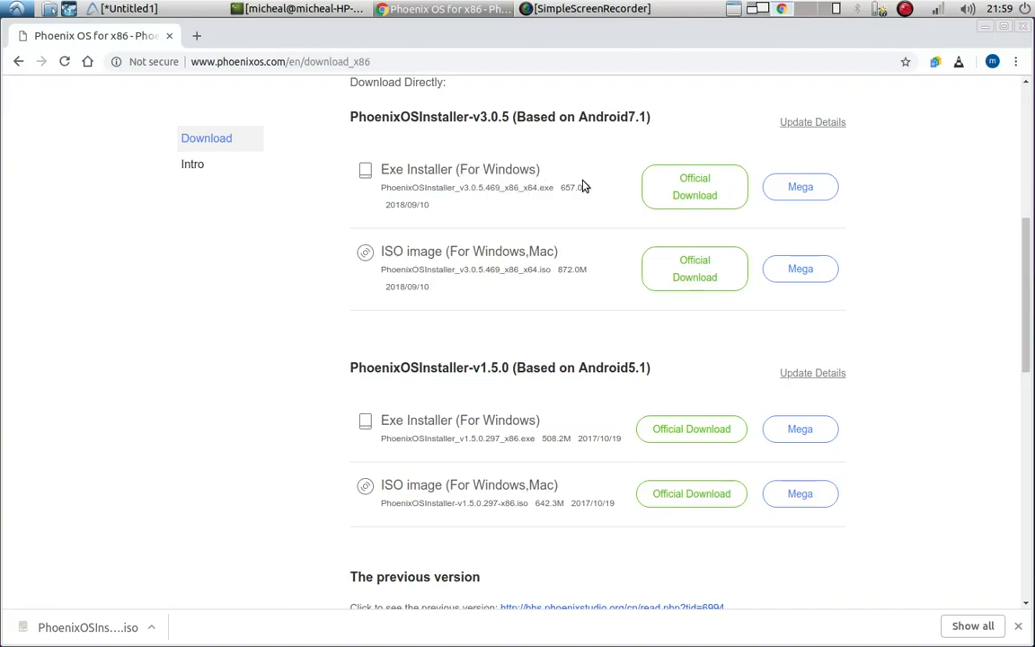
mouse_move(600, 205)
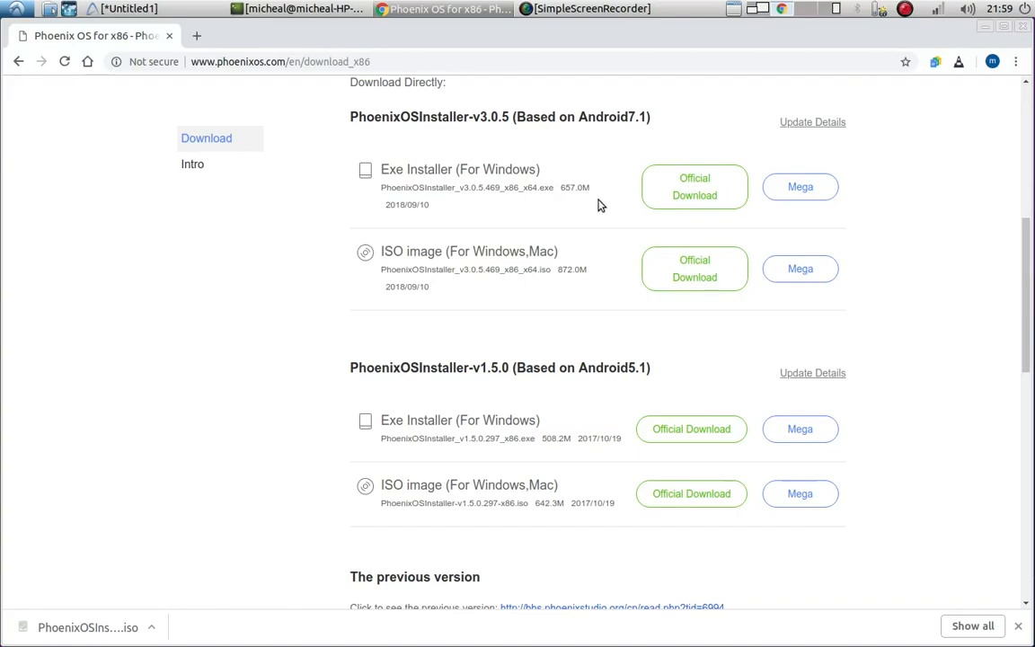
mouse_move(615, 192)
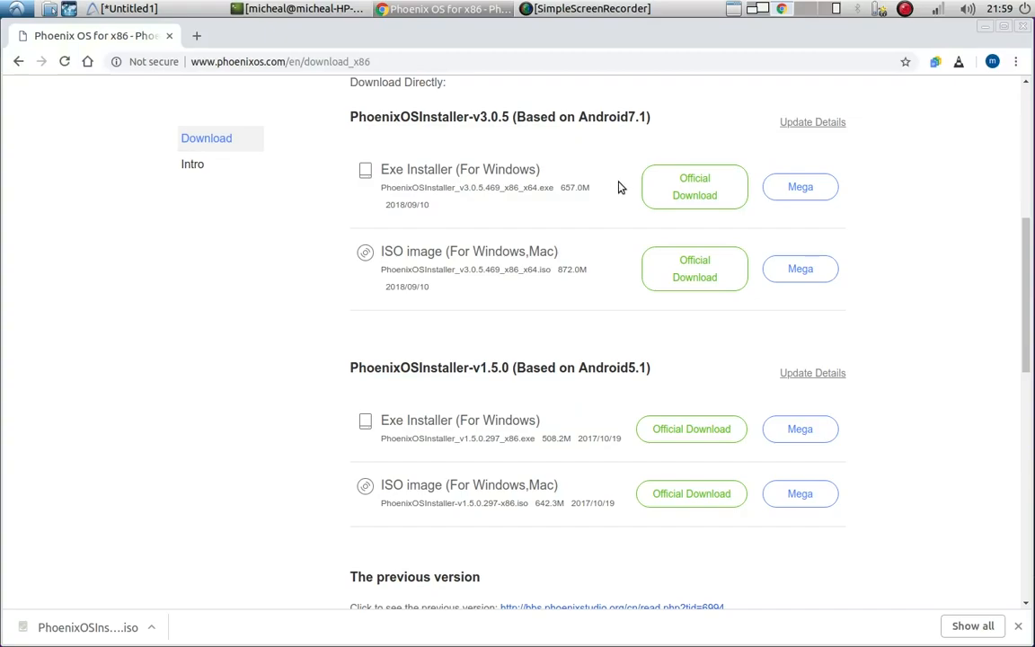
mouse_move(456, 169)
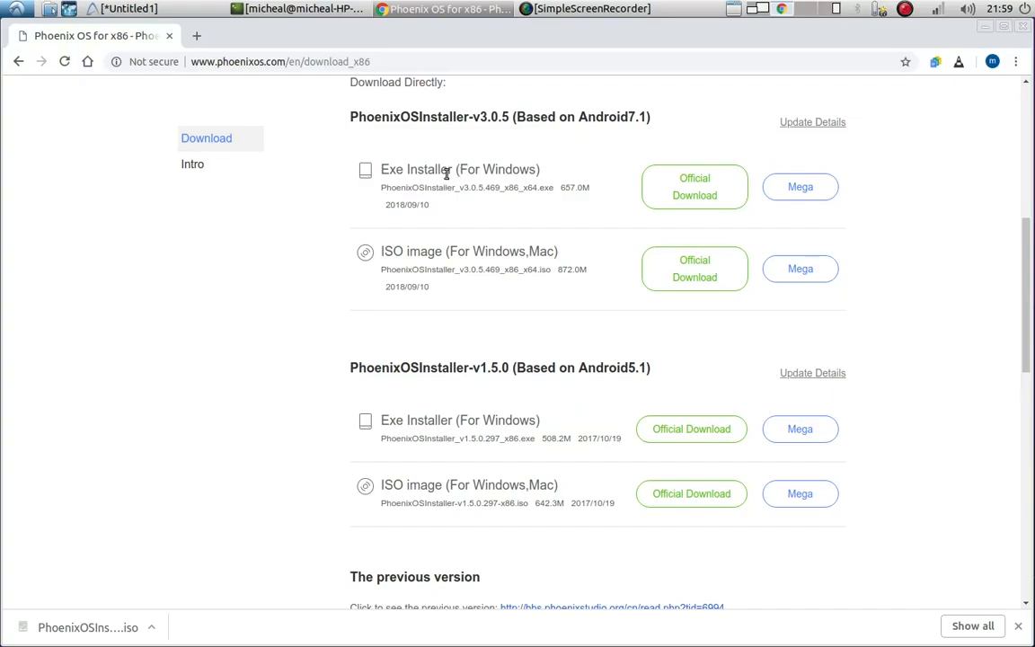
mouse_move(476, 169)
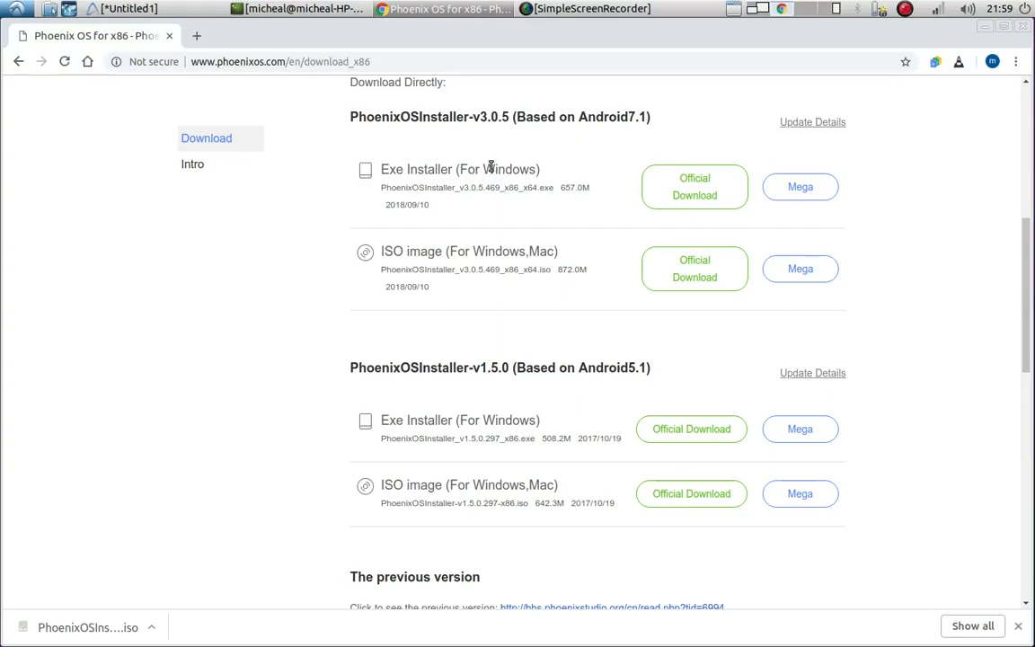
mouse_move(492, 160)
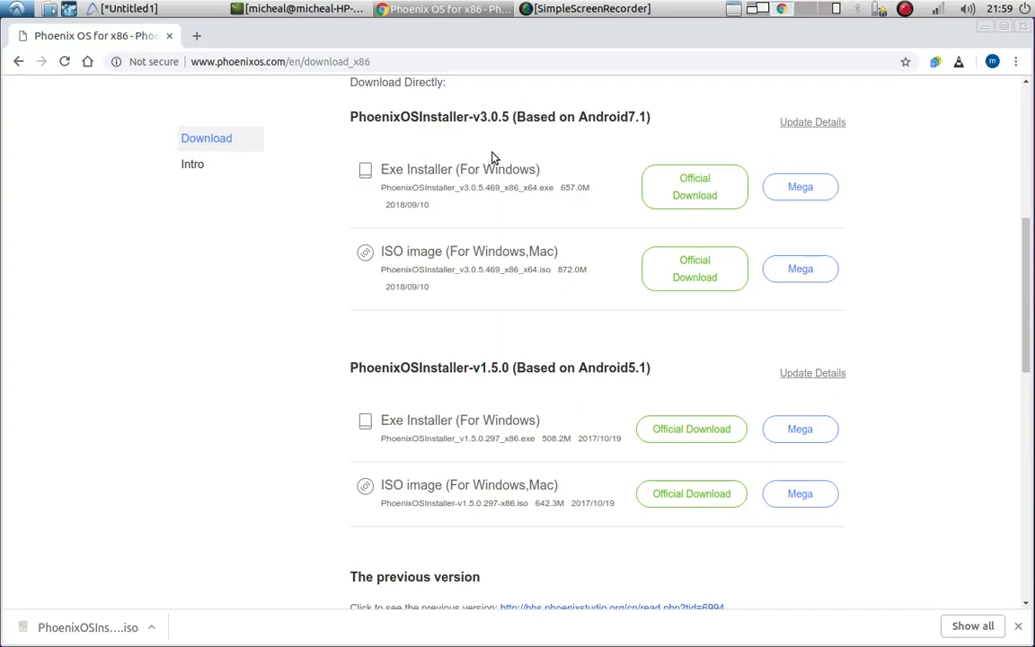
mouse_move(482, 161)
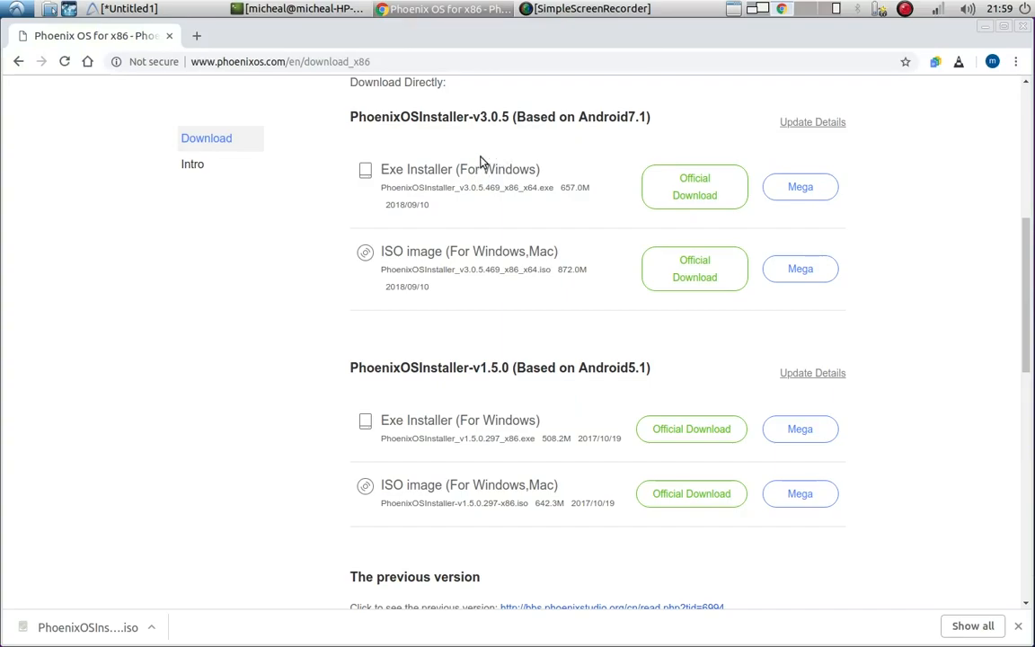
mouse_move(488, 158)
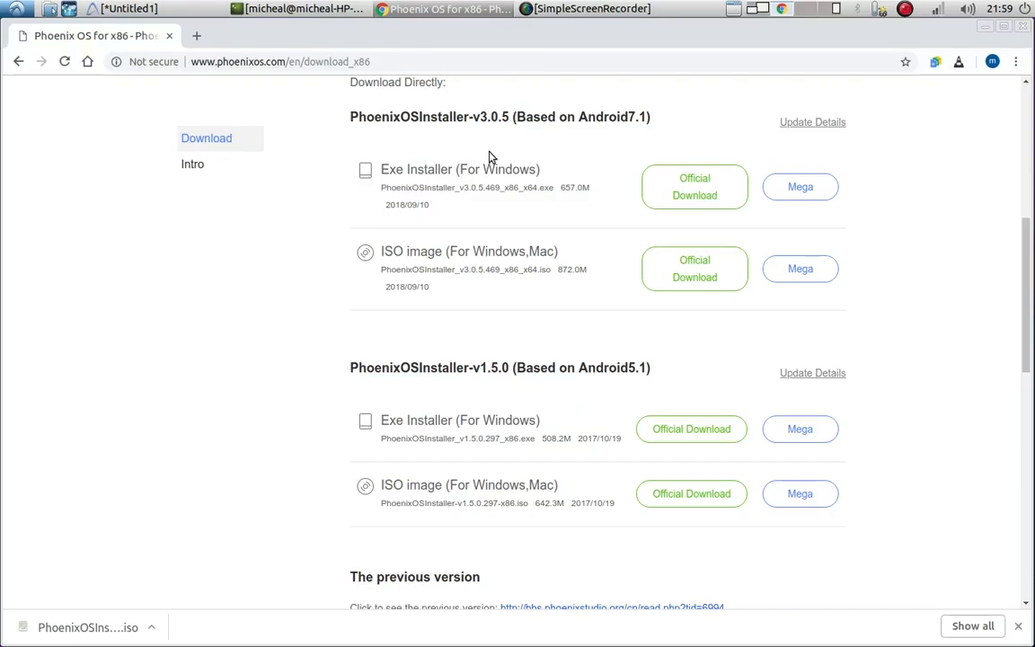
mouse_move(506, 148)
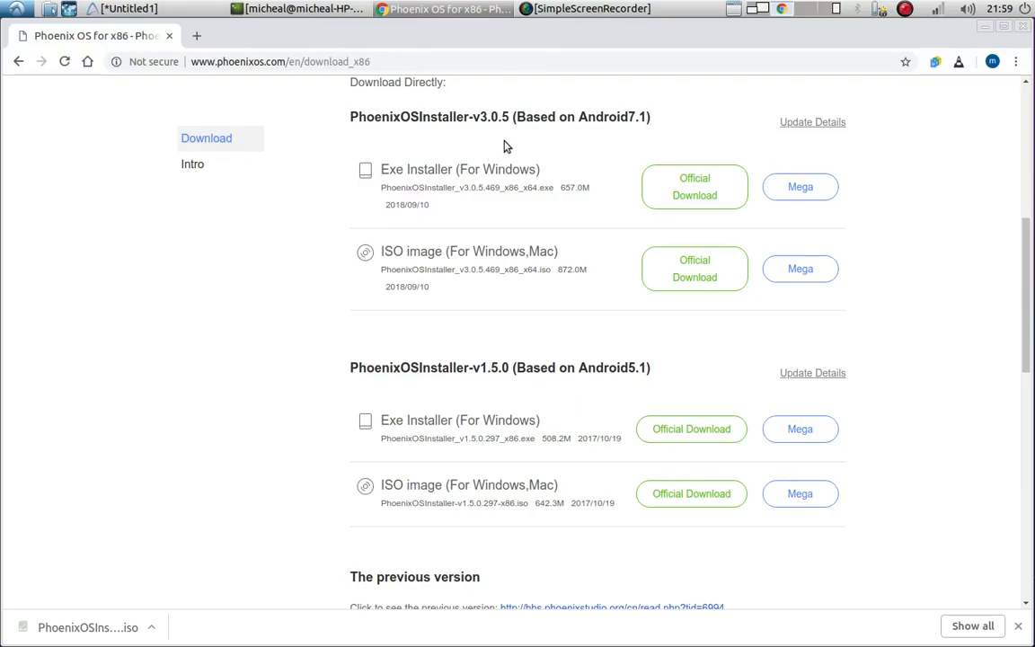
mouse_move(511, 151)
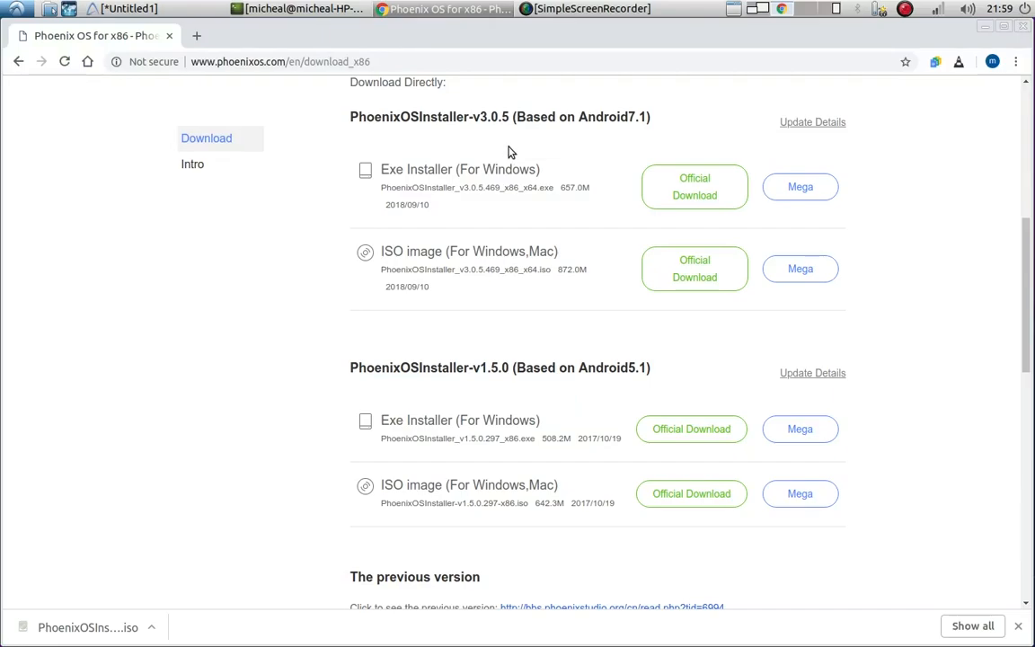
mouse_move(550, 175)
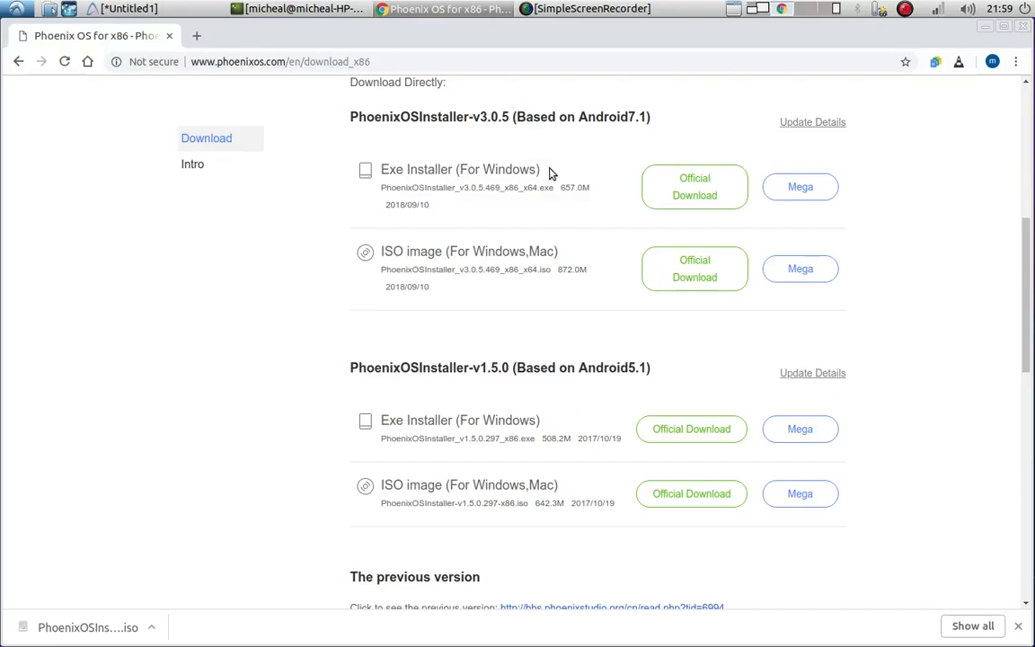
mouse_move(458, 240)
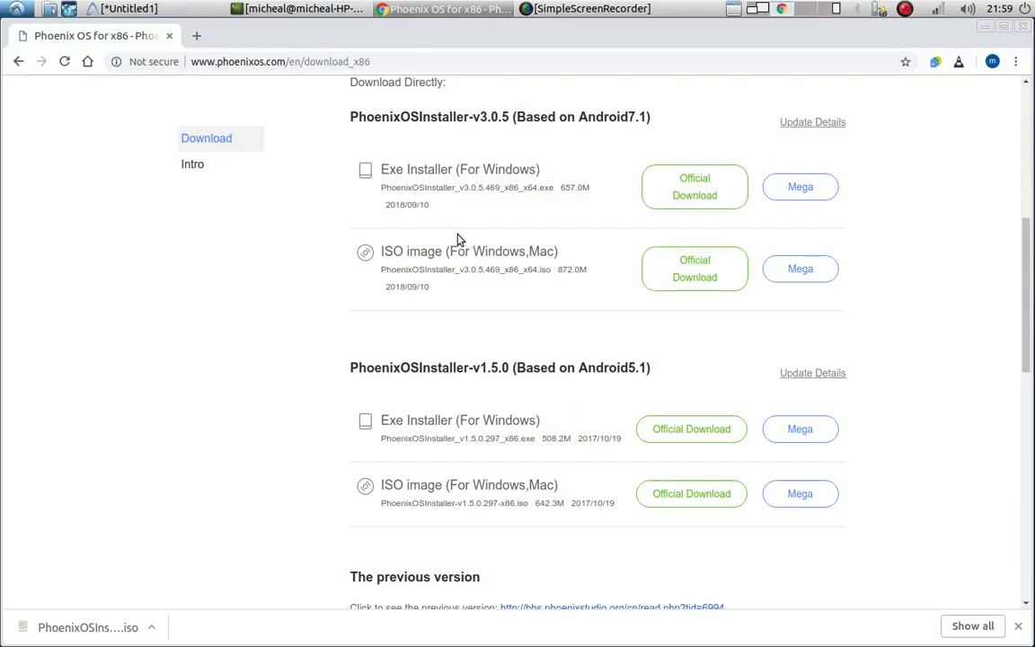
mouse_move(464, 428)
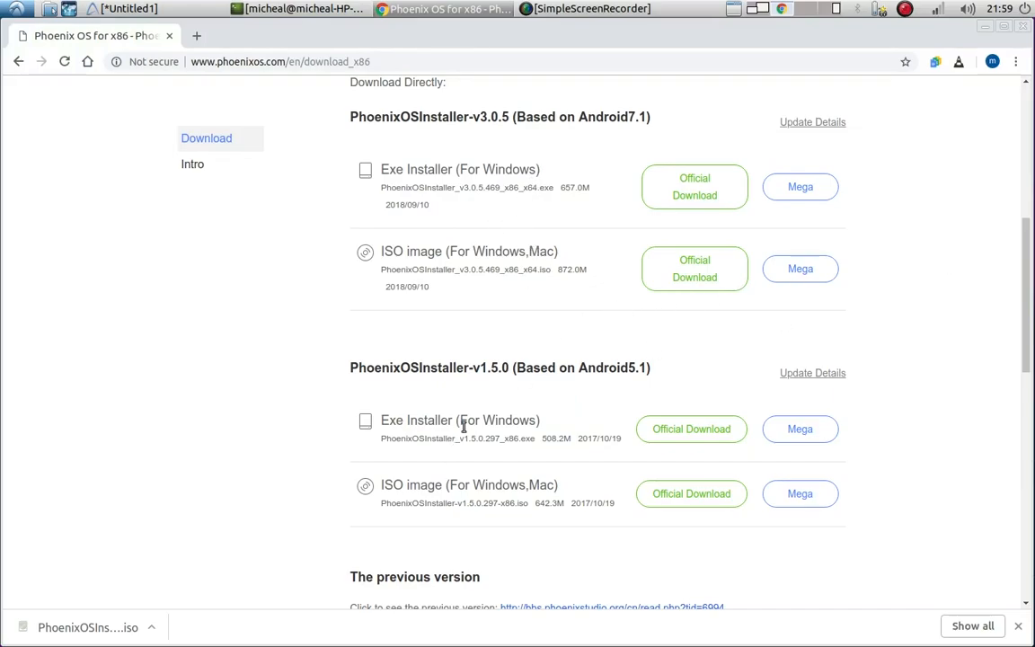
mouse_move(800, 493)
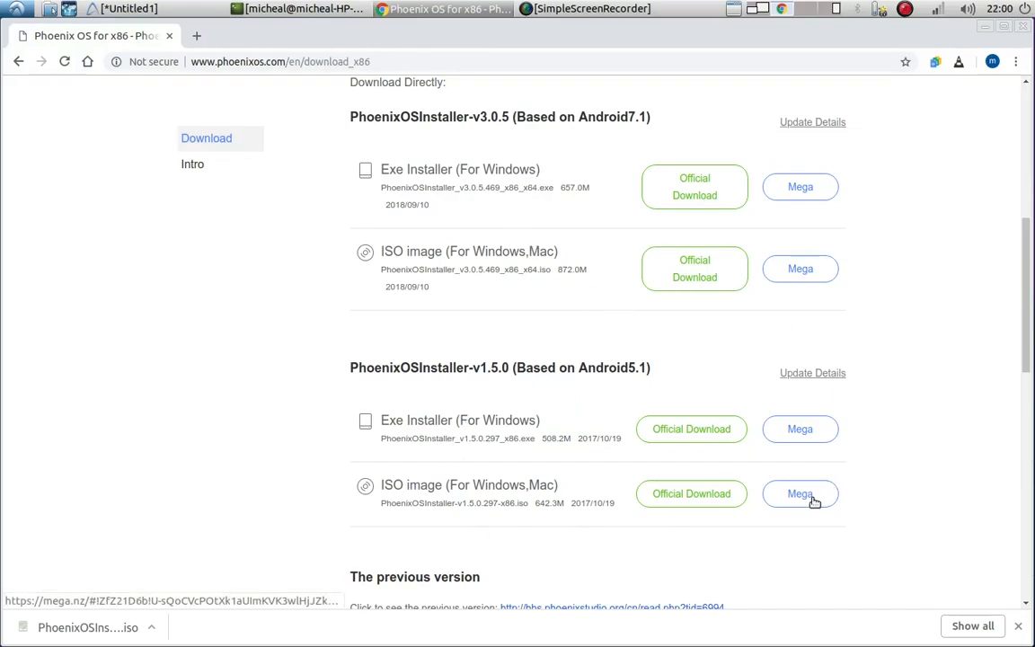
mouse_move(512, 384)
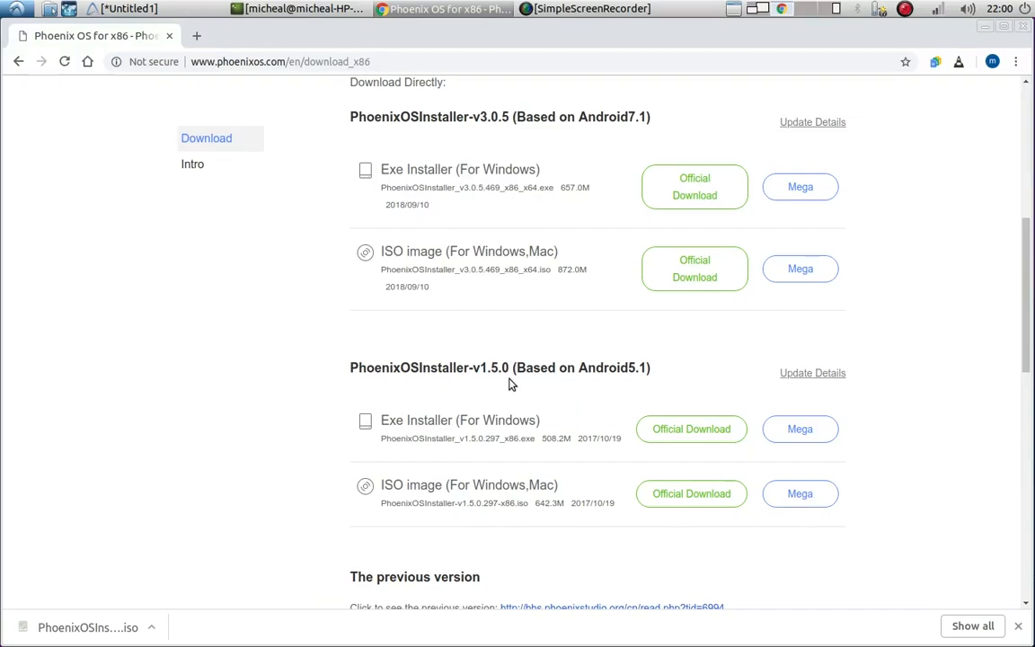
mouse_move(492, 135)
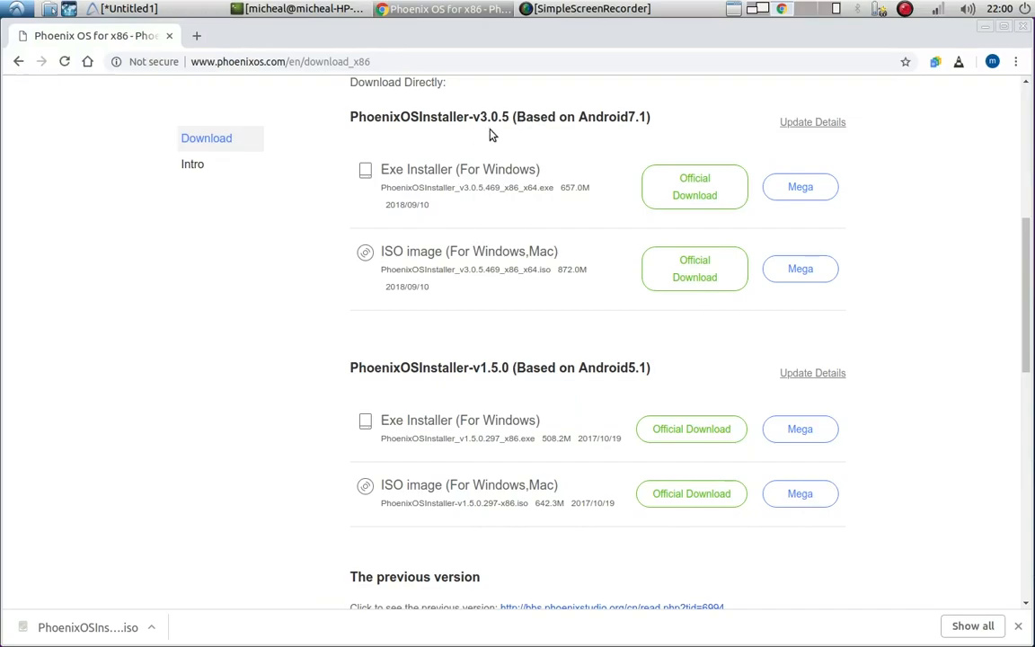
mouse_move(546, 264)
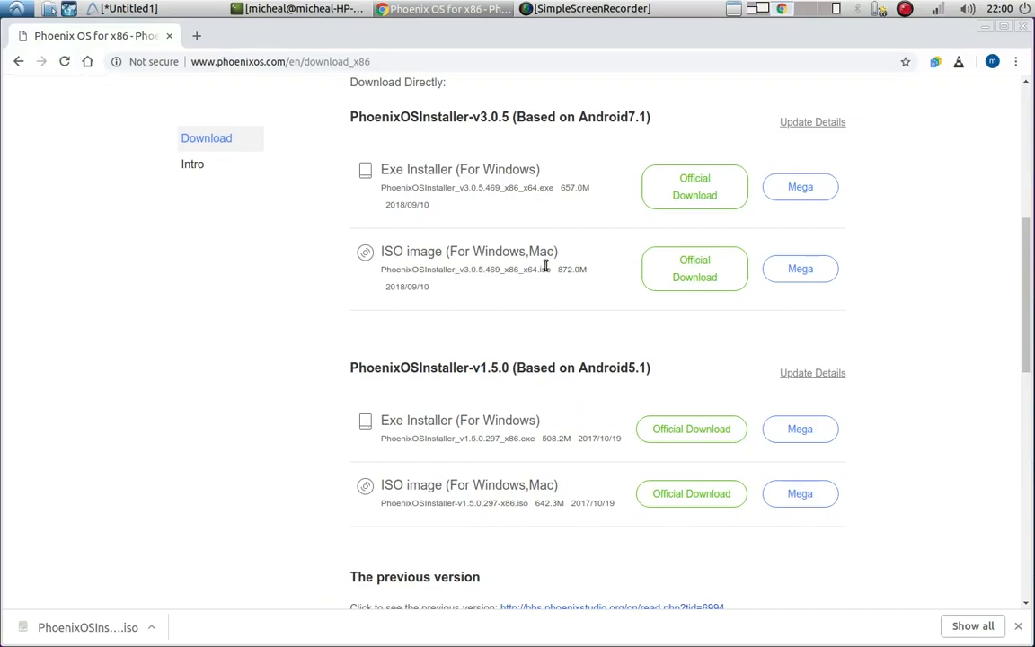
mouse_move(528, 465)
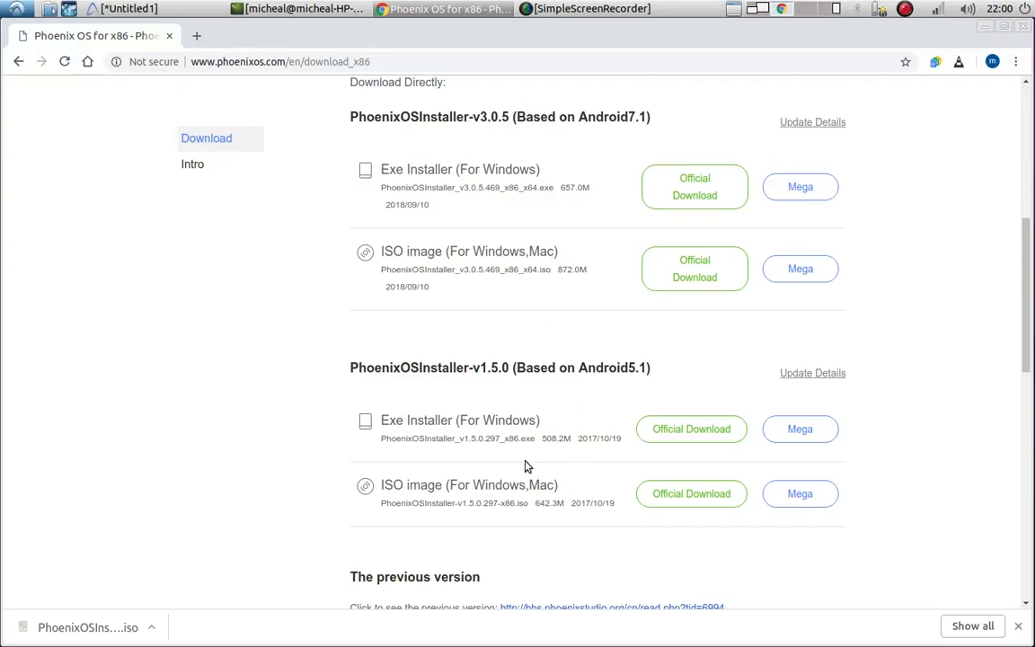
mouse_move(618, 485)
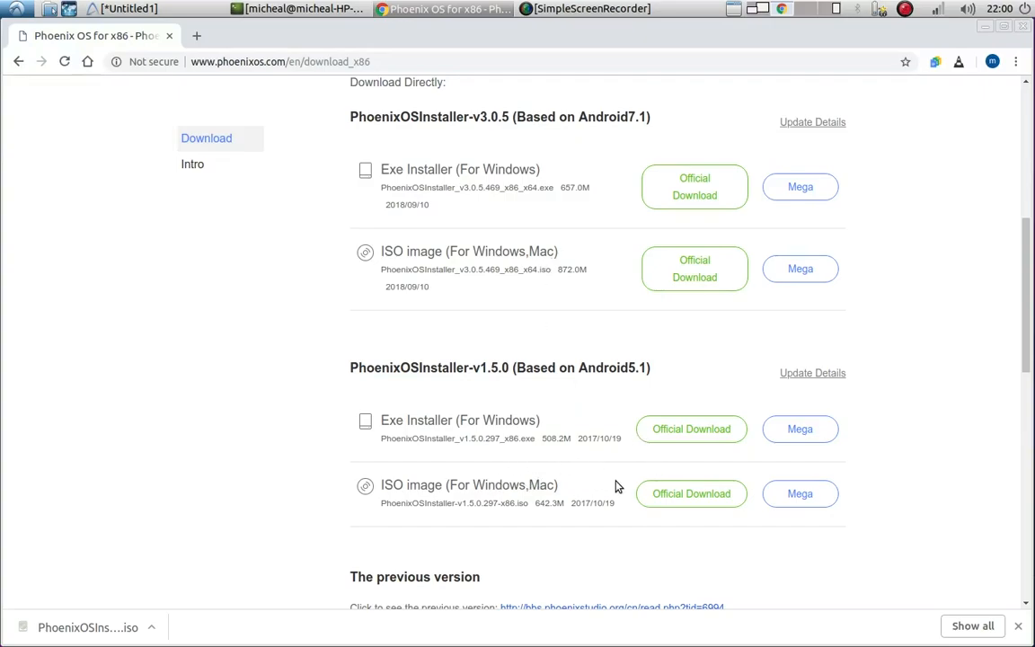
mouse_move(631, 489)
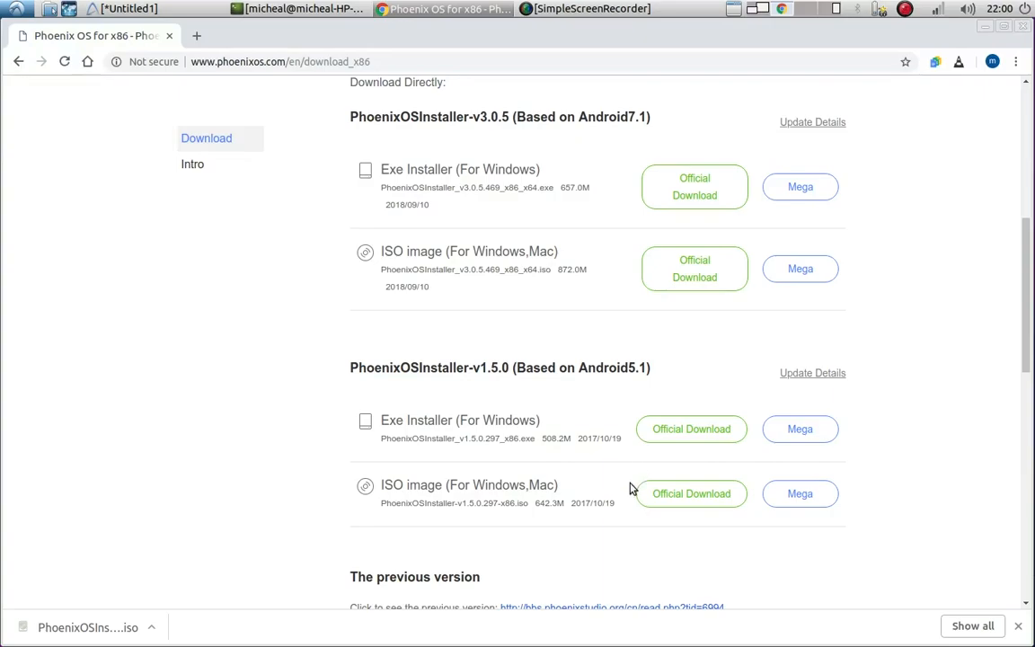
mouse_move(591, 399)
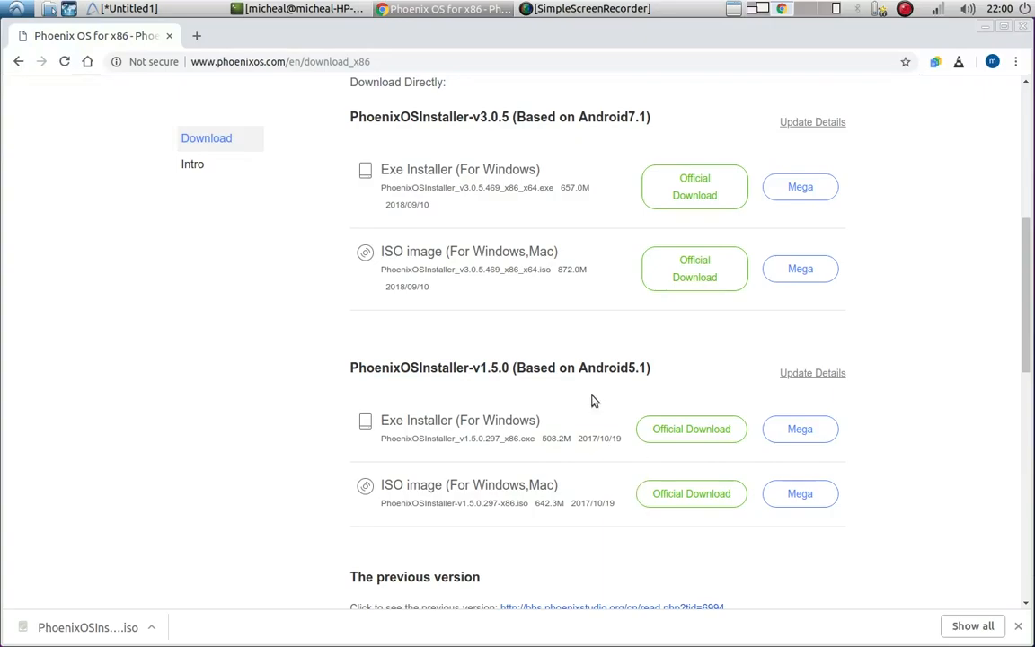
mouse_move(549, 209)
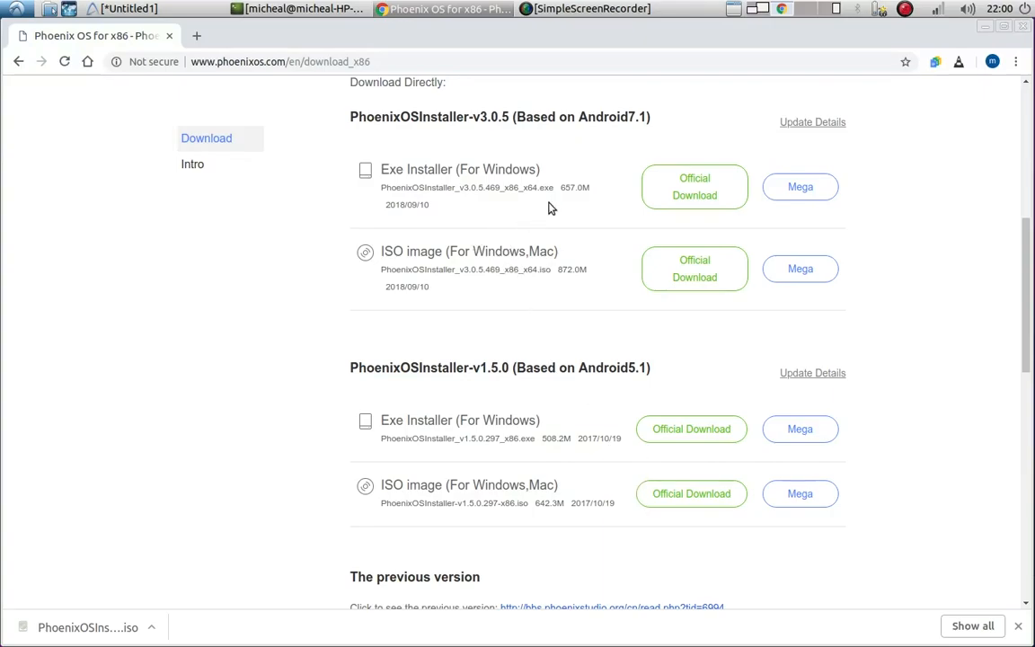
mouse_move(591, 177)
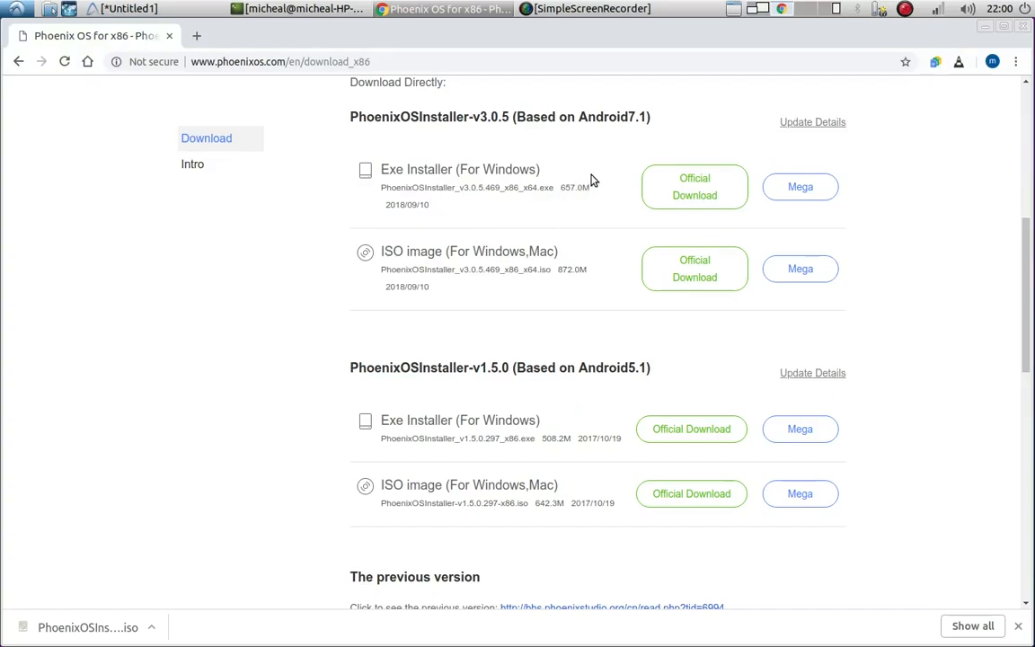
mouse_move(575, 189)
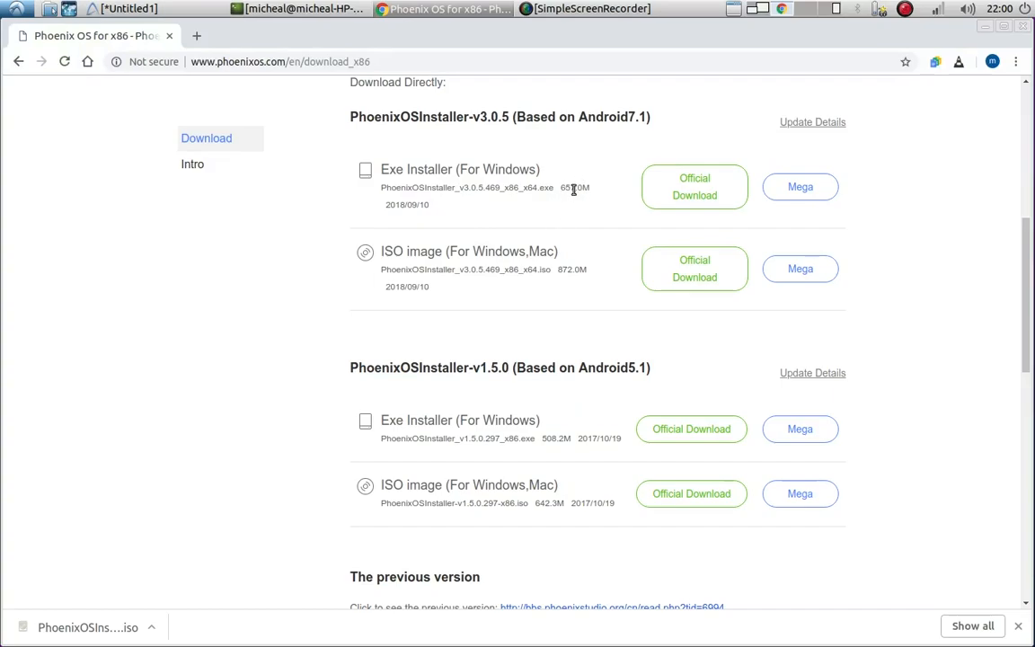
mouse_move(530, 214)
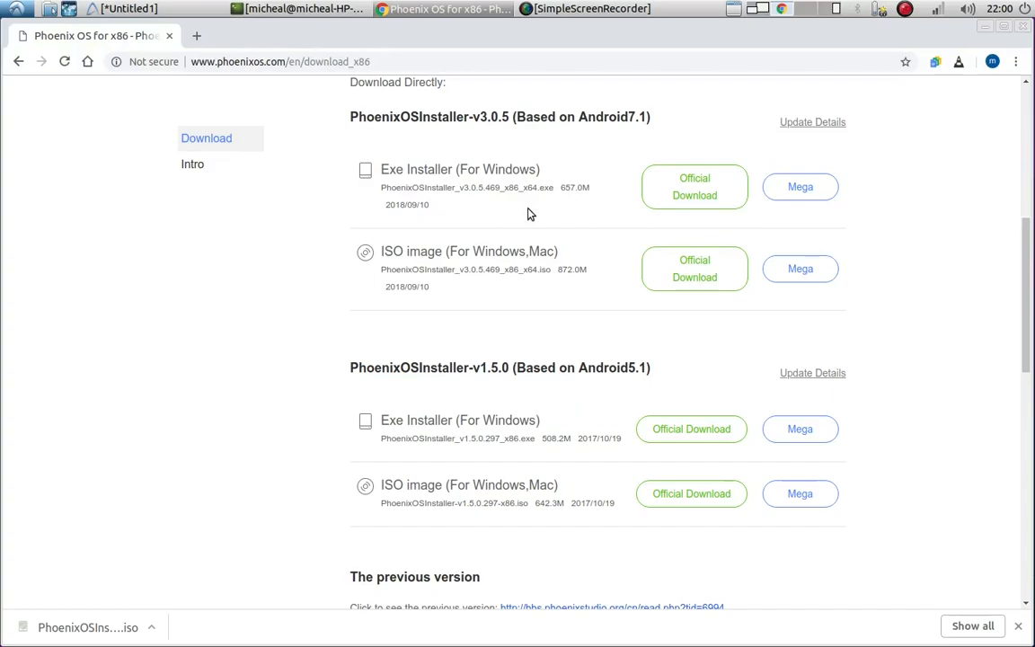
mouse_move(463, 436)
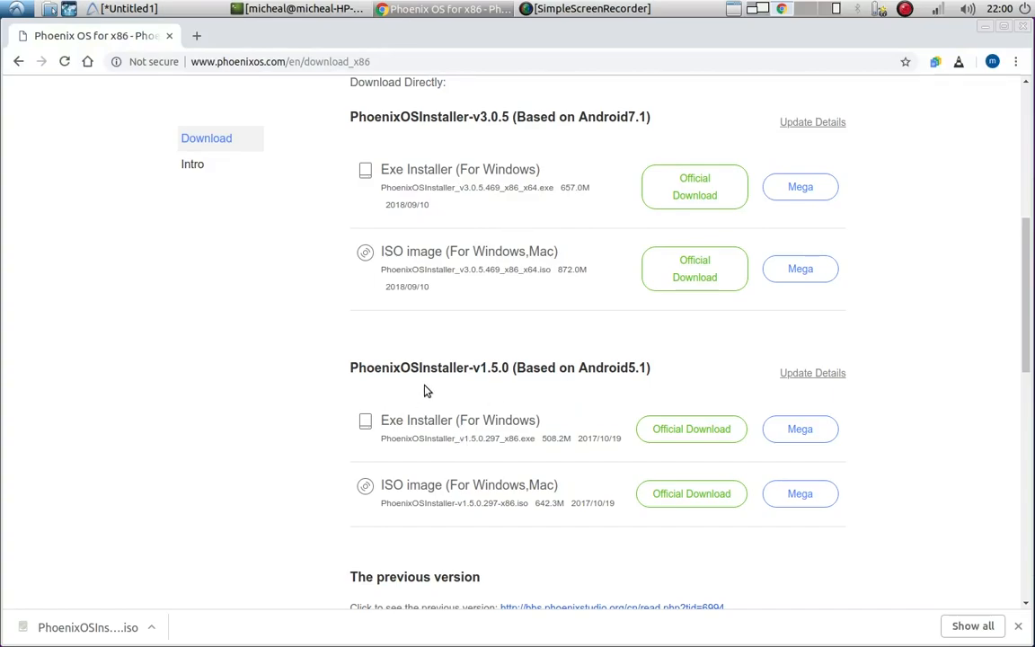
mouse_move(435, 391)
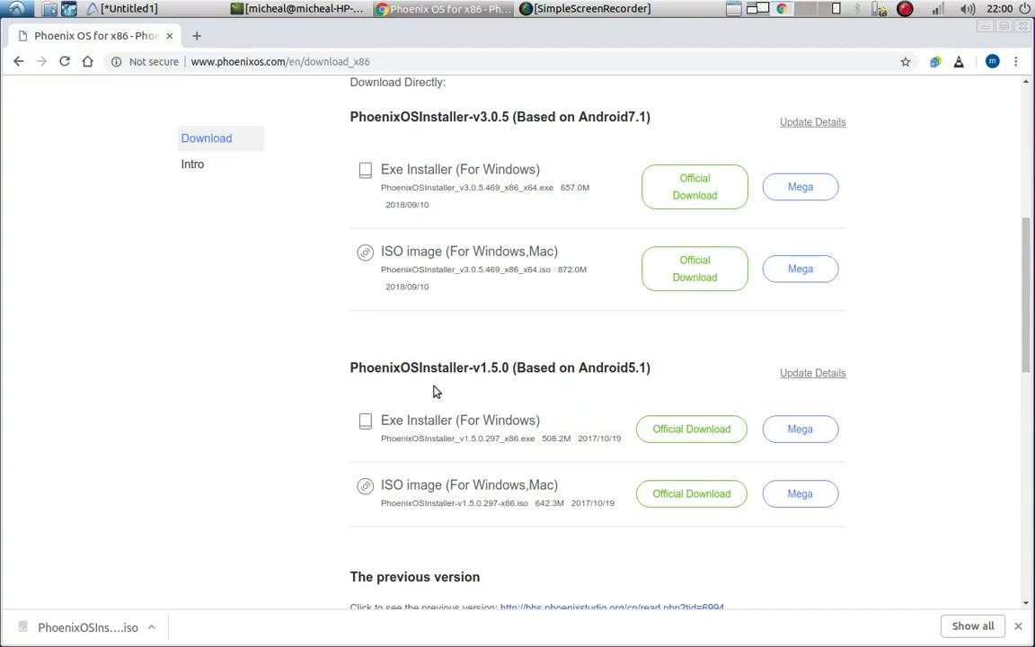
mouse_move(413, 410)
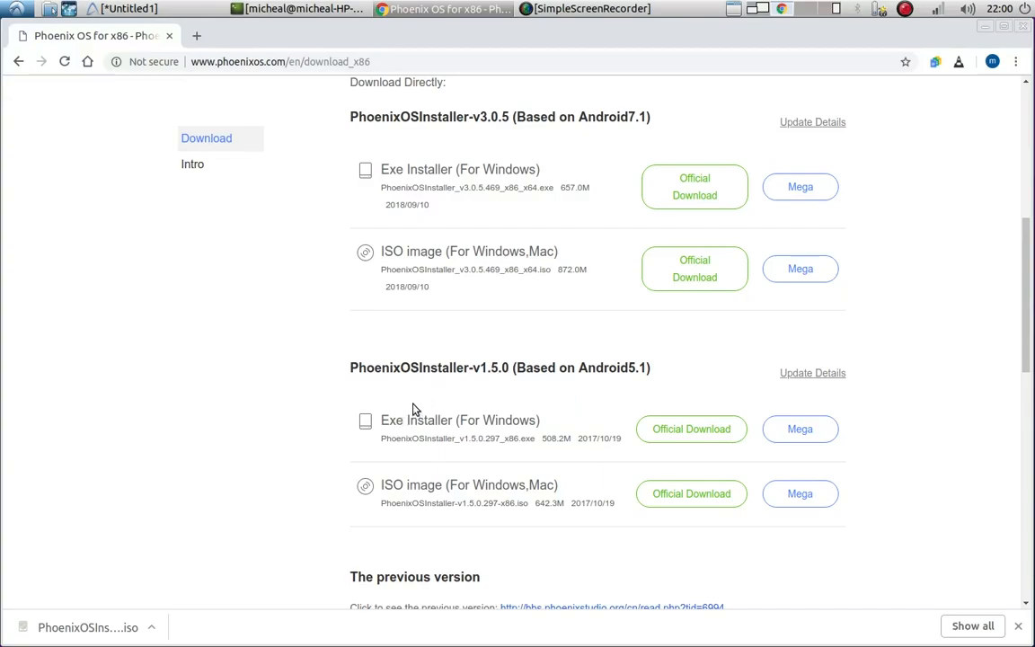
mouse_move(536, 361)
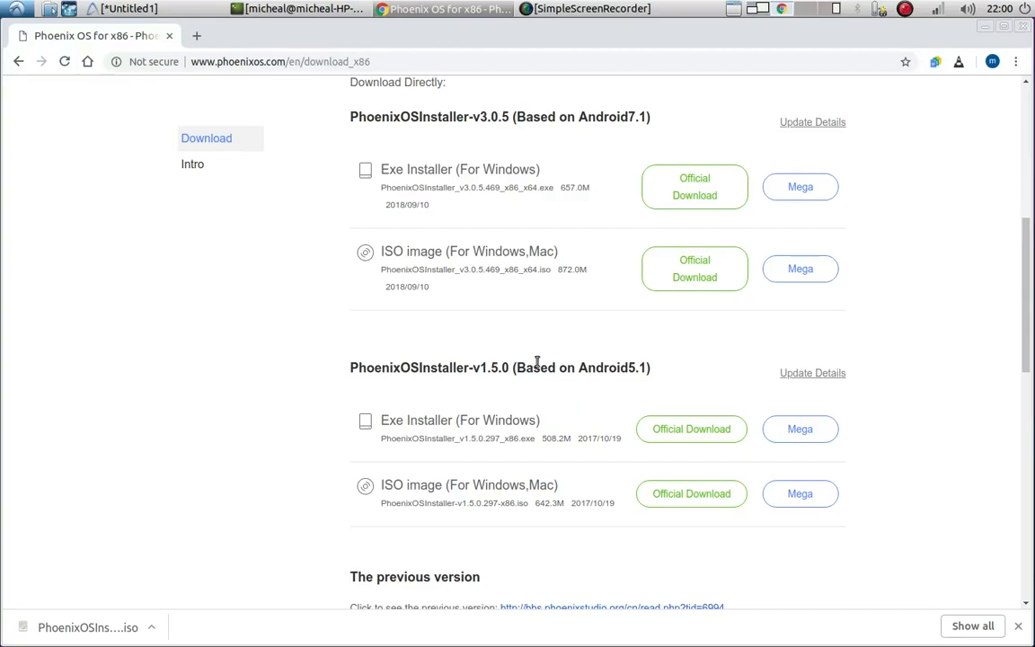
mouse_move(543, 395)
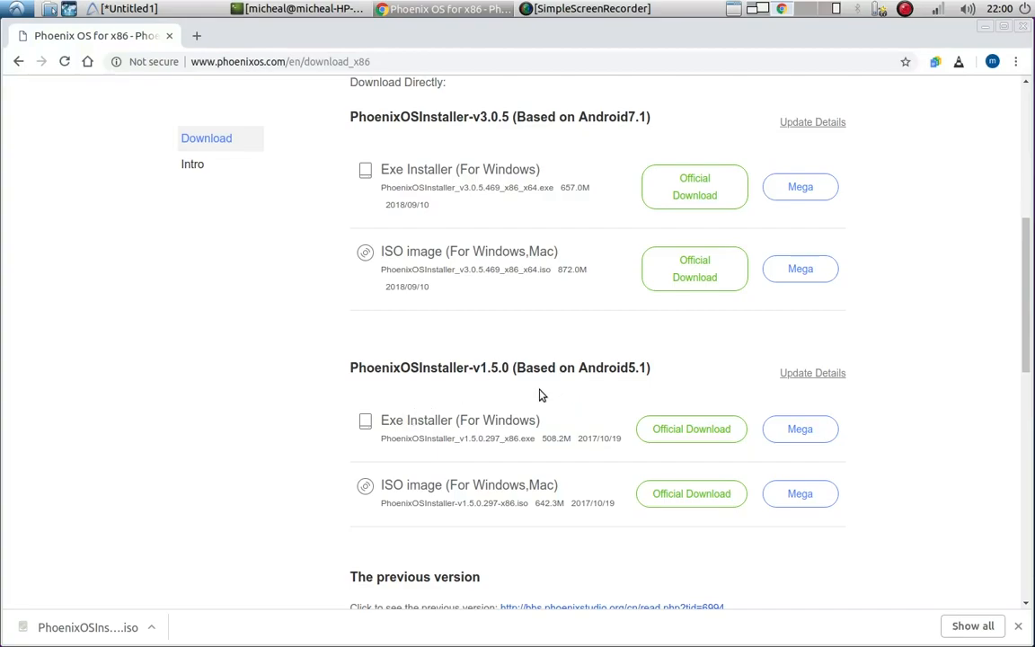
mouse_move(669, 537)
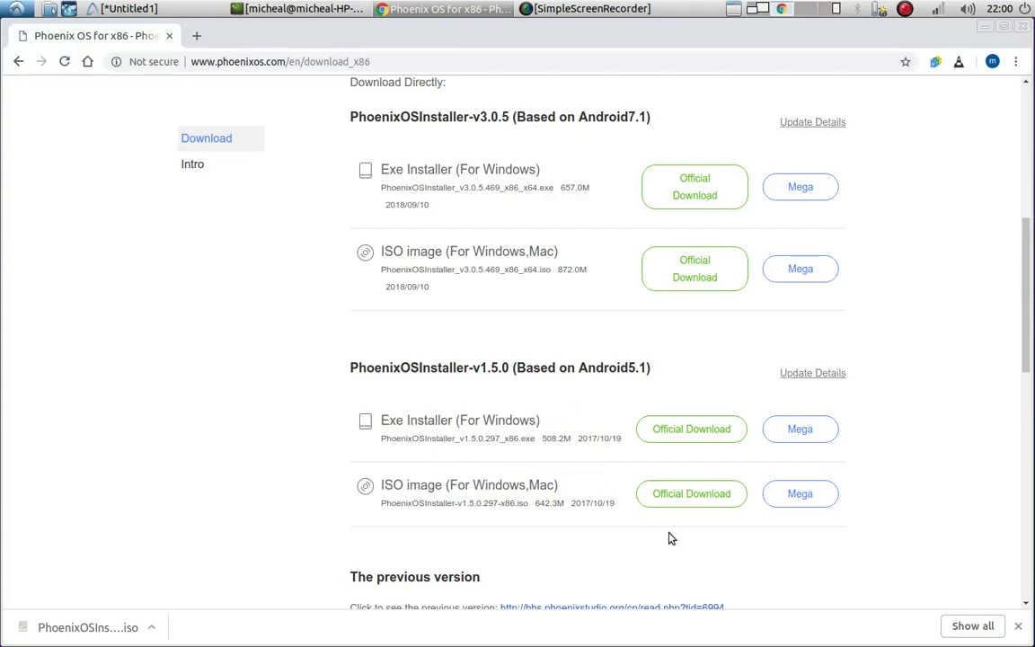
mouse_move(625, 498)
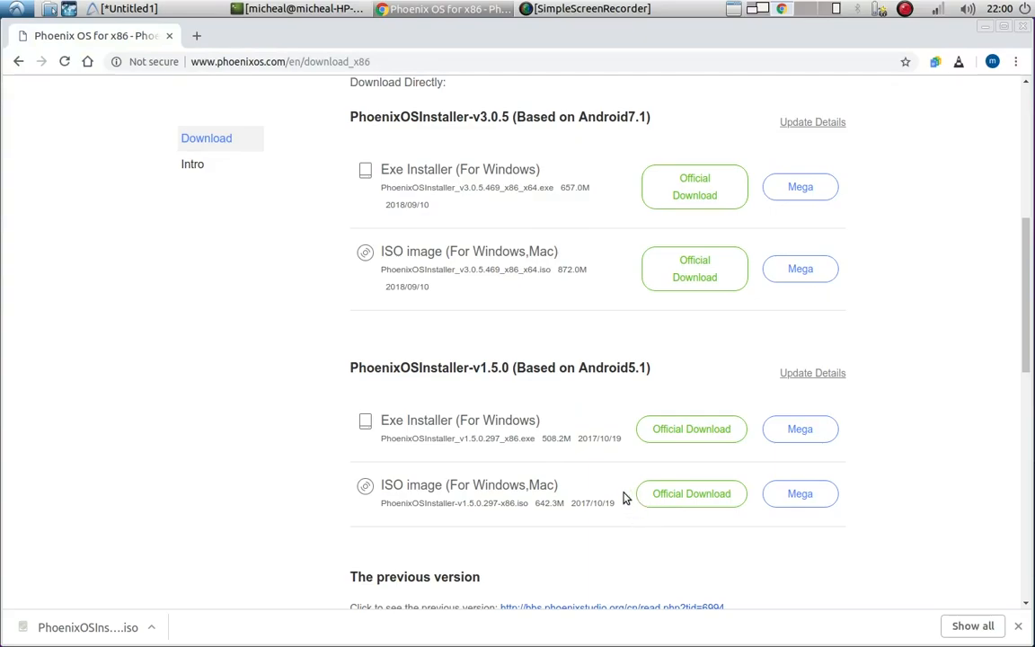
mouse_move(729, 529)
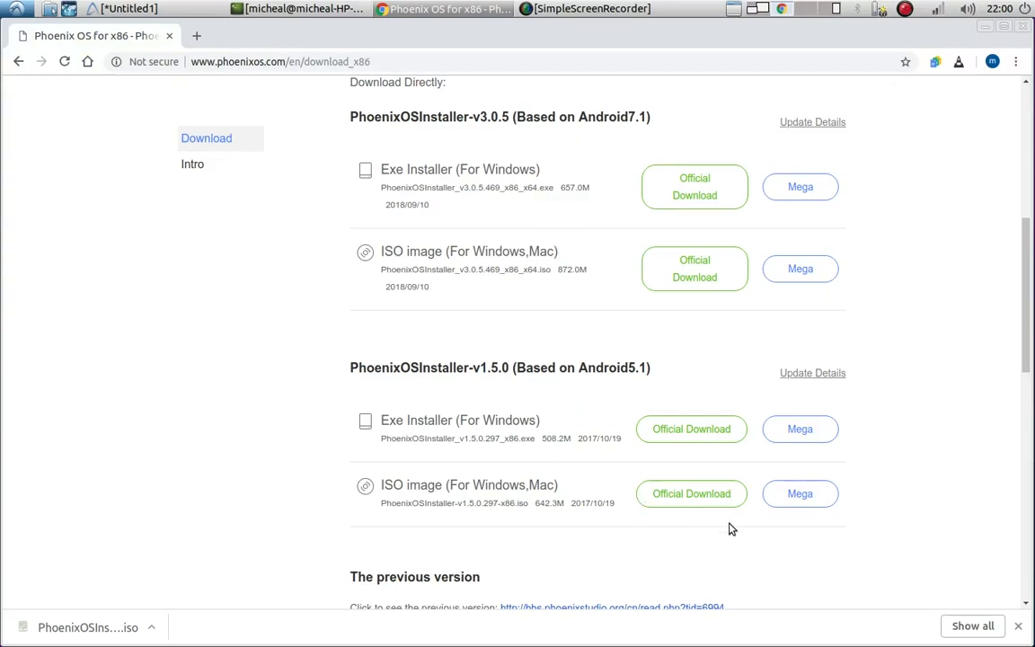
mouse_move(690, 493)
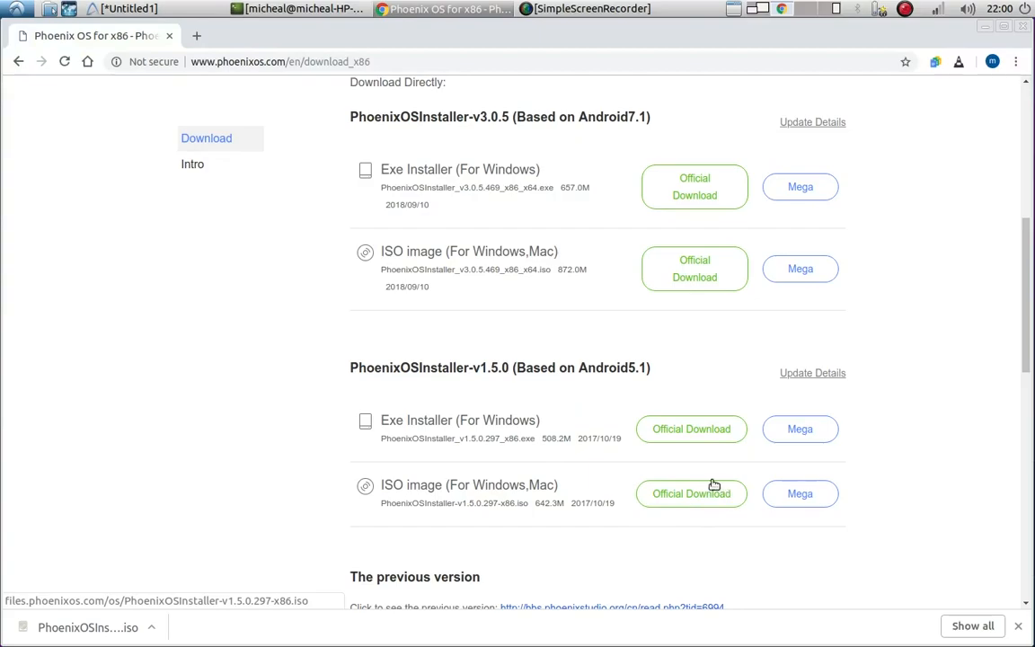
Step: Download PhoenixOSInstaller-v1.5.0-297-x86.iso via MEGA and save it into Documents
left_click(800, 492)
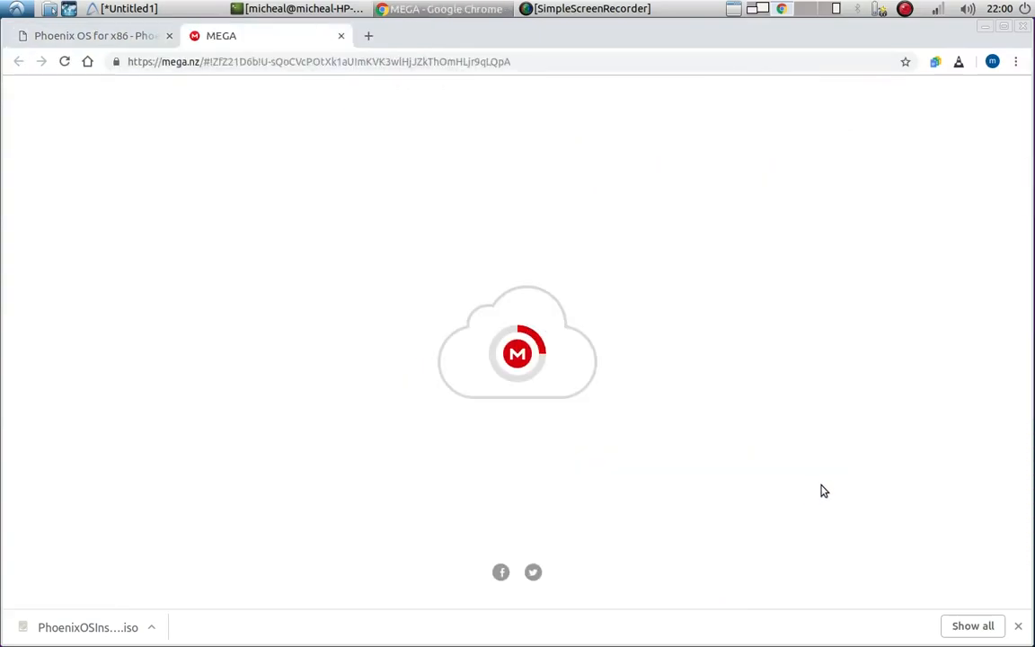
mouse_move(714, 388)
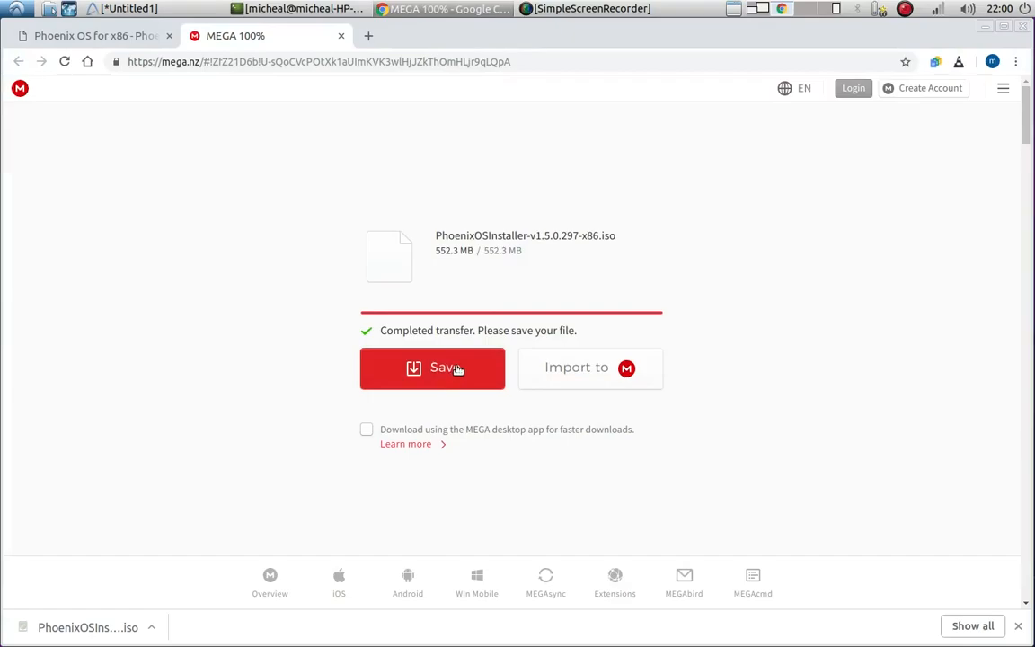
left_click(432, 366)
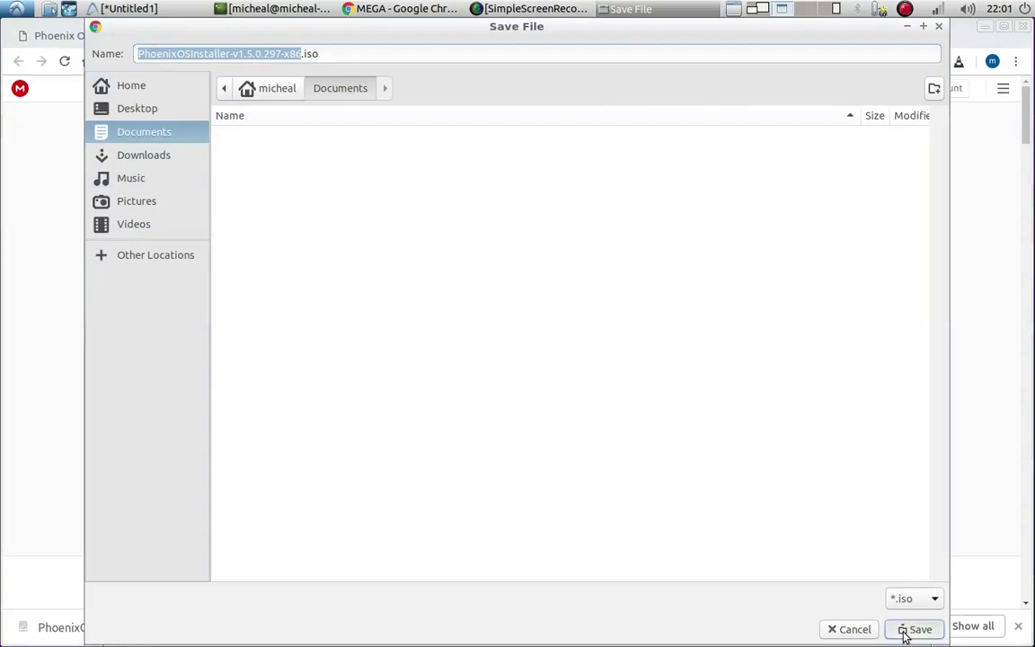
left_click(915, 629)
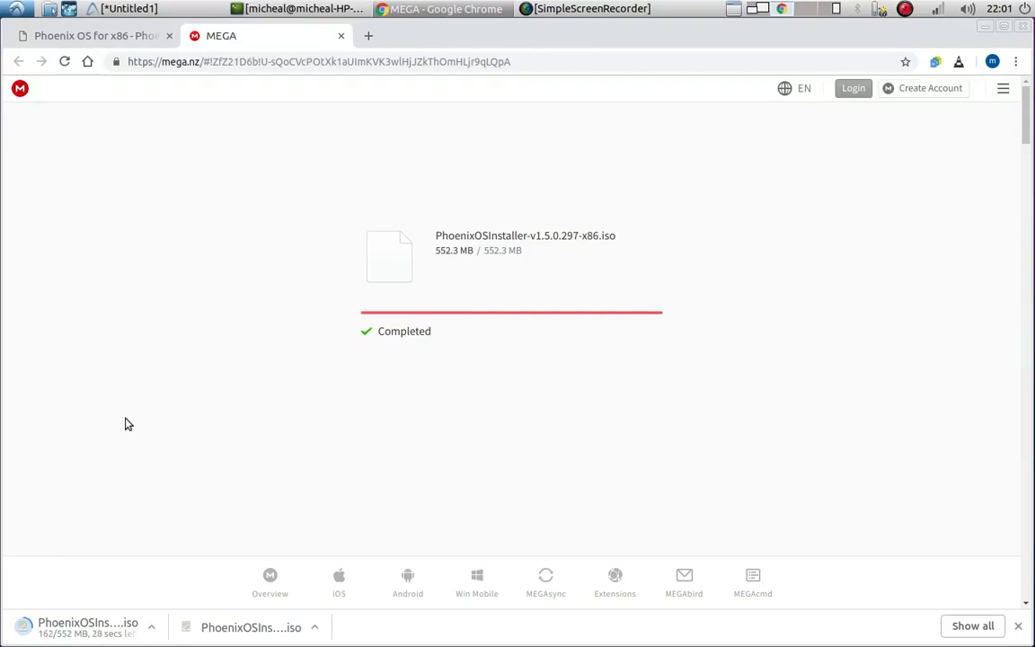
mouse_move(198, 583)
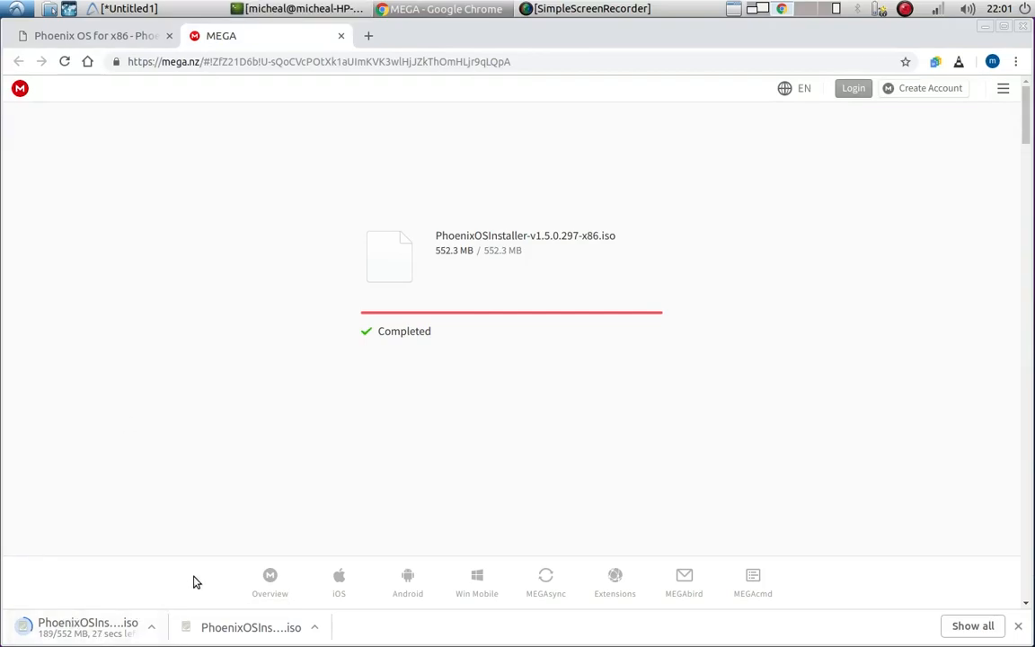
mouse_move(241, 596)
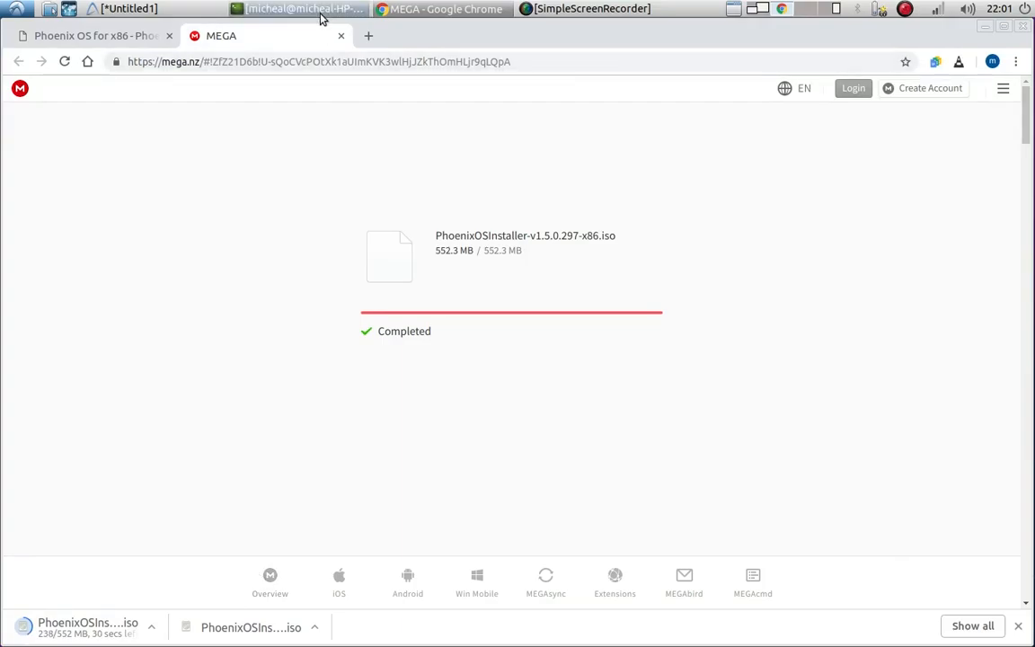
Step: Copy 'sudo apt-get install nautilus' from the Writer notes for the terminal
left_click(125, 7)
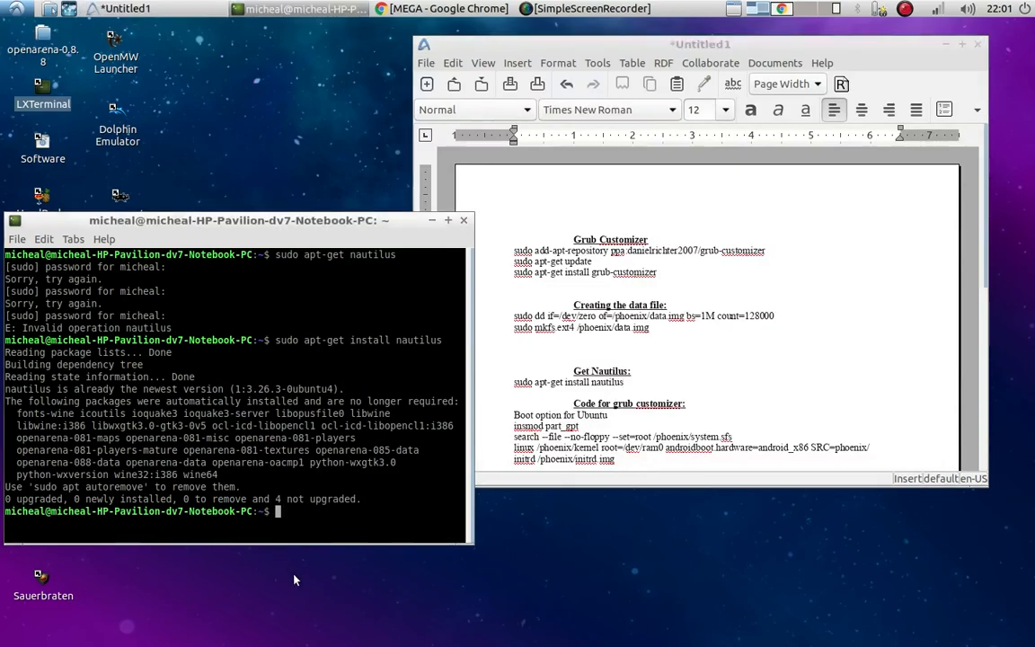
mouse_move(18, 638)
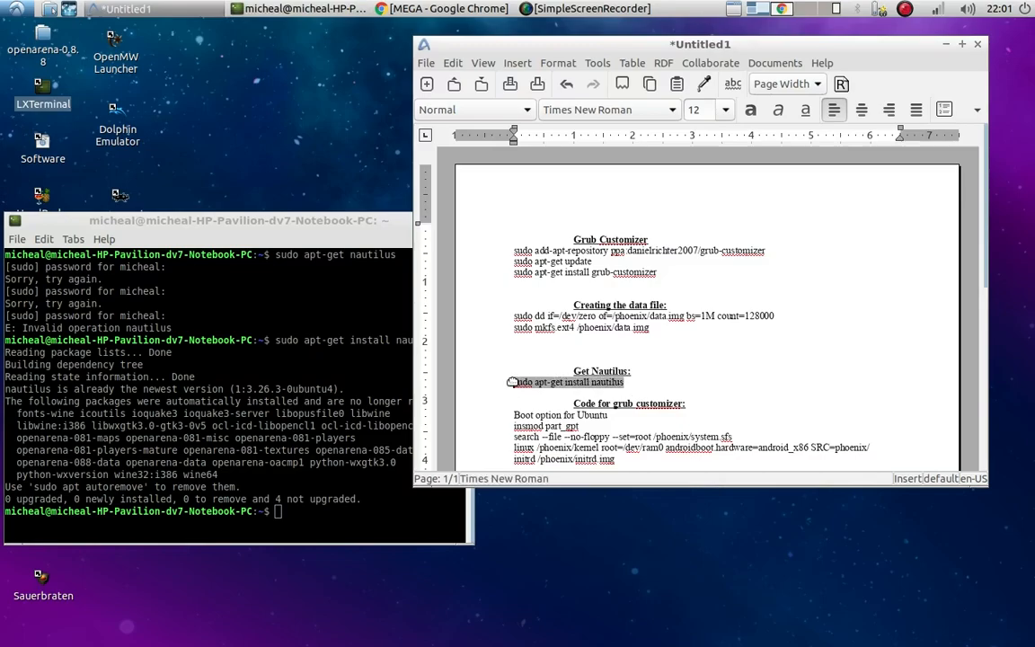
right_click(566, 381)
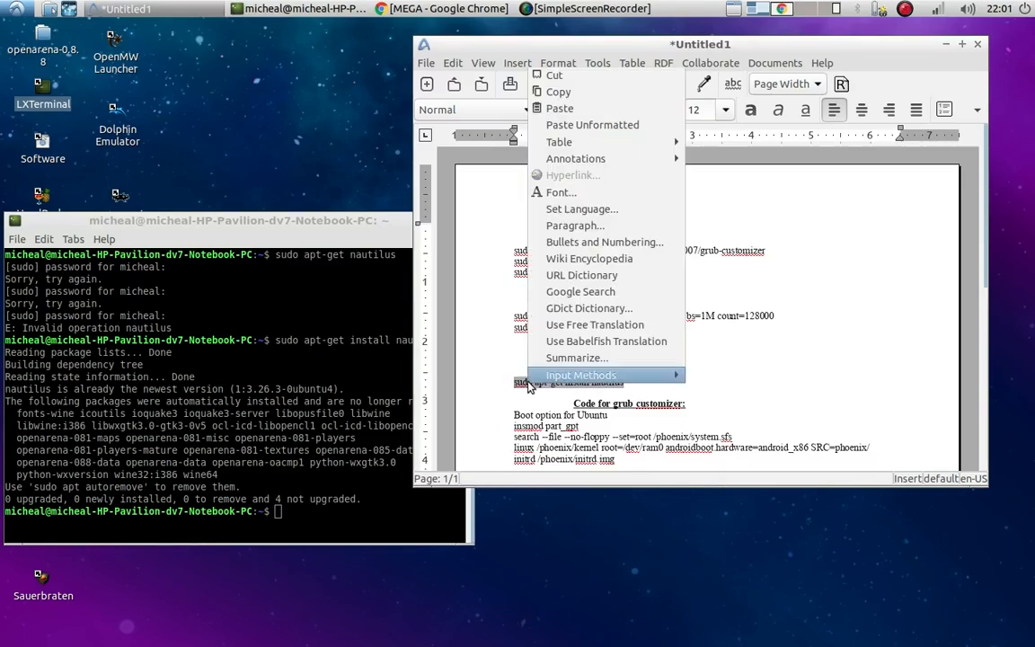
mouse_move(554, 76)
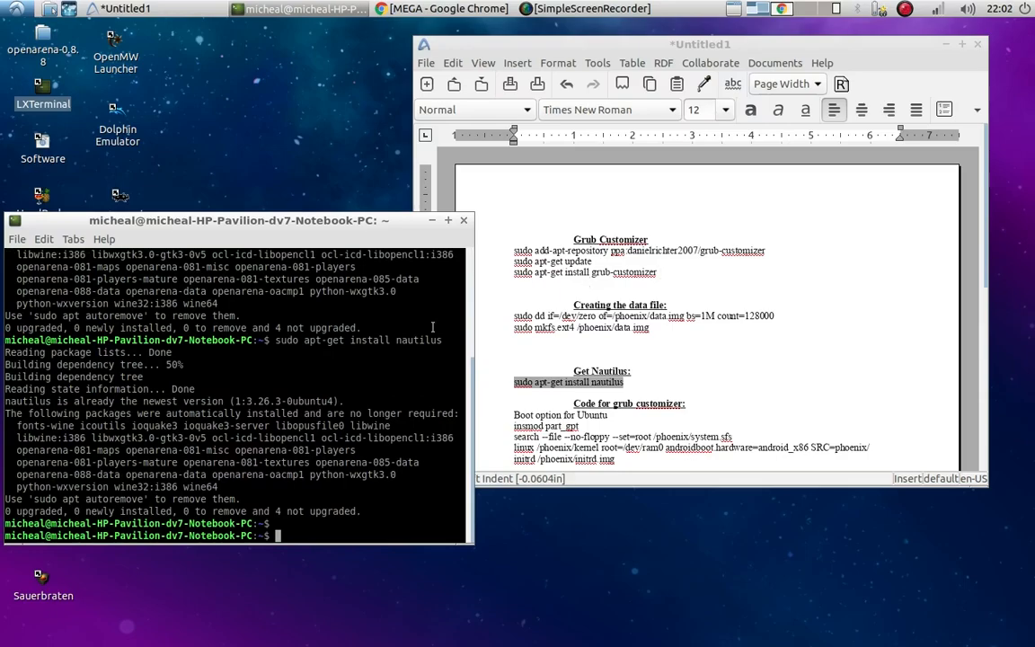
mouse_move(507, 249)
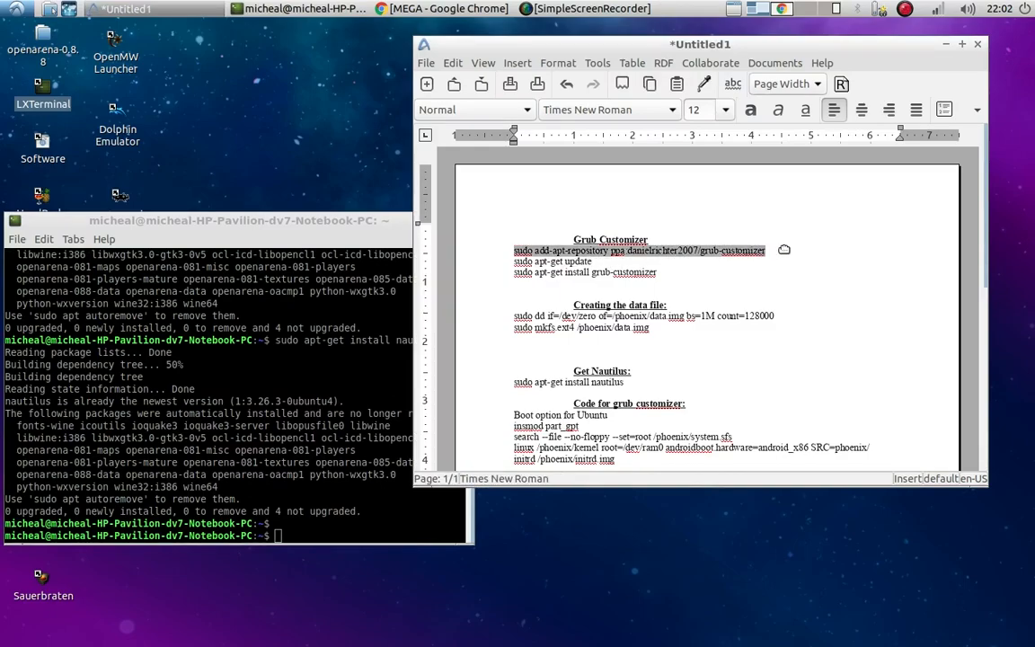
mouse_move(712, 275)
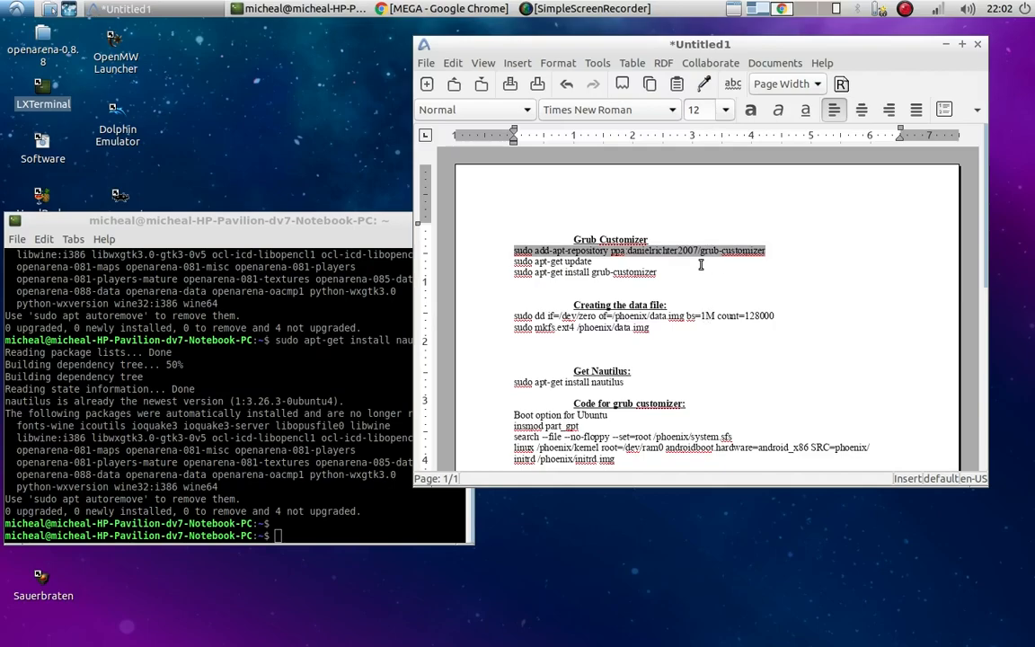
Step: Run the add-apt-repository ppa:danielrichter2007/grub-customizer command and confirm it
right_click(701, 252)
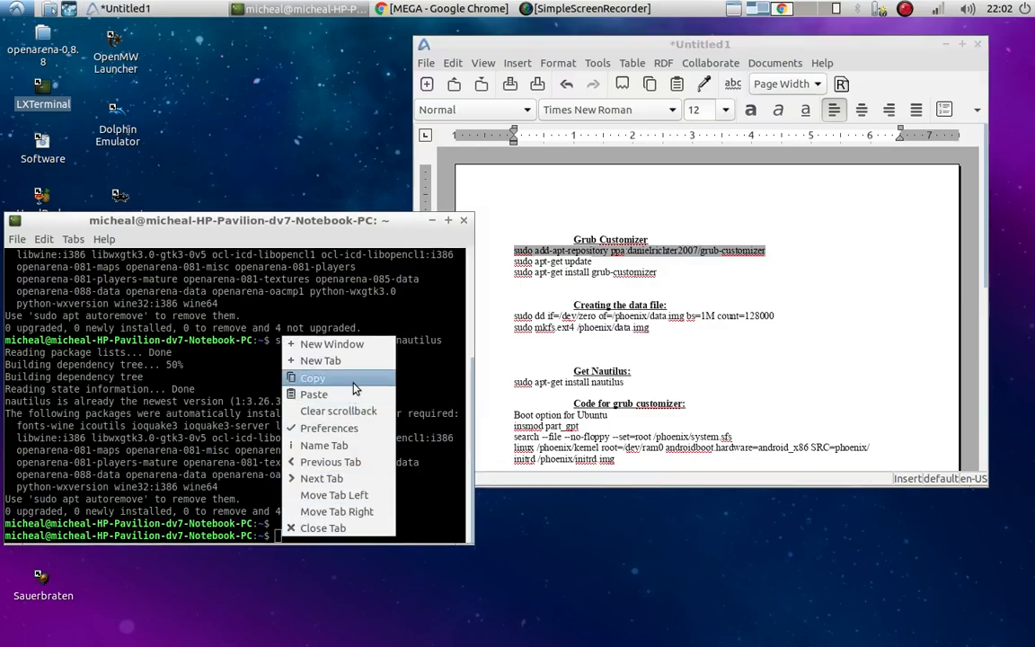
left_click(313, 394)
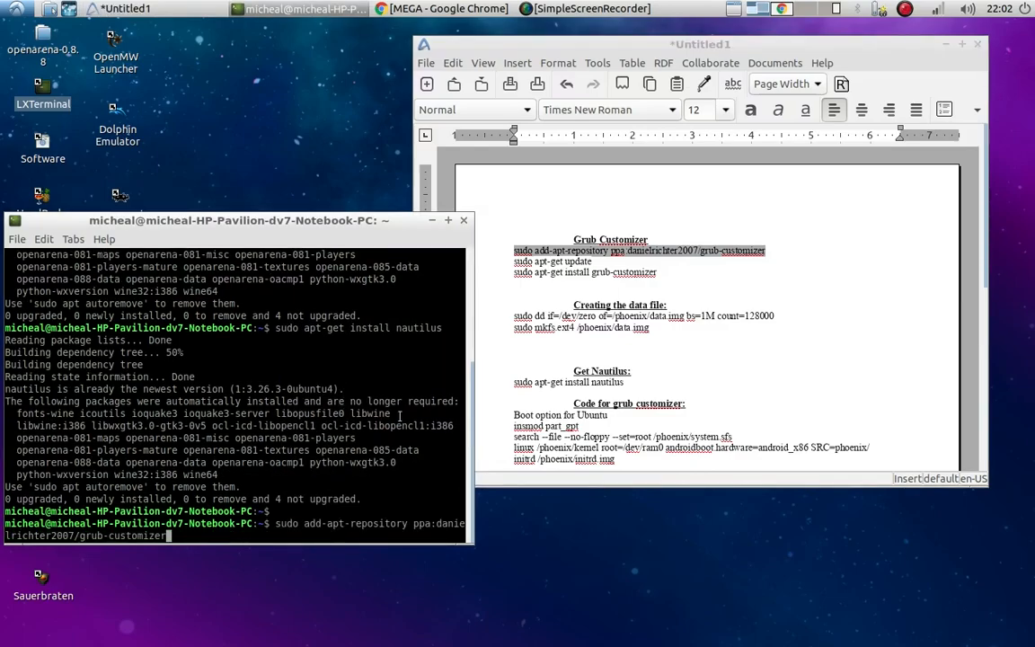
key("Return")
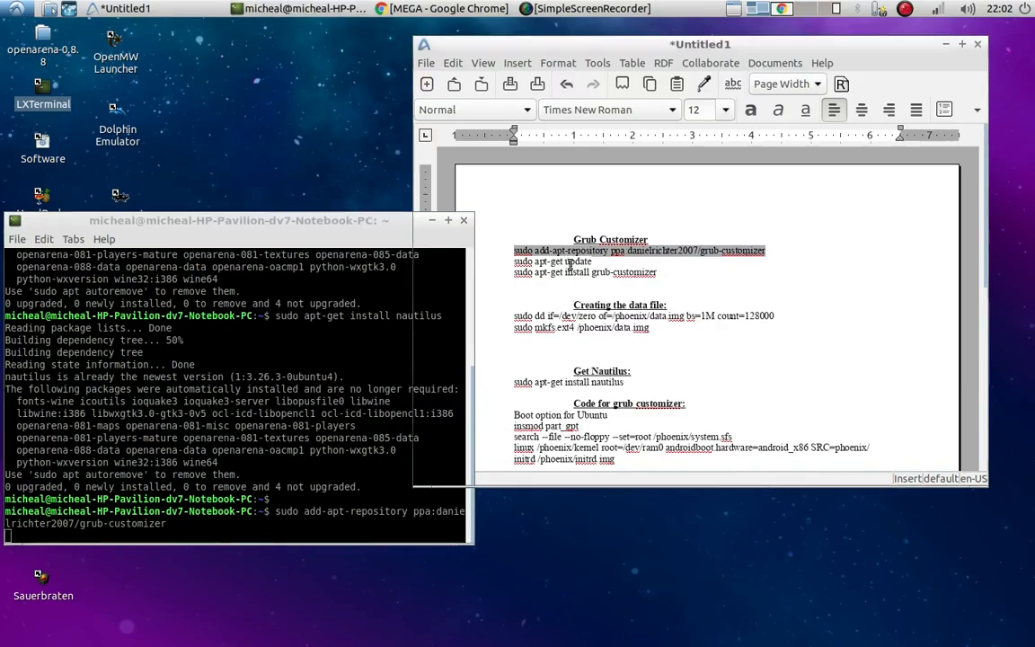
key("Return")
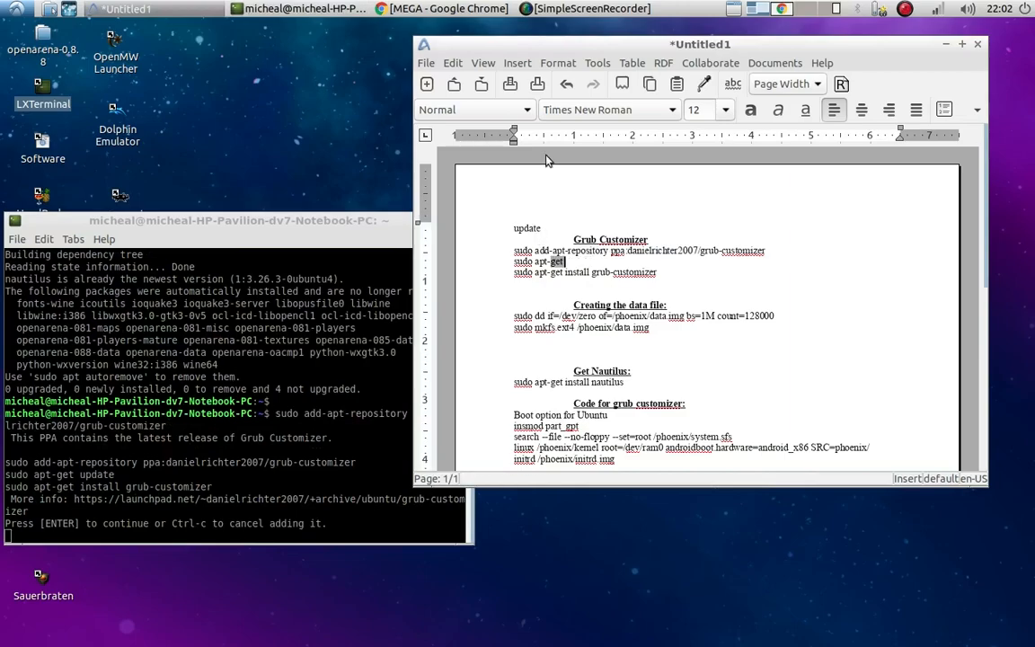
mouse_move(505, 216)
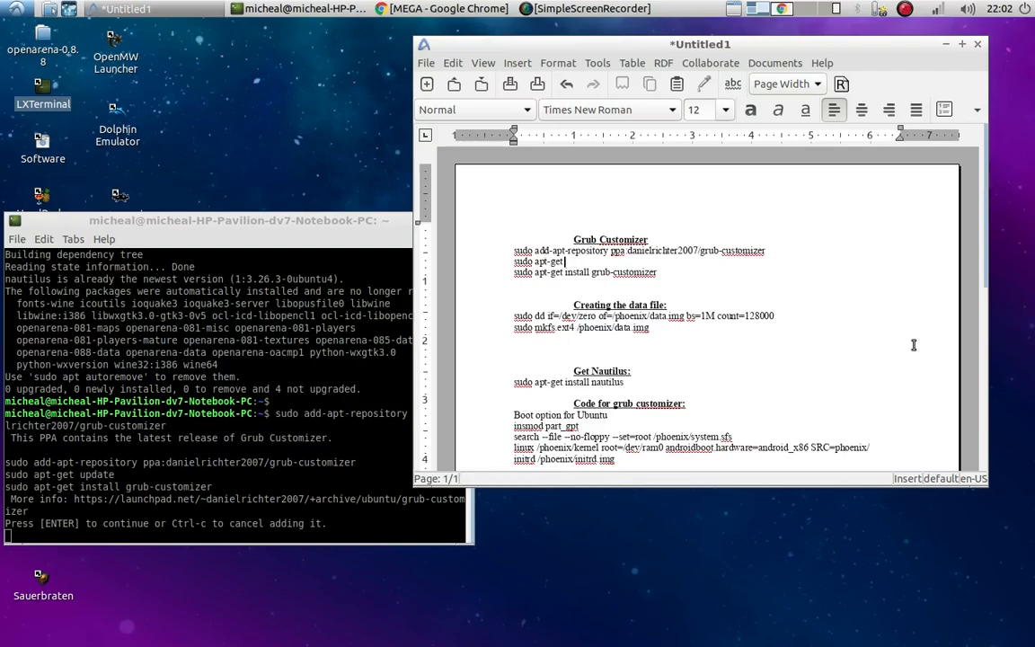
Step: Copy the 'sudo apt-get update' command from the notes into the terminal
type("update")
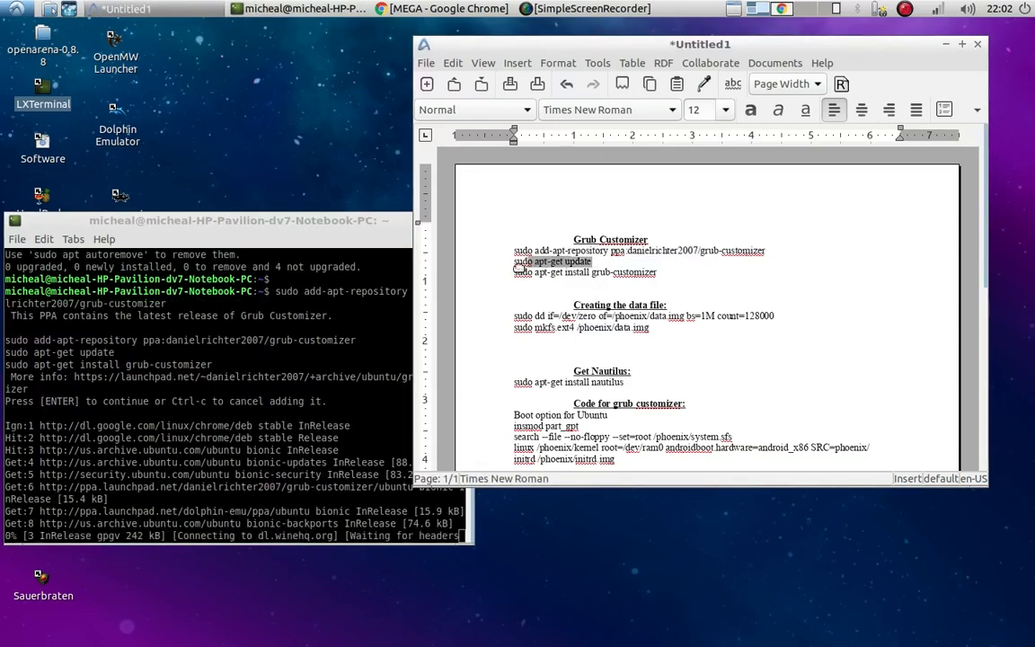
right_click(554, 262)
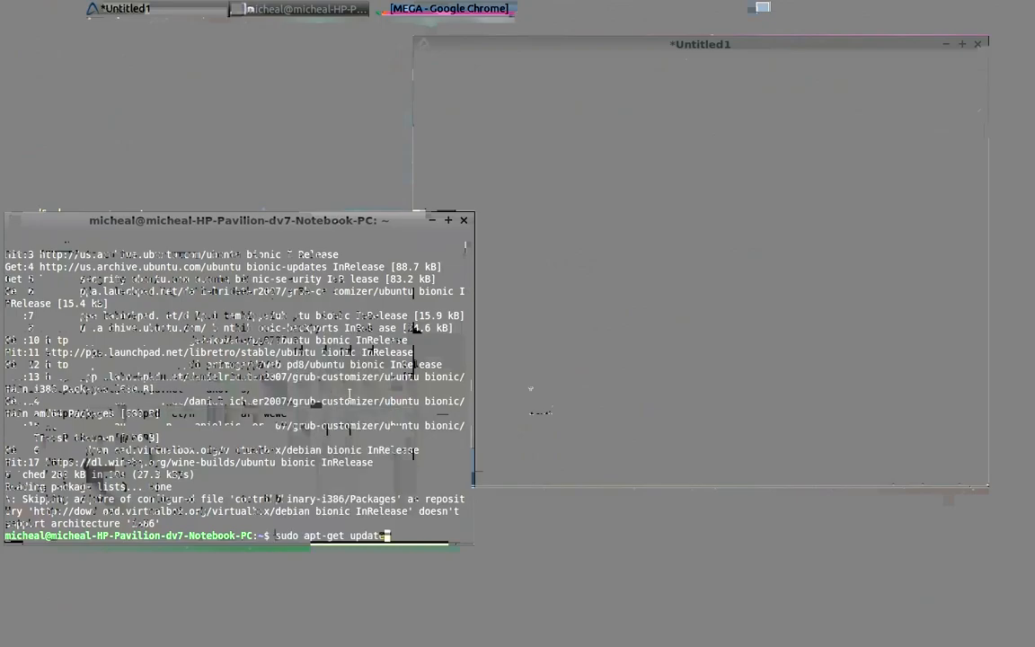
Step: Run apt-get update, then paste and run 'sudo apt-get install grub-customizer'
key("Return")
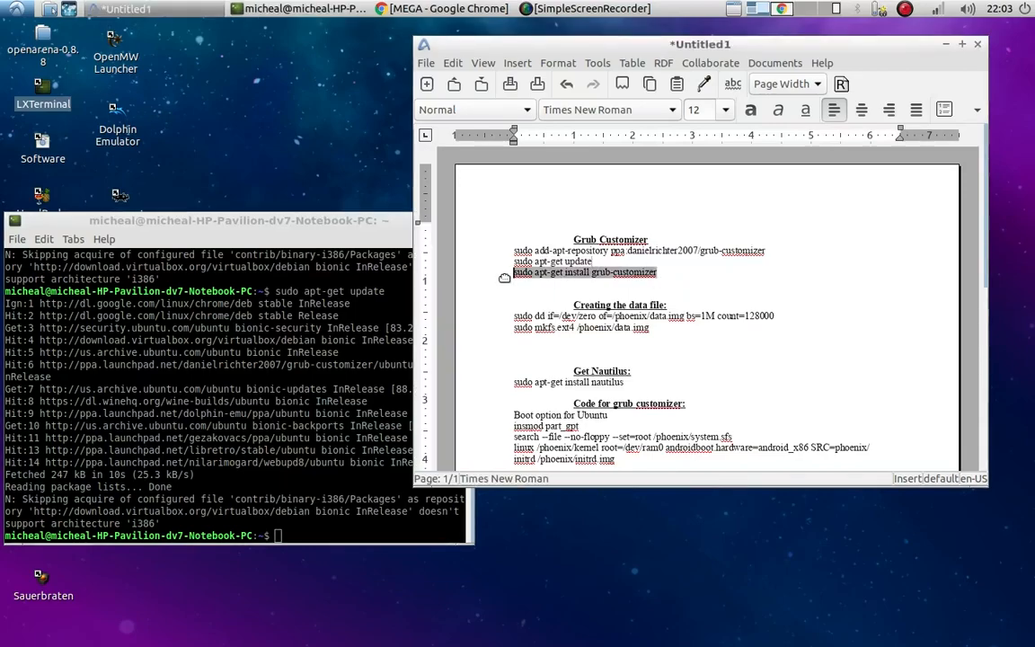
right_click(584, 273)
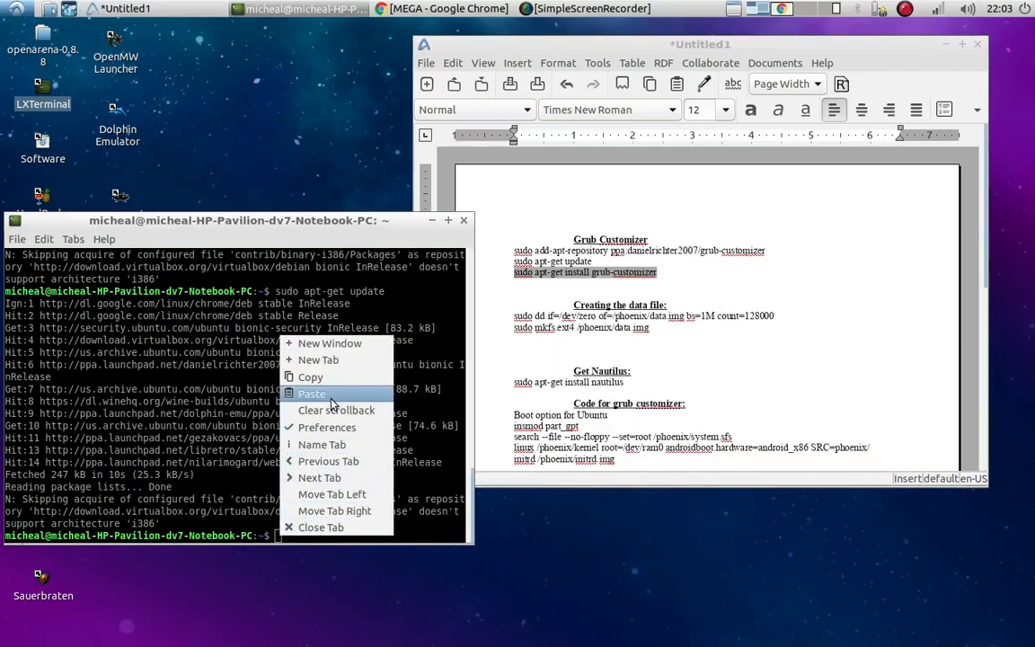
left_click(313, 393)
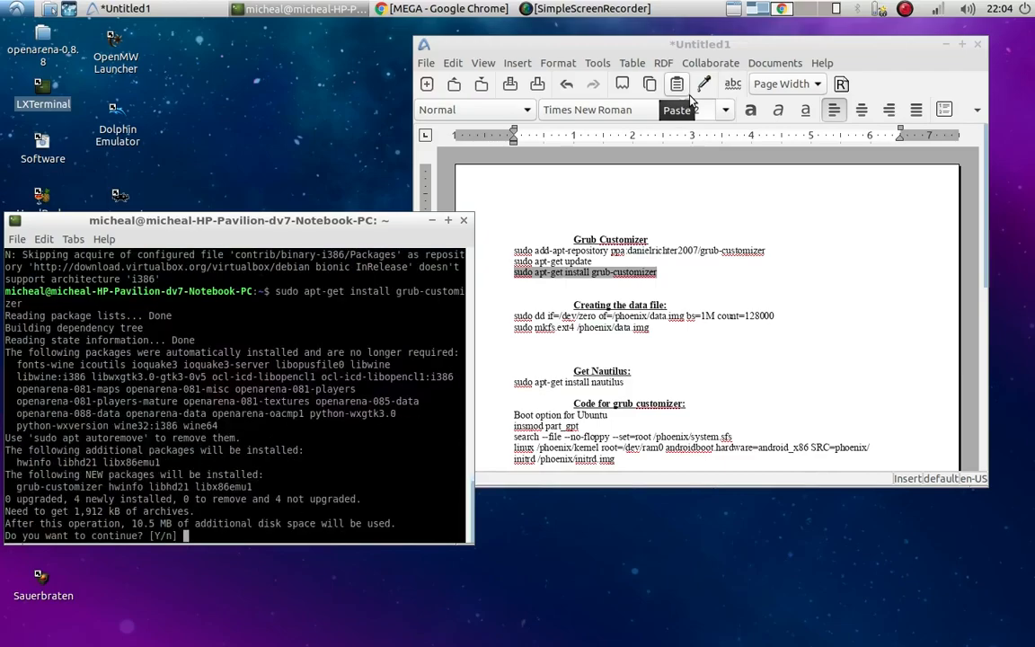
Step: Confirm the Grub Customizer installation with 'y' and check the ISO download finished
type("y")
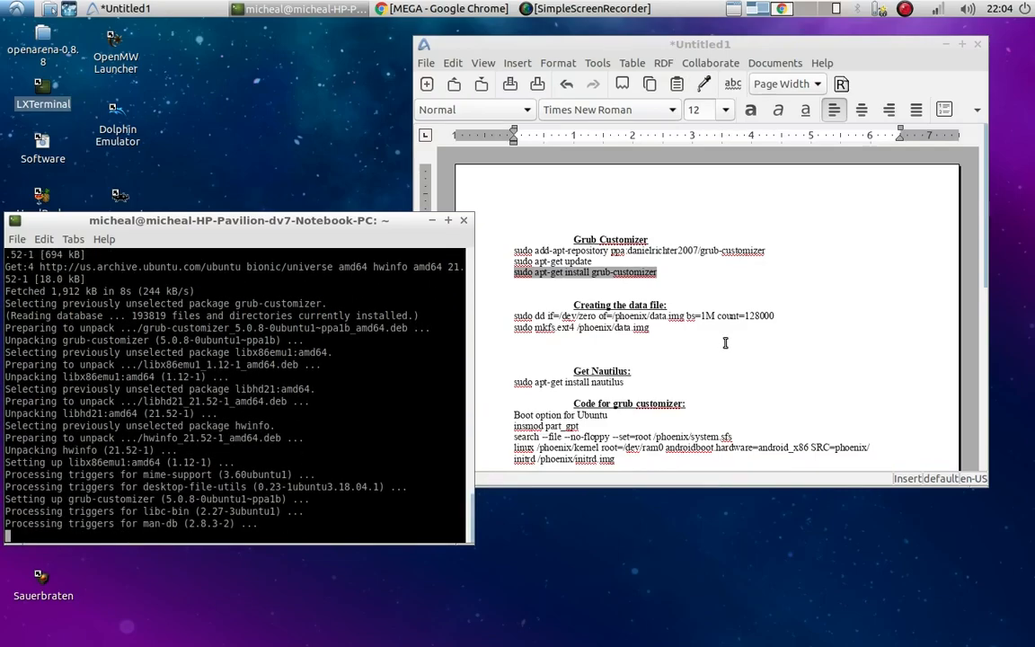
scroll("down", 3)
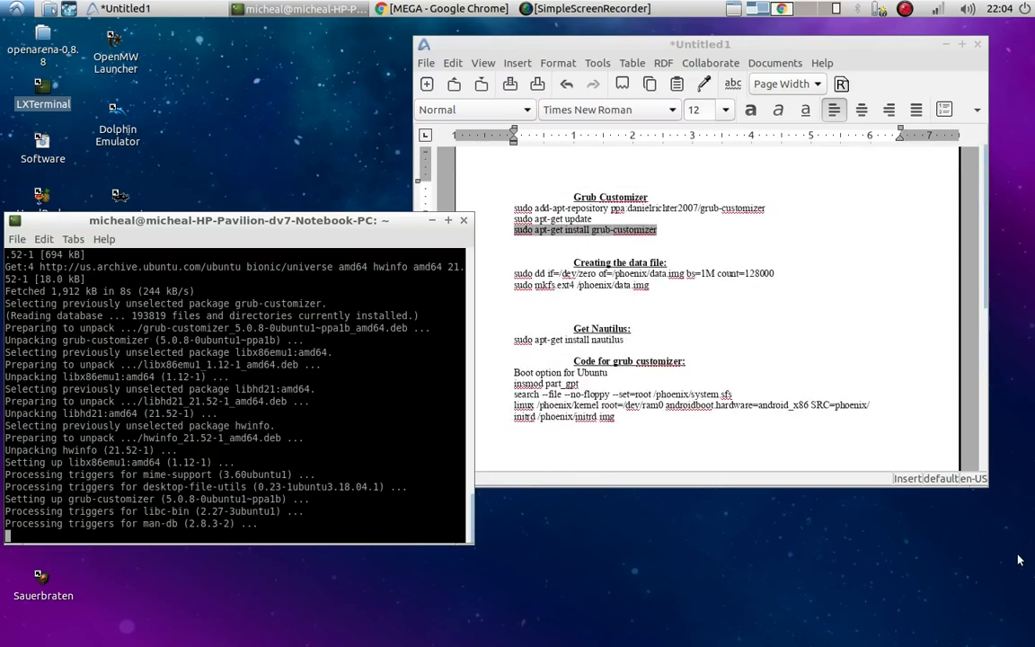
mouse_move(937, 542)
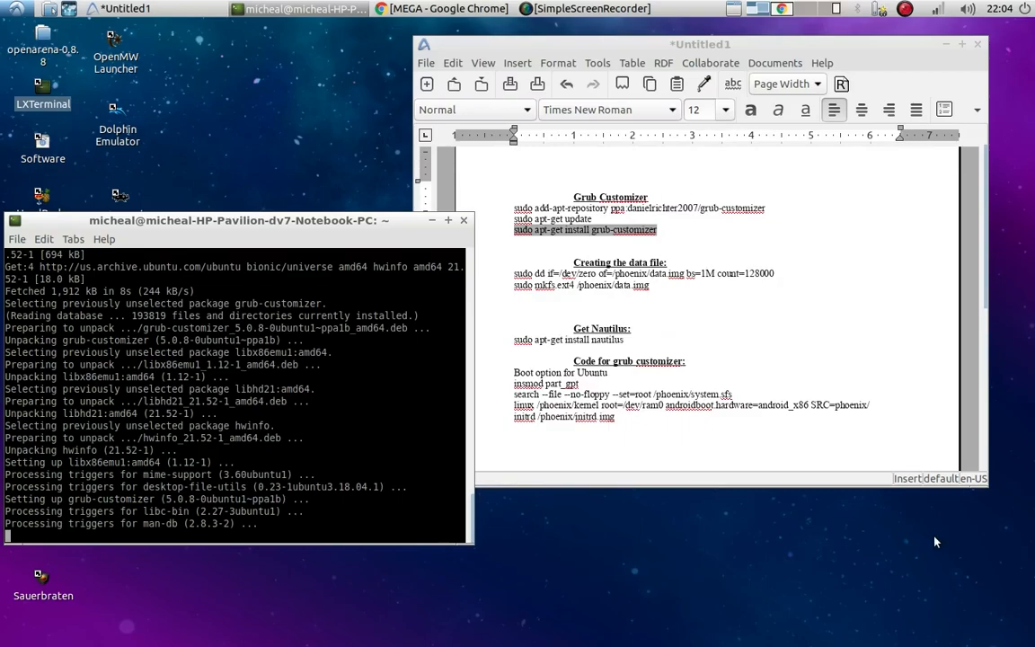
mouse_move(61, 106)
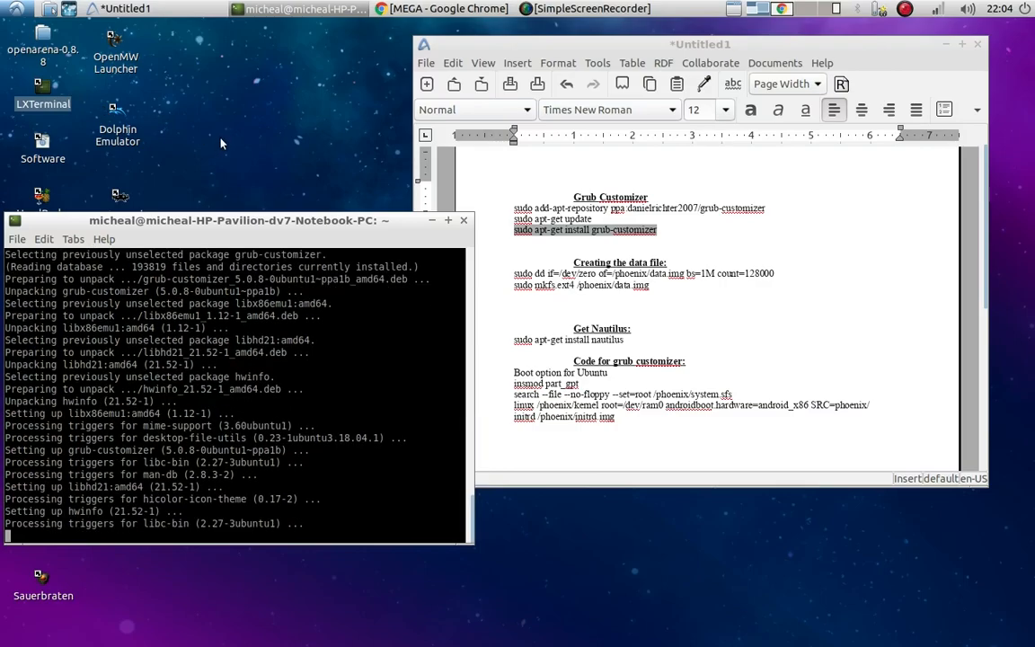
mouse_move(268, 162)
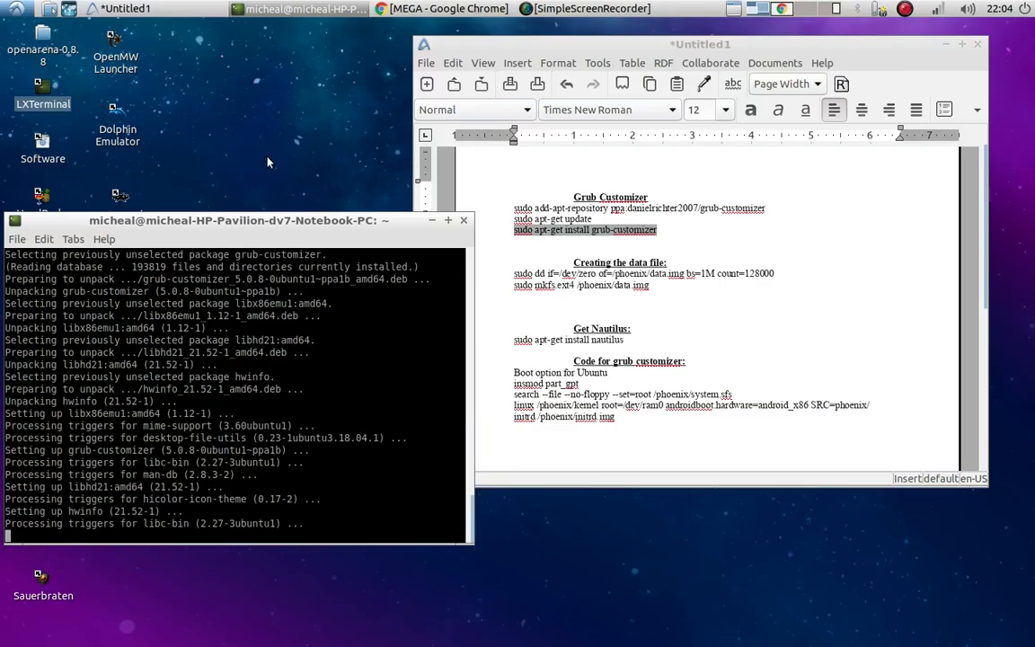
mouse_move(266, 183)
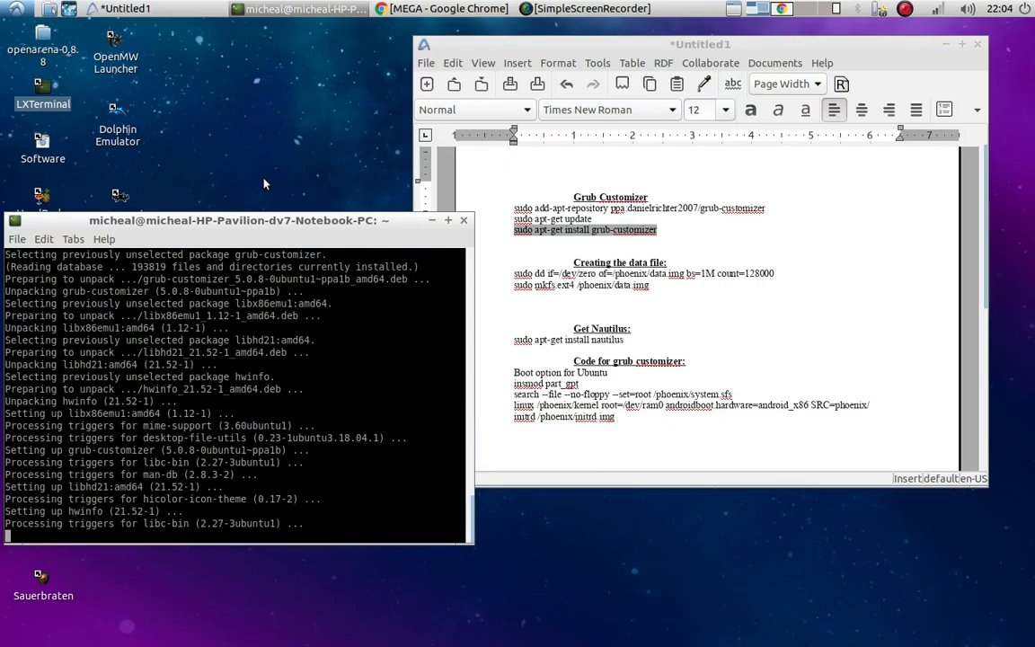
mouse_move(575, 25)
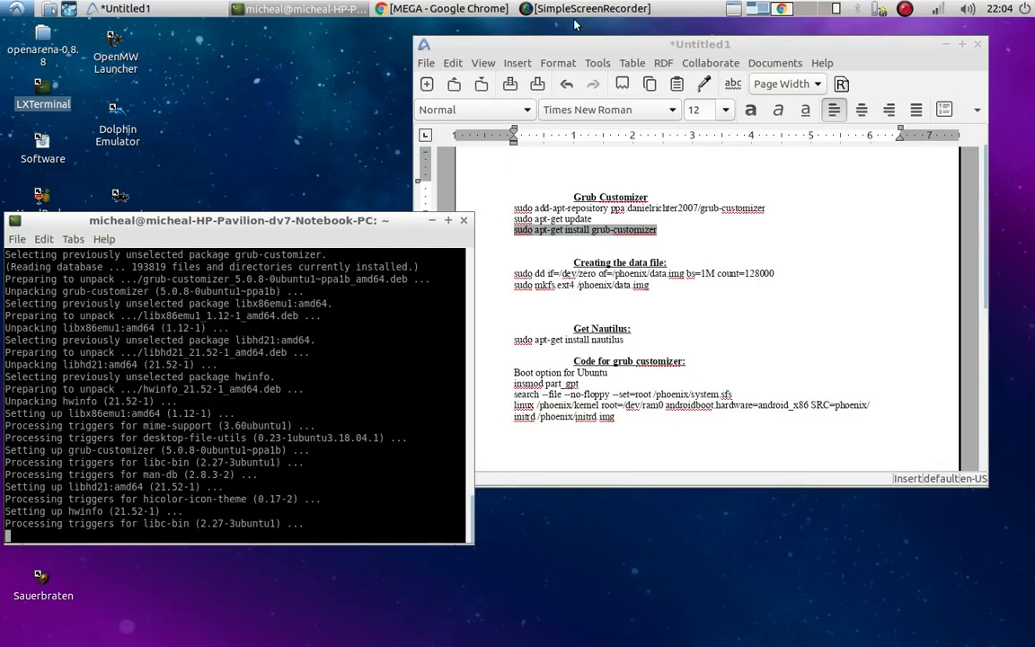
left_click(446, 7)
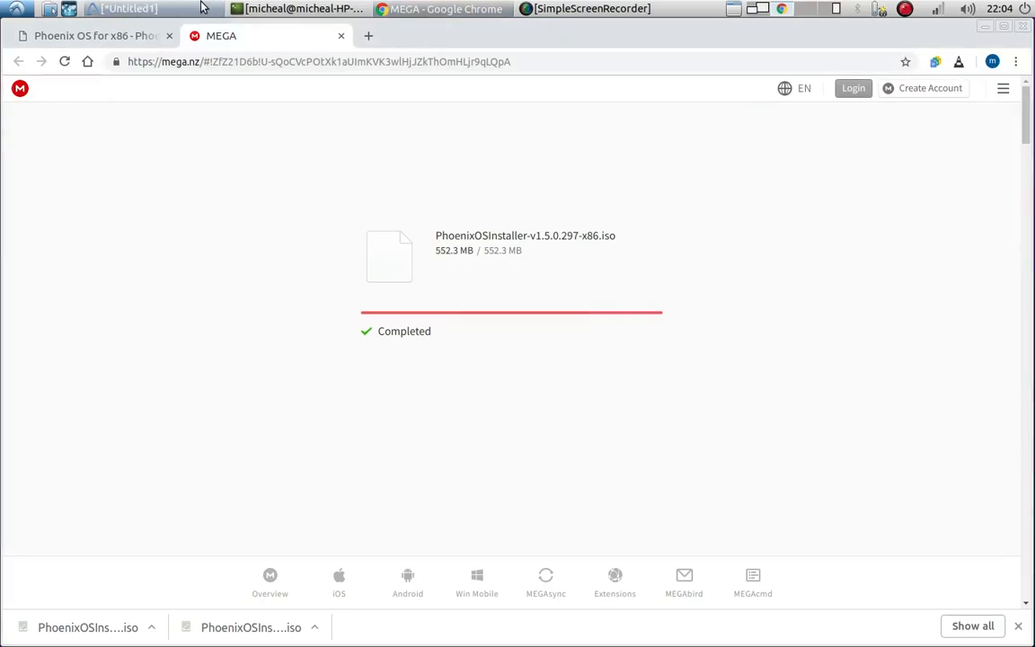
left_click(126, 7)
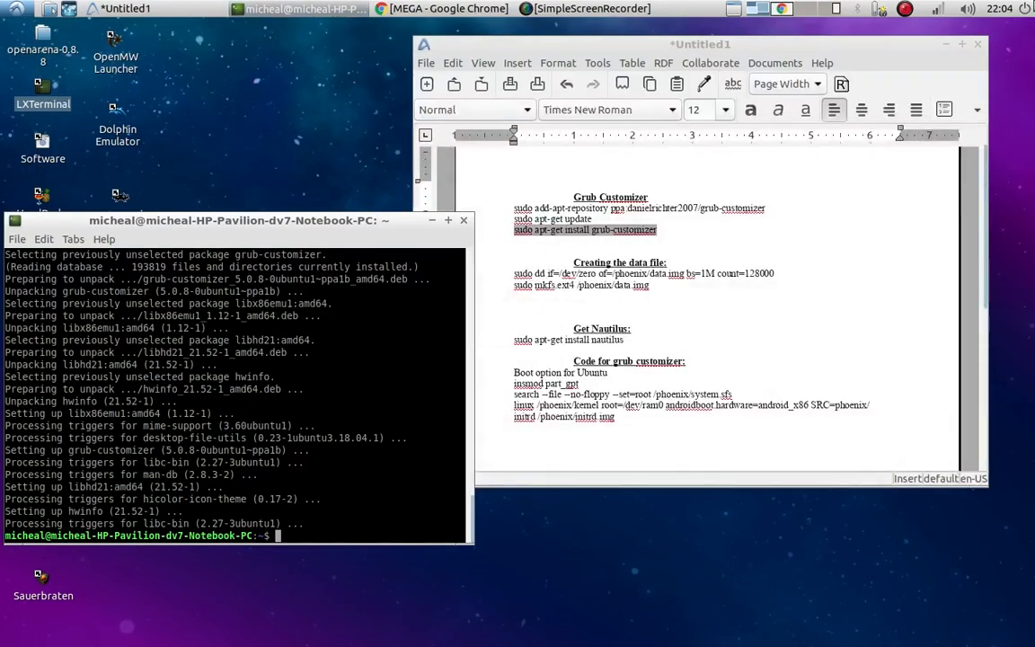
Step: Run 'sudo nautilus' to launch the file manager as root
type("sudo")
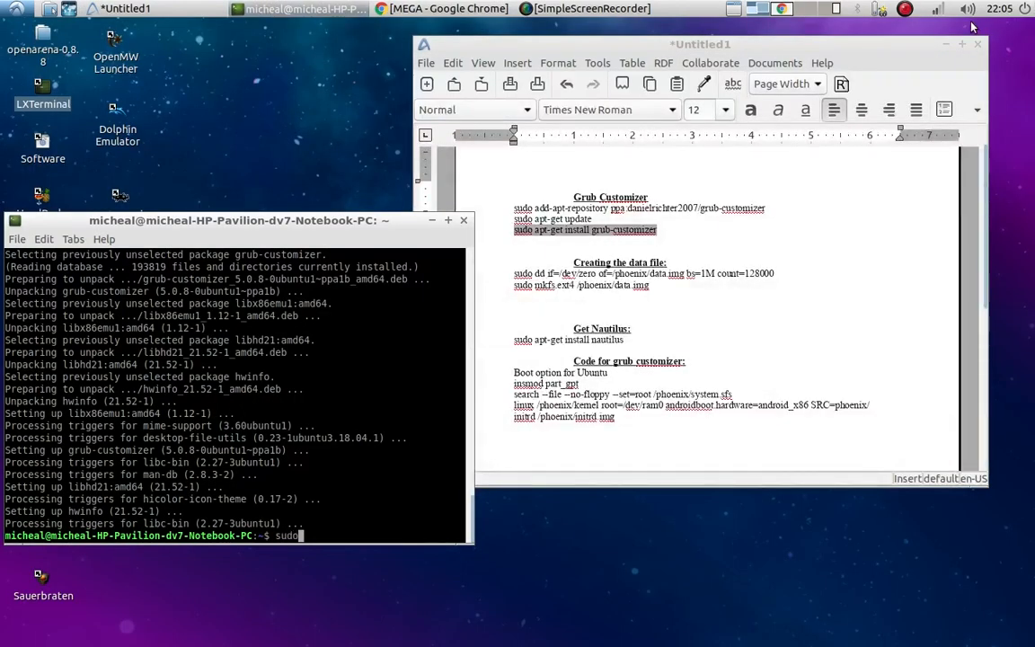
type("nautilus")
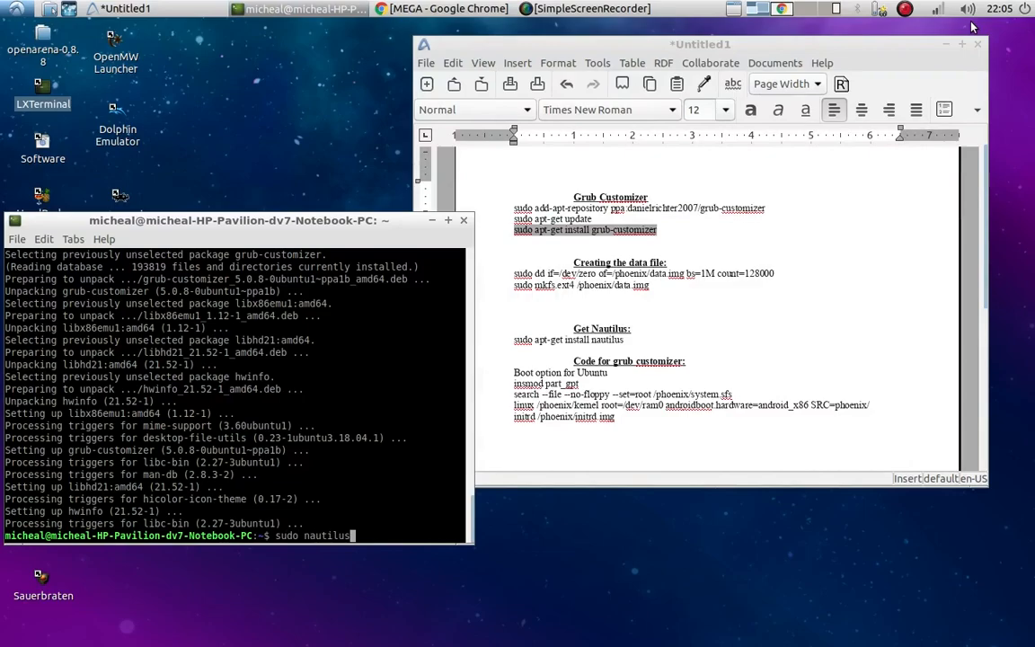
key("Return")
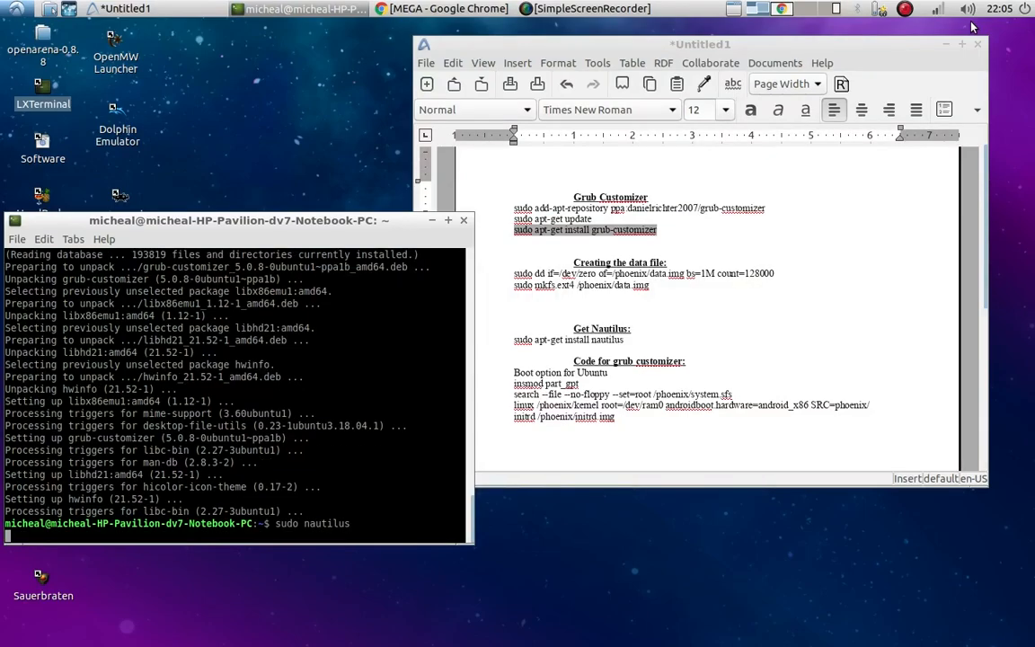
key("Return")
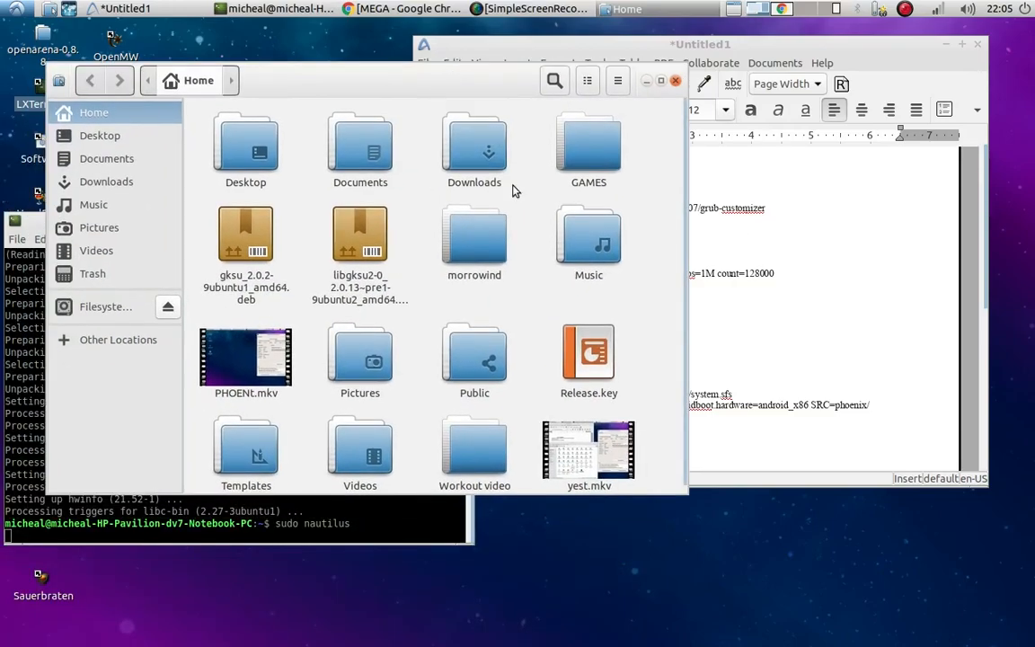
mouse_move(119, 149)
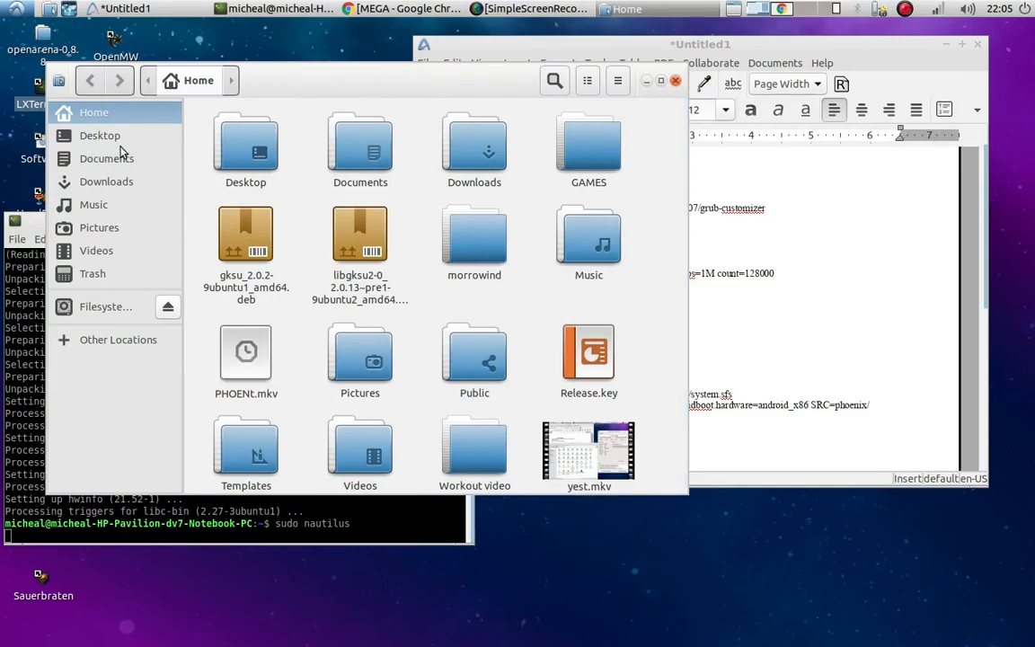
mouse_move(142, 115)
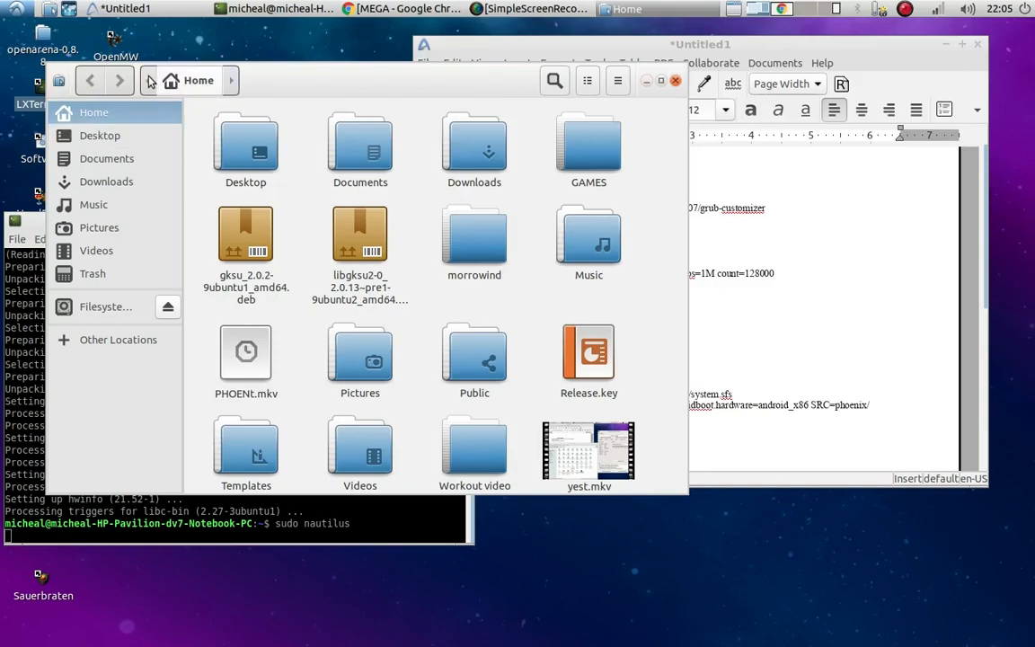
mouse_move(115, 340)
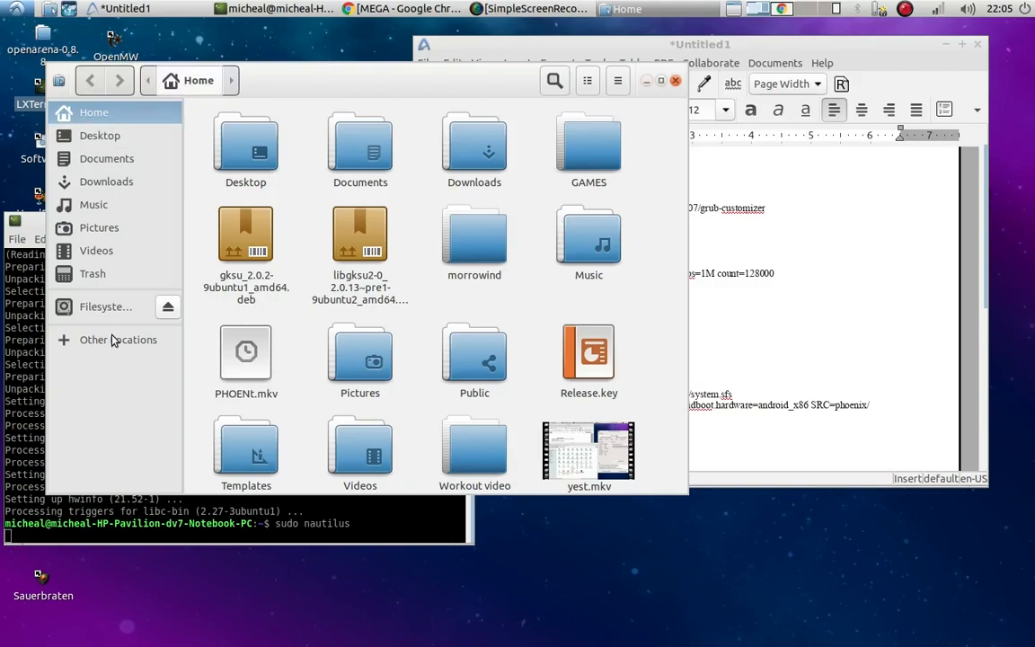
mouse_move(119, 340)
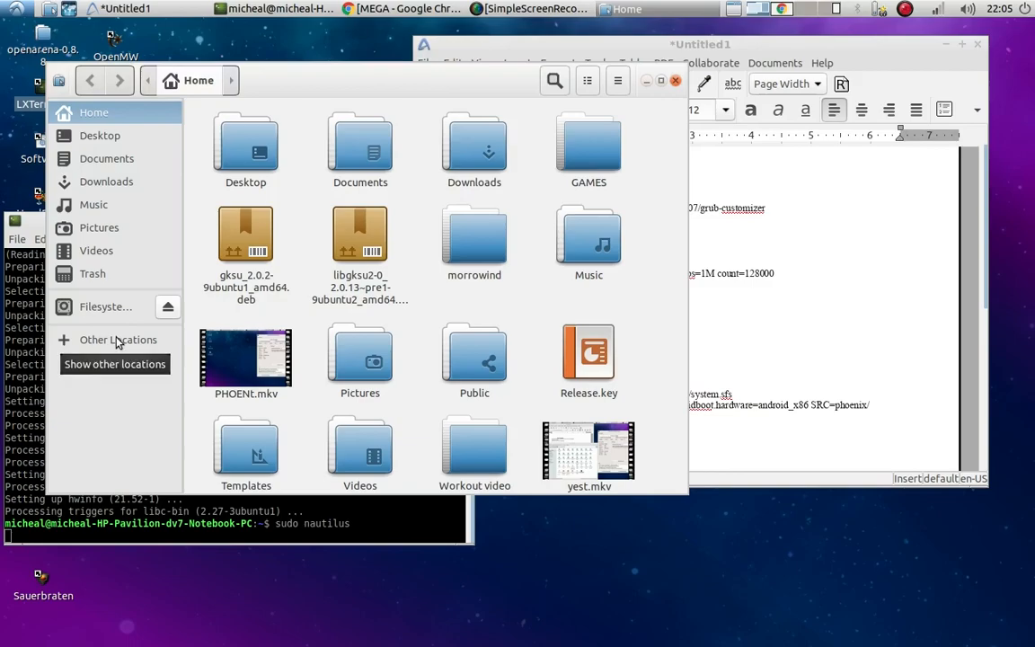
Step: Browse the Filesystem root showing bin, boot, etc and root
left_click(119, 340)
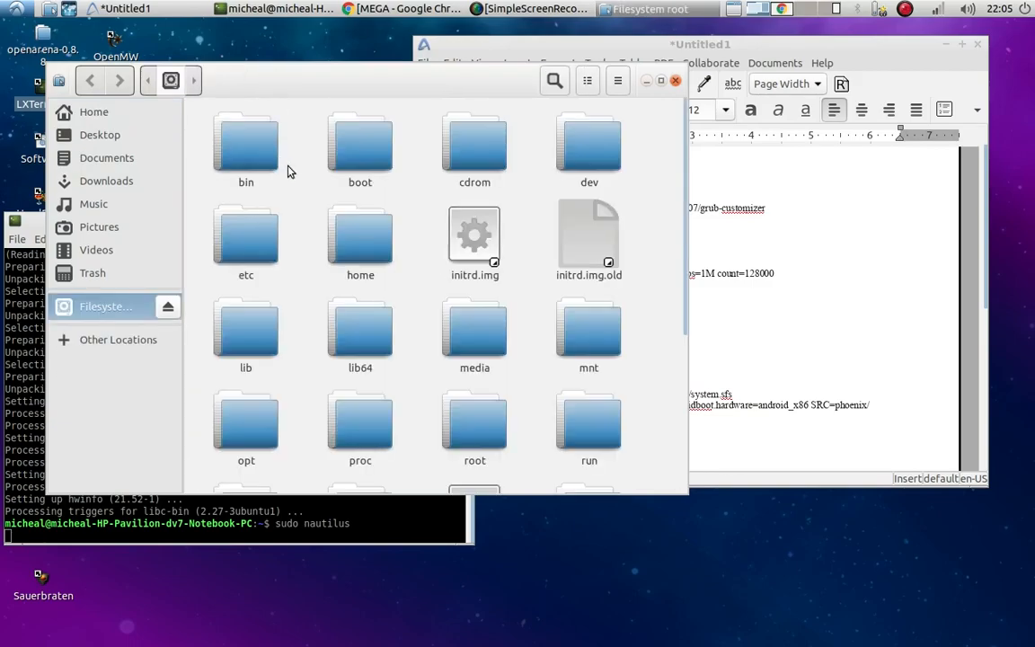
mouse_move(338, 187)
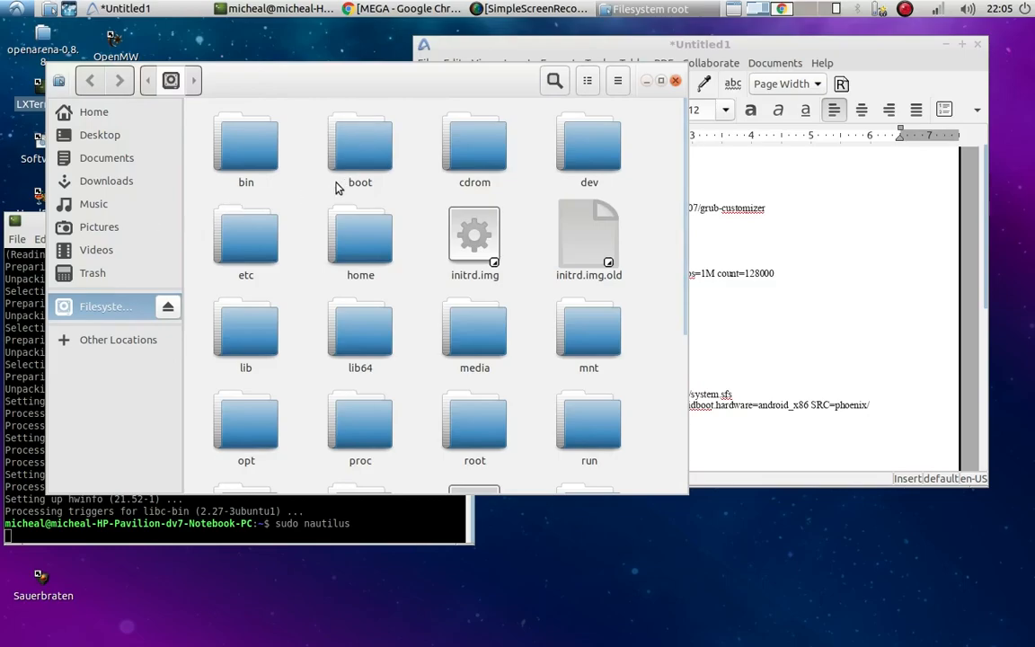
mouse_move(615, 185)
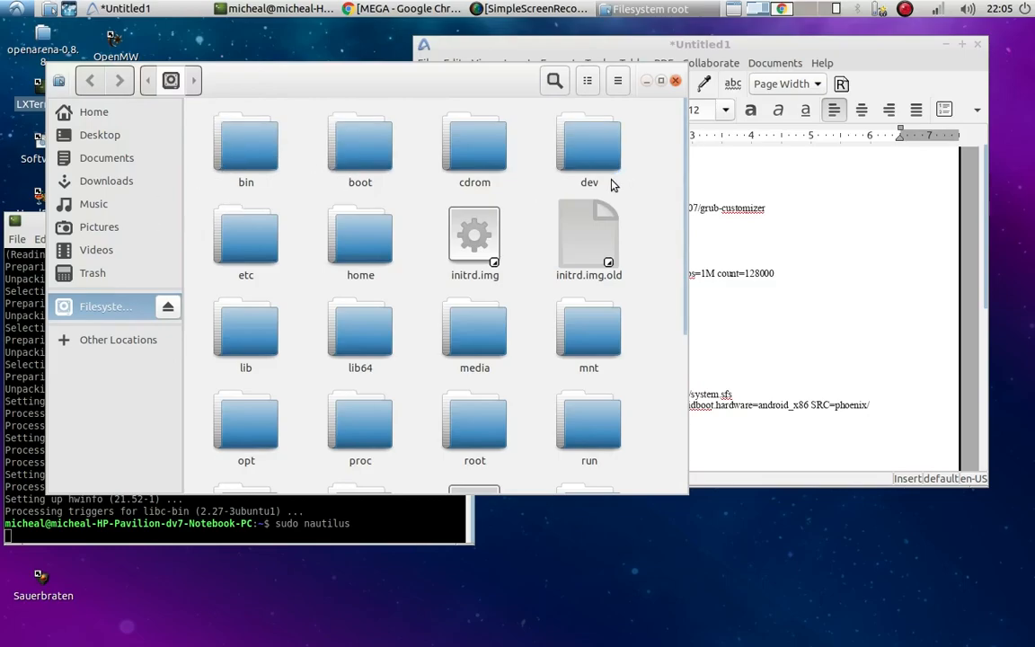
mouse_move(431, 290)
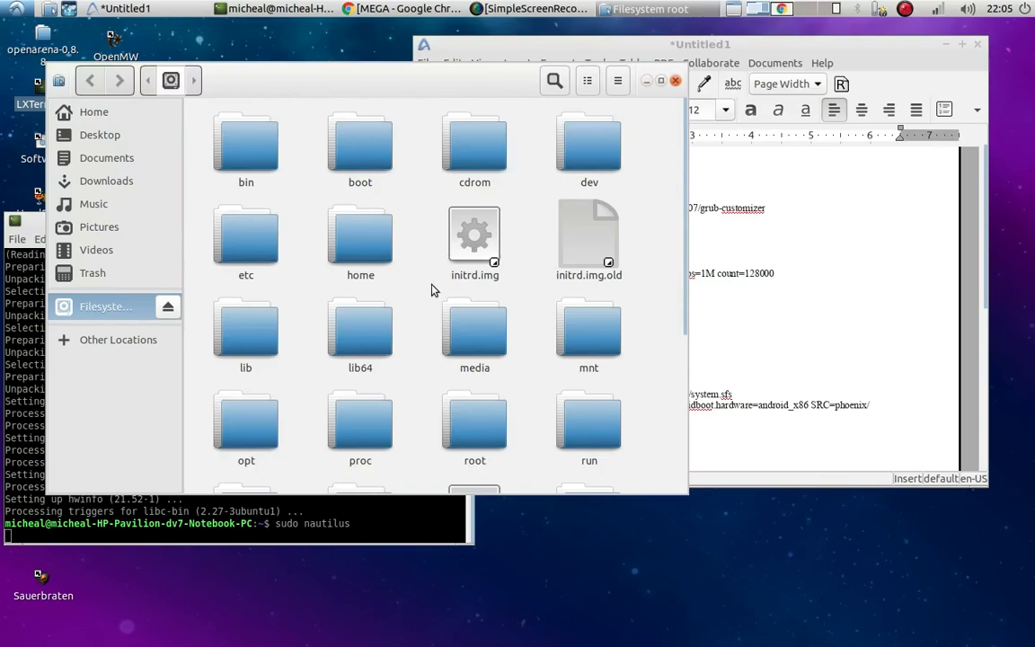
Step: Create a new folder named 'phoenix' in the filesystem root
right_click(431, 289)
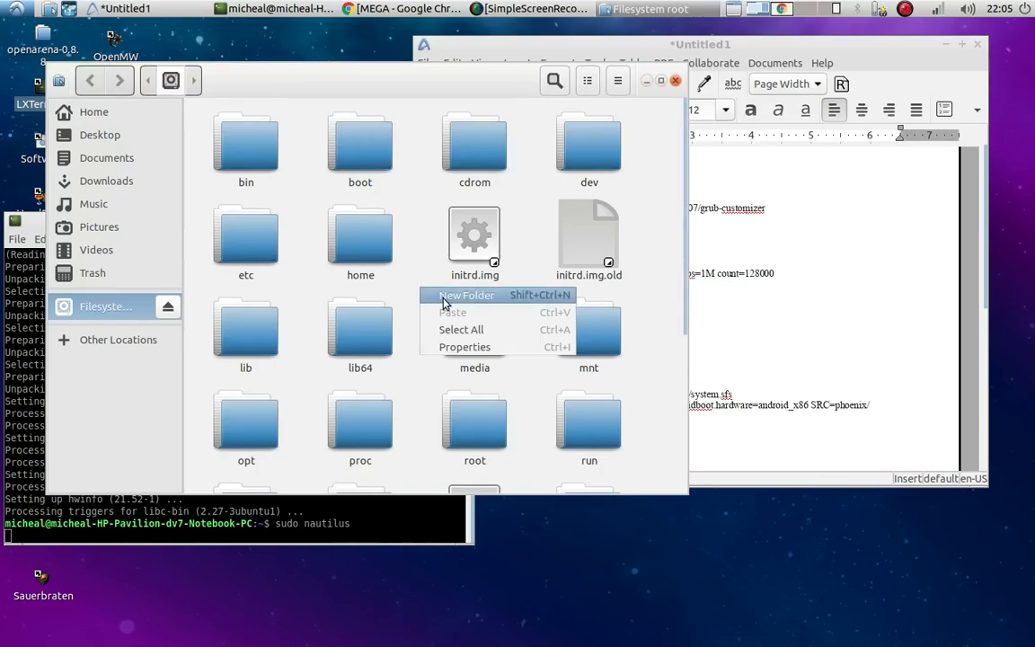
left_click(465, 294)
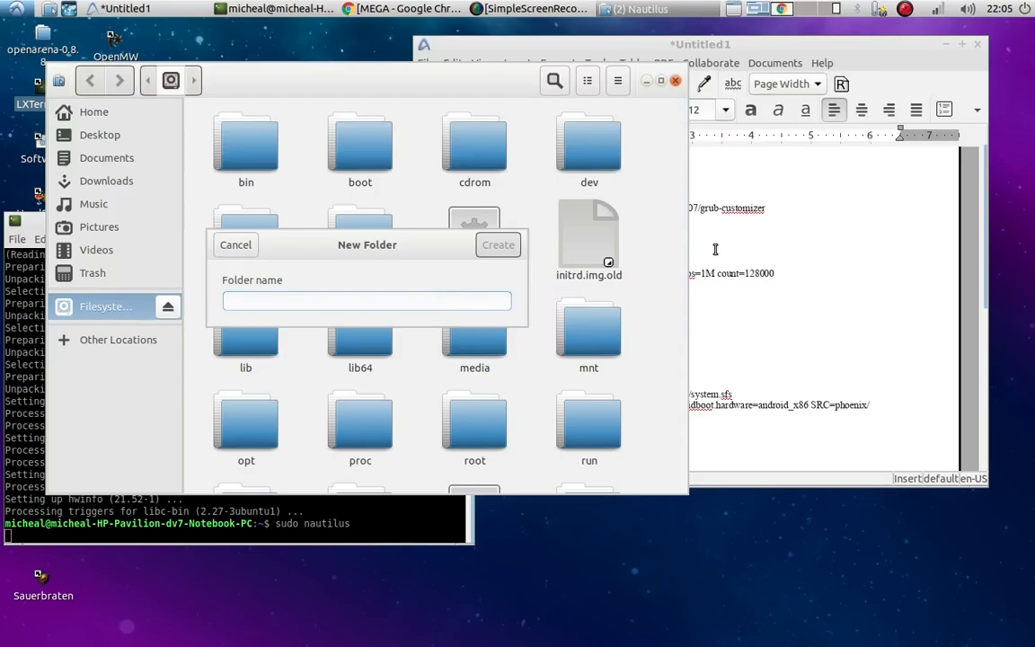
type("phoen")
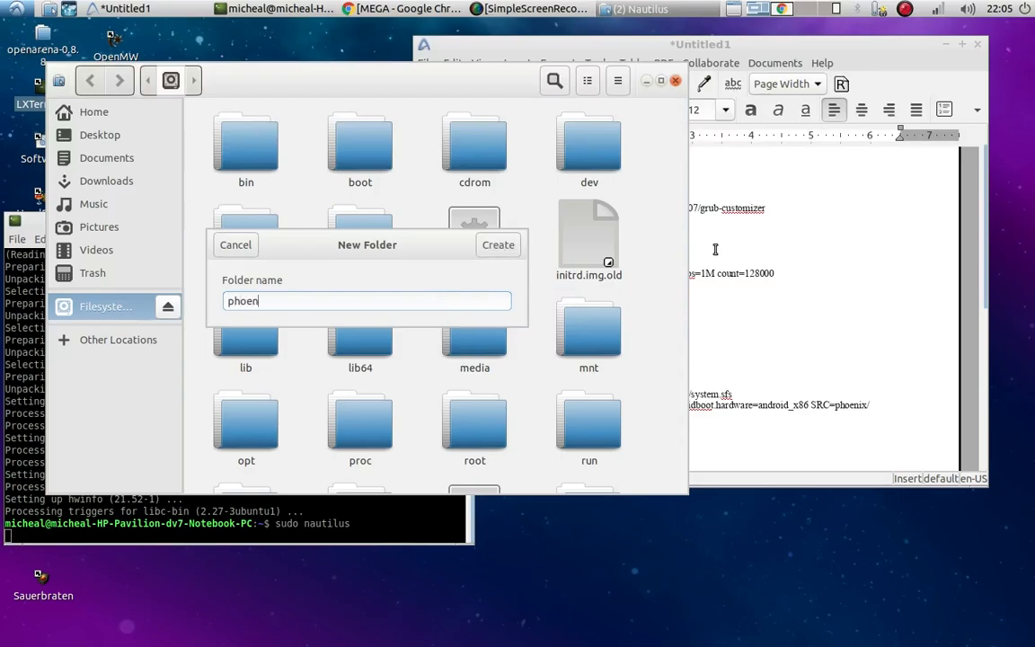
type("ix")
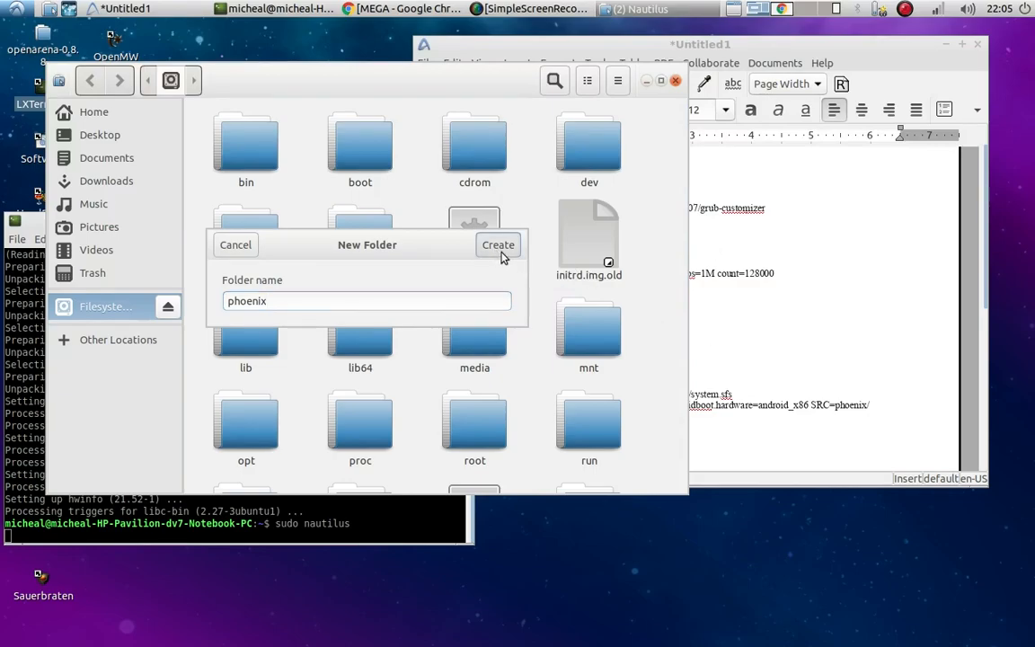
left_click(498, 245)
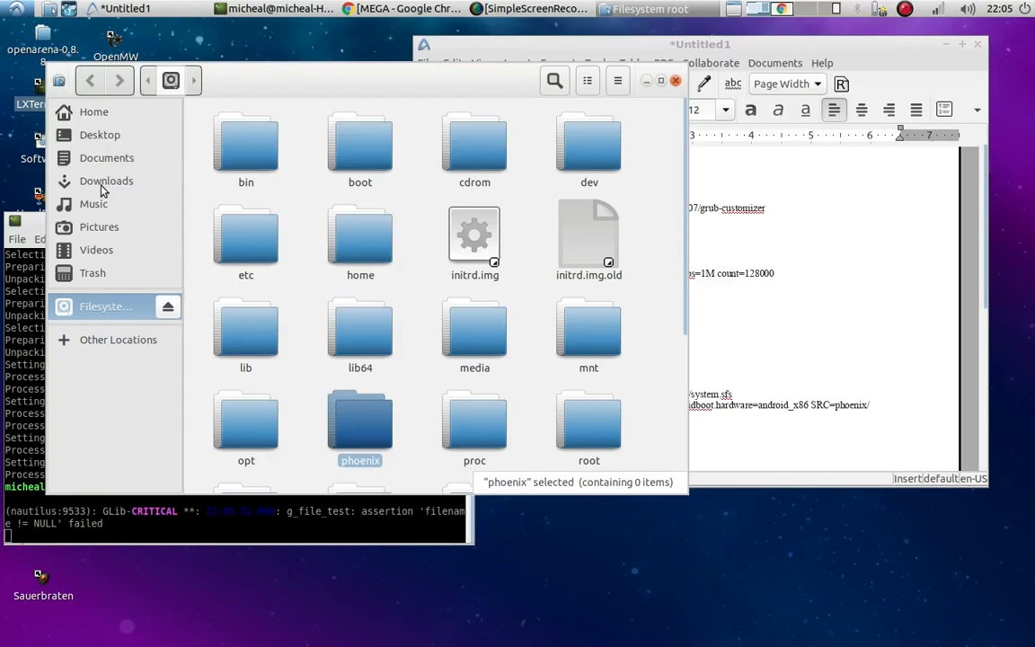
Step: Extract PhoenixOSInstaller-v1.5.0.297-x86.iso in Documents and show its kernel, initrd.img, ramdisk.img and system.sfs files
left_click(106, 180)
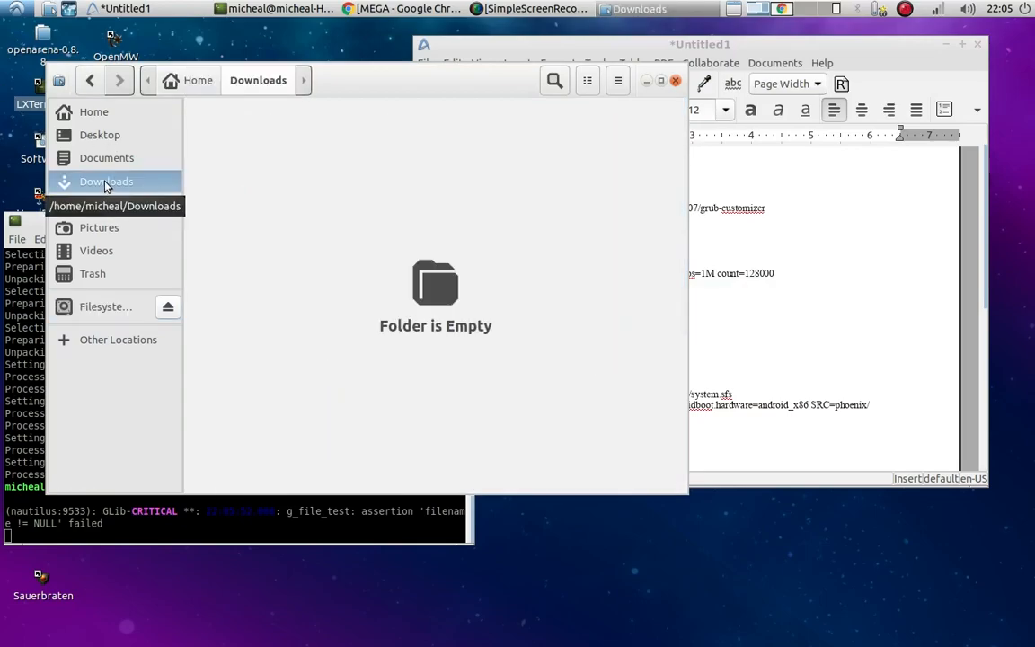
left_click(106, 158)
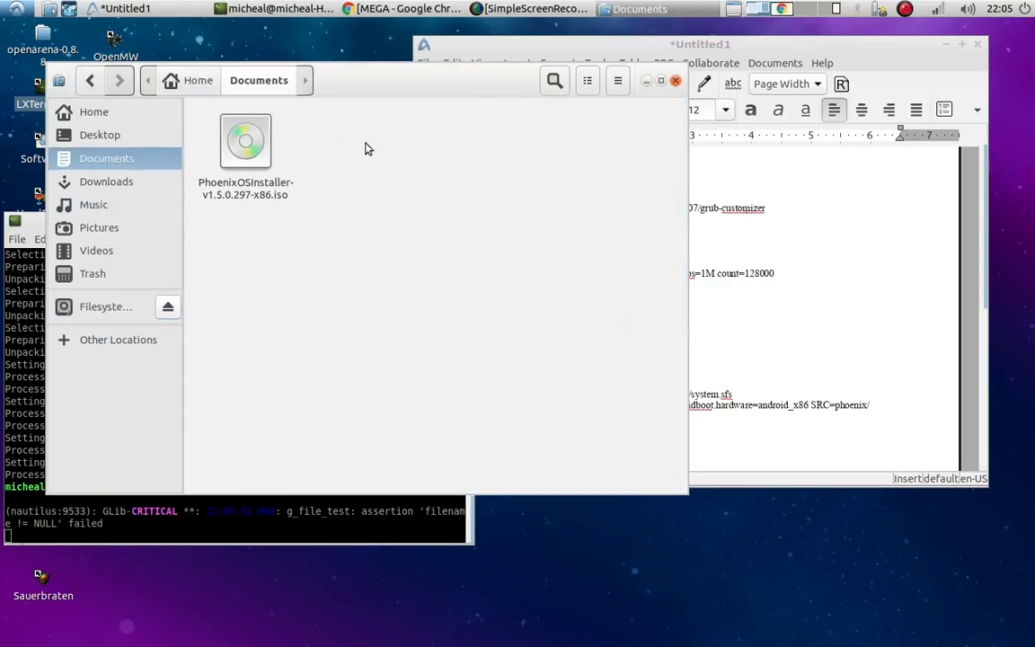
right_click(244, 144)
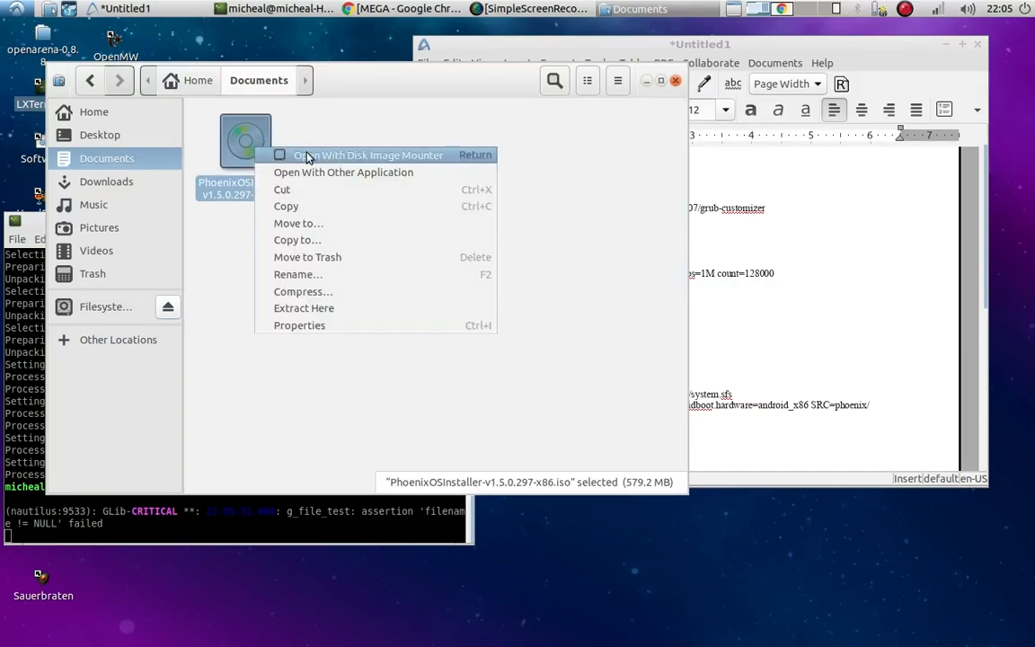
left_click(298, 312)
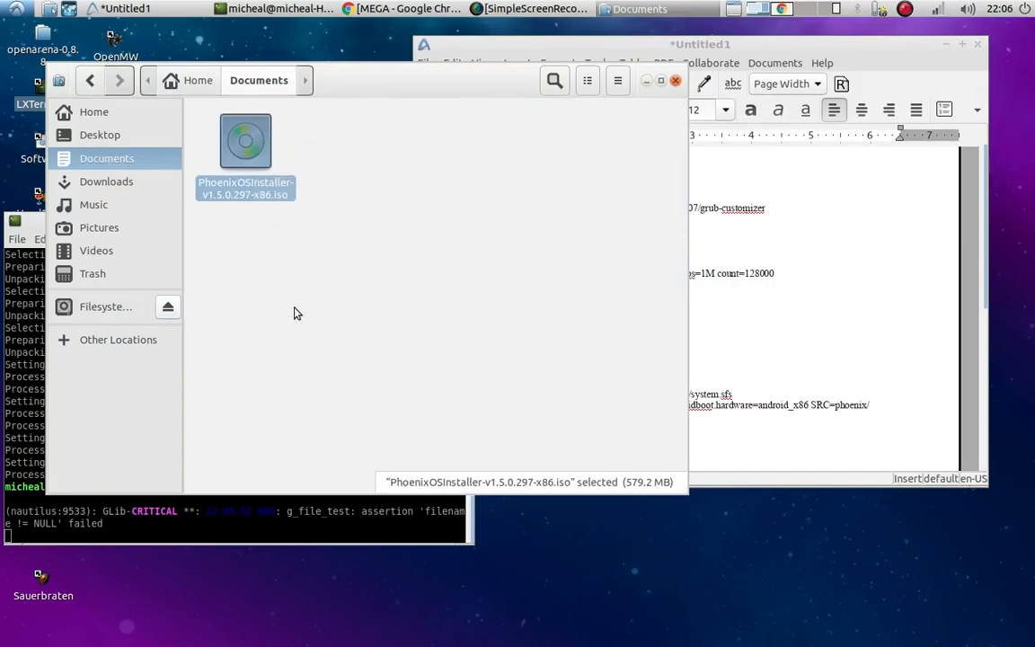
double_click(244, 140)
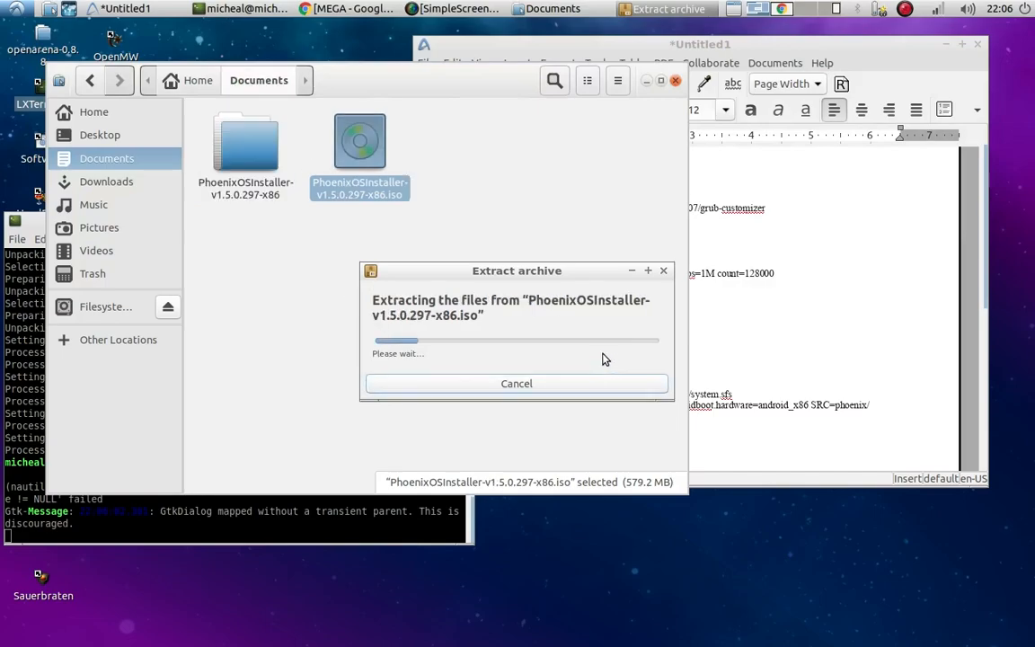
mouse_move(686, 323)
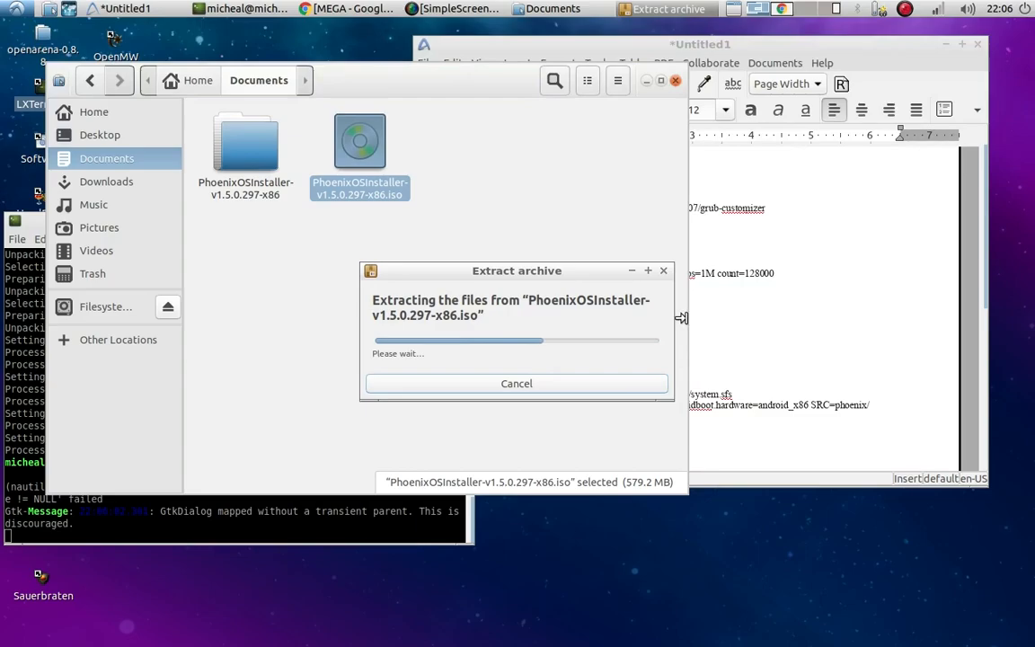
mouse_move(755, 378)
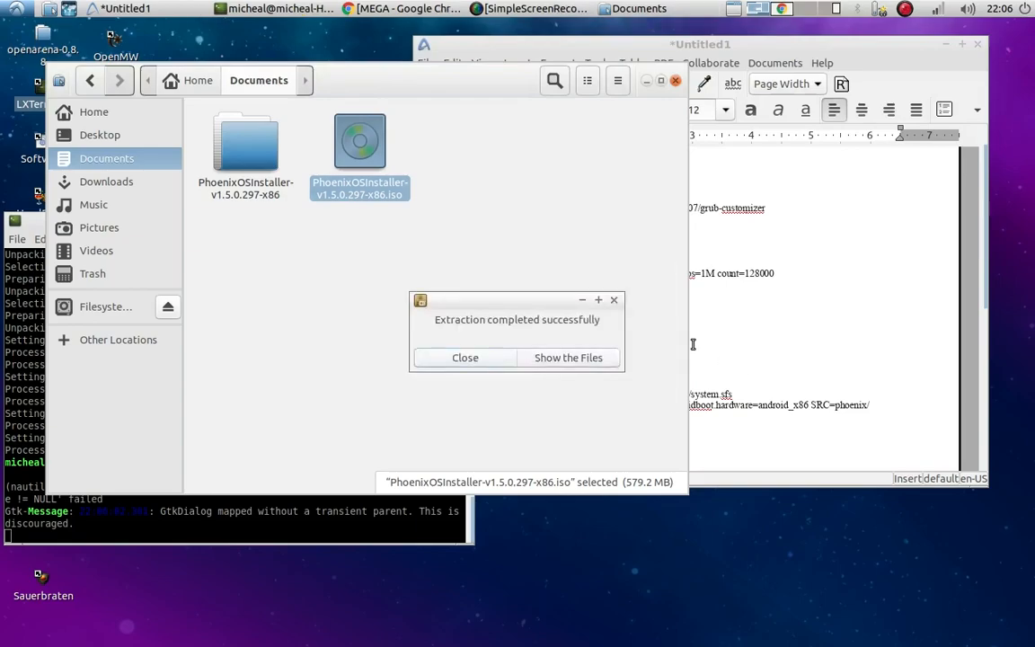
mouse_move(568, 358)
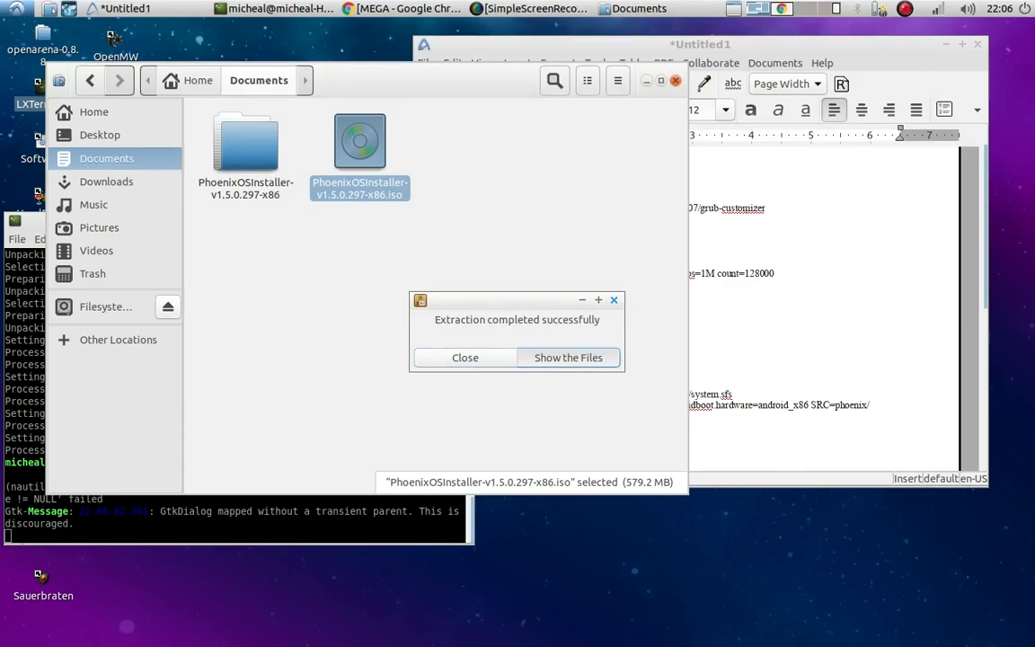
left_click(568, 356)
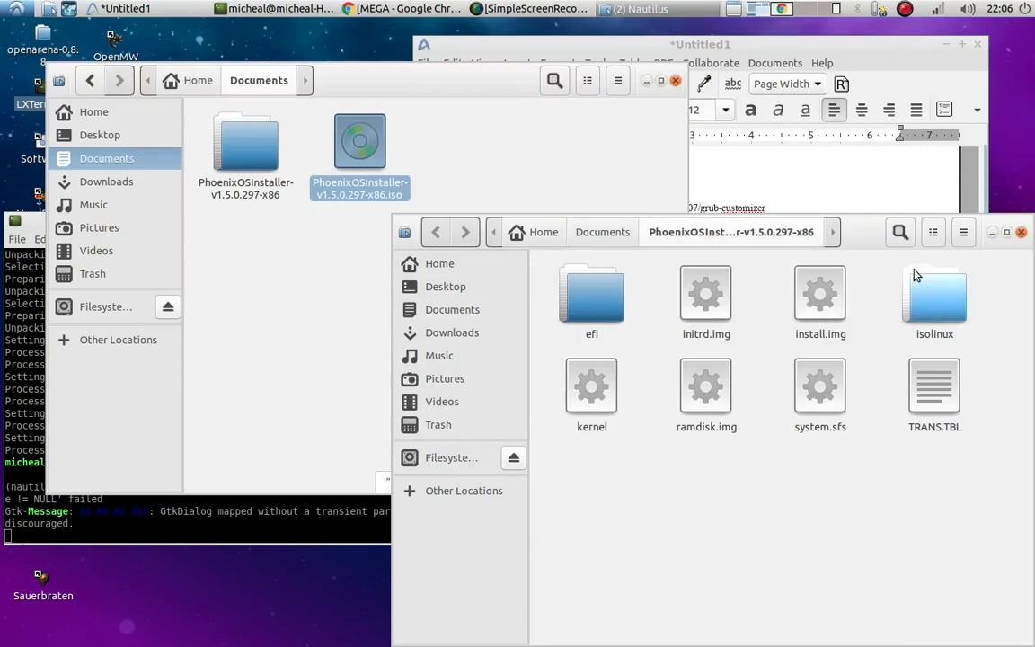
mouse_move(1021, 237)
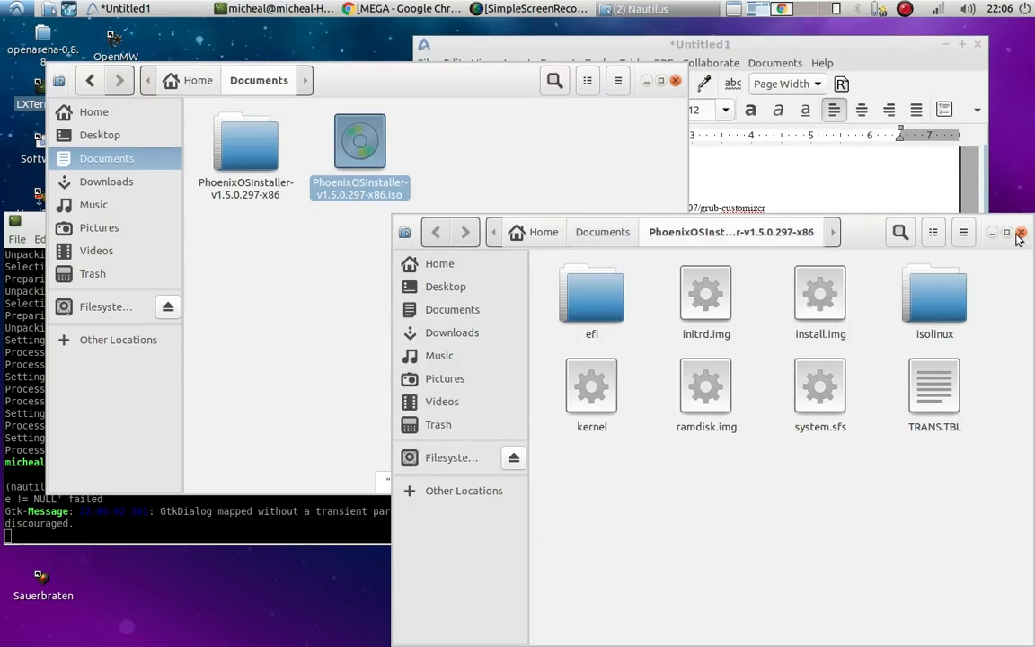
Step: Select kernel, initrd.img, ramdisk.img, install.img and system.sfs in the extracted folder and copy them
left_click(1021, 232)
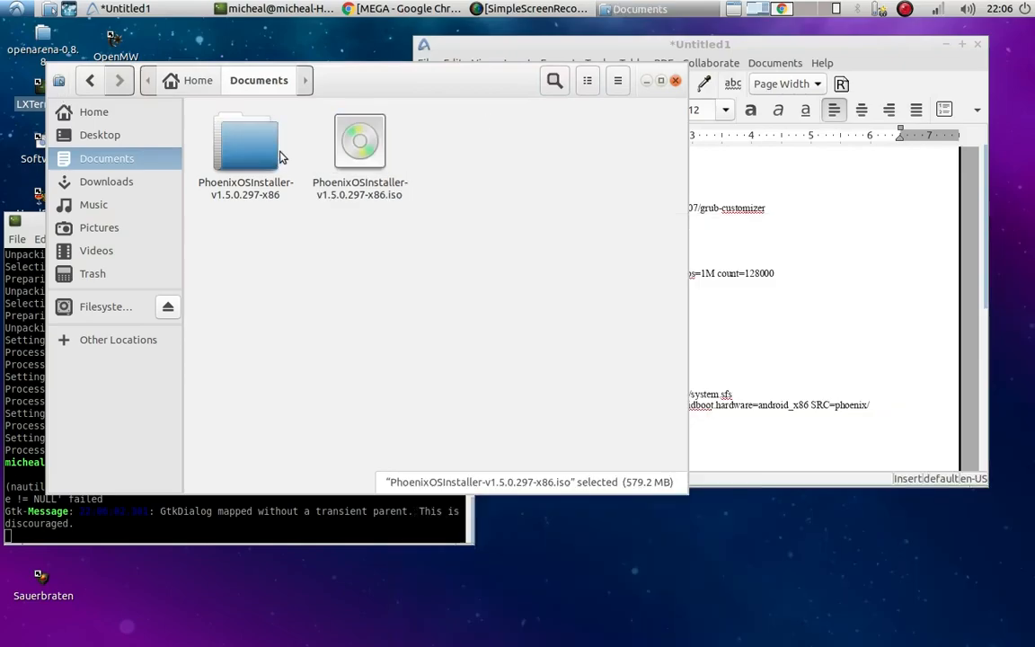
double_click(360, 140)
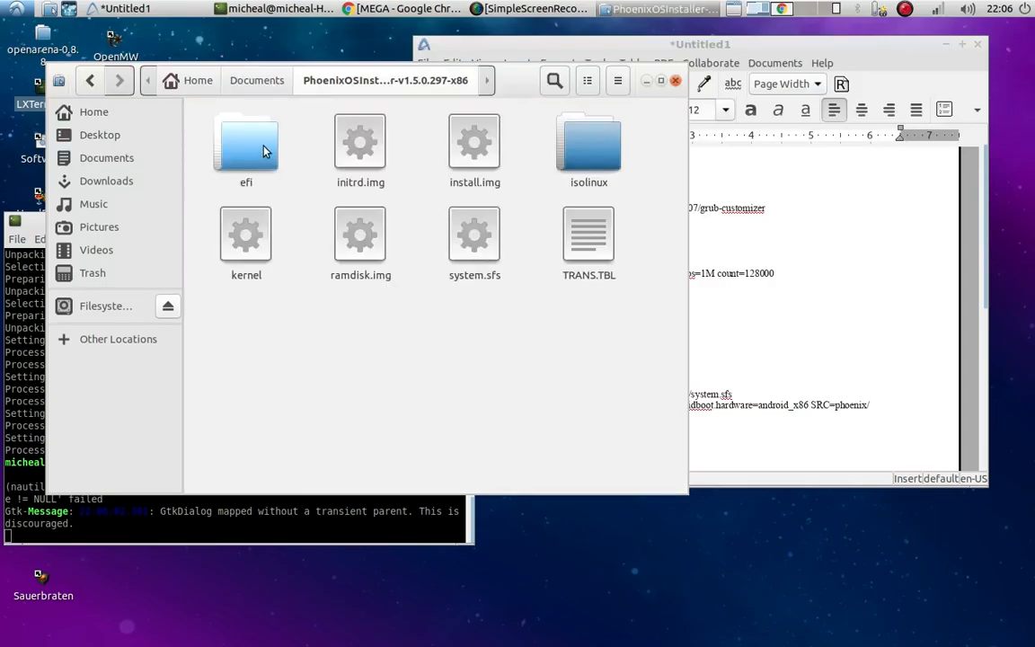
mouse_move(403, 177)
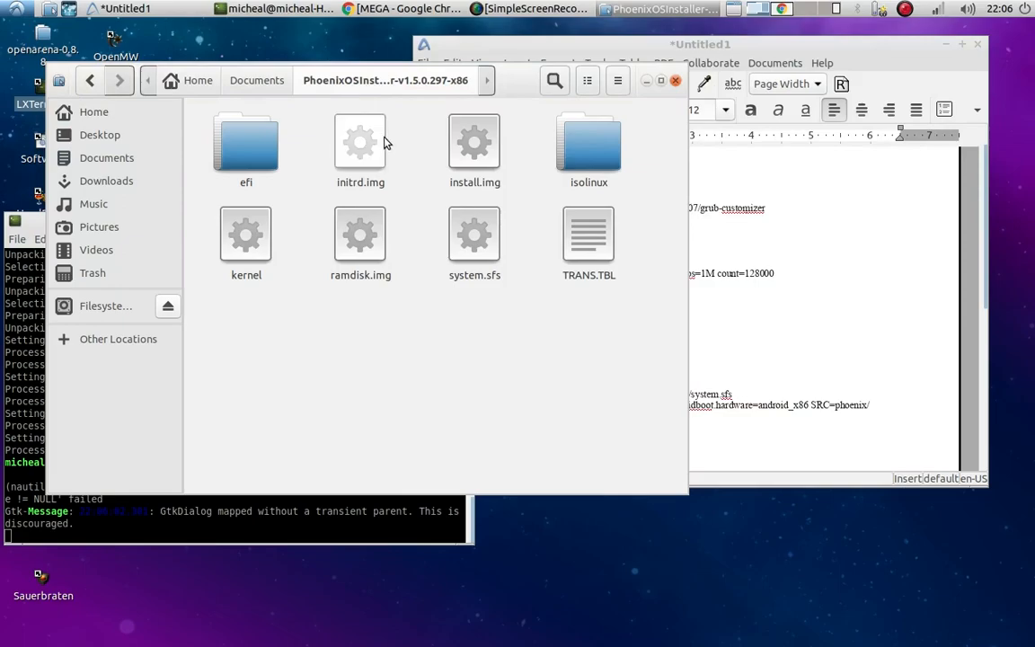
left_click(360, 143)
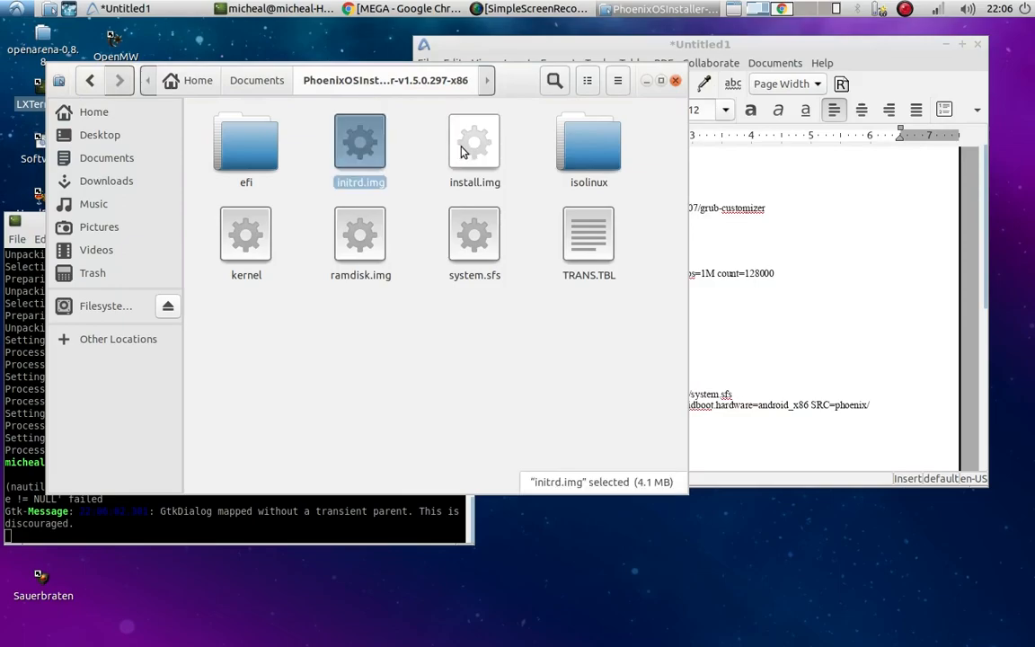
mouse_move(478, 150)
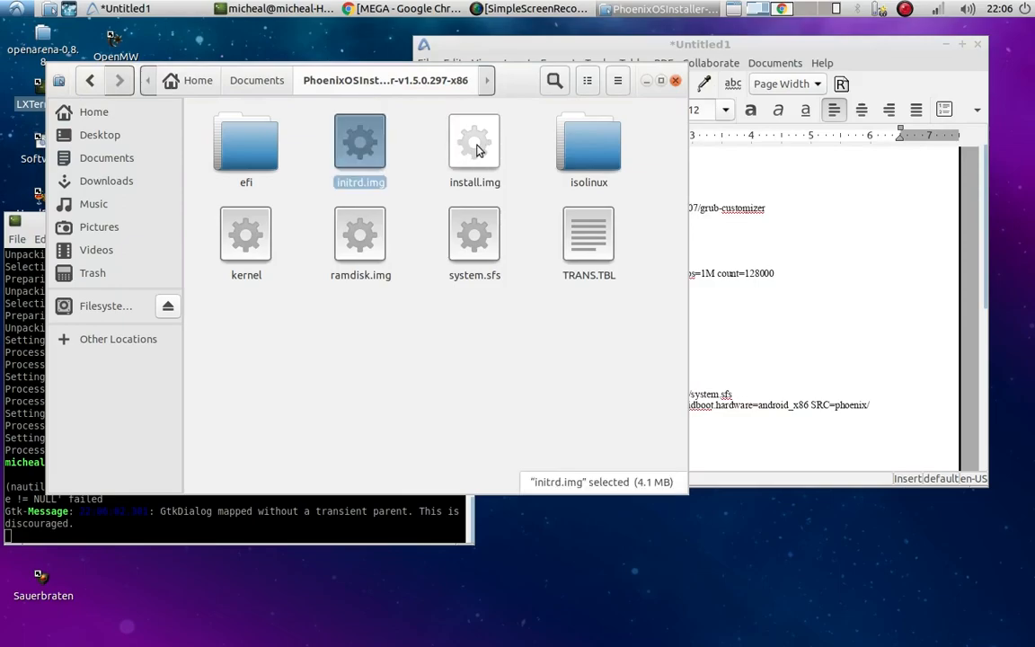
mouse_move(464, 165)
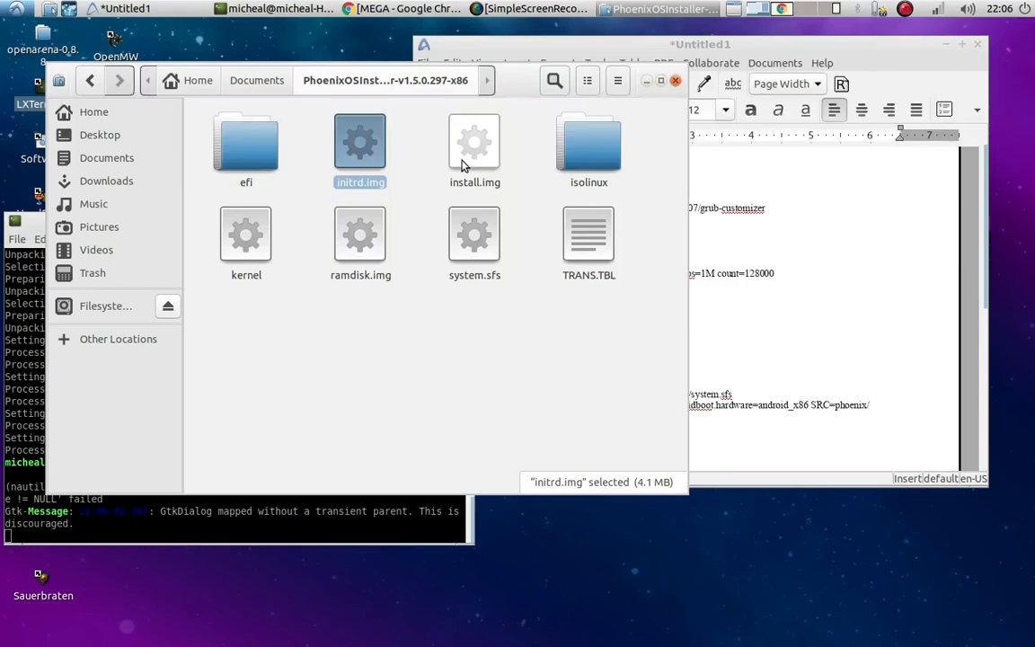
left_click(474, 147)
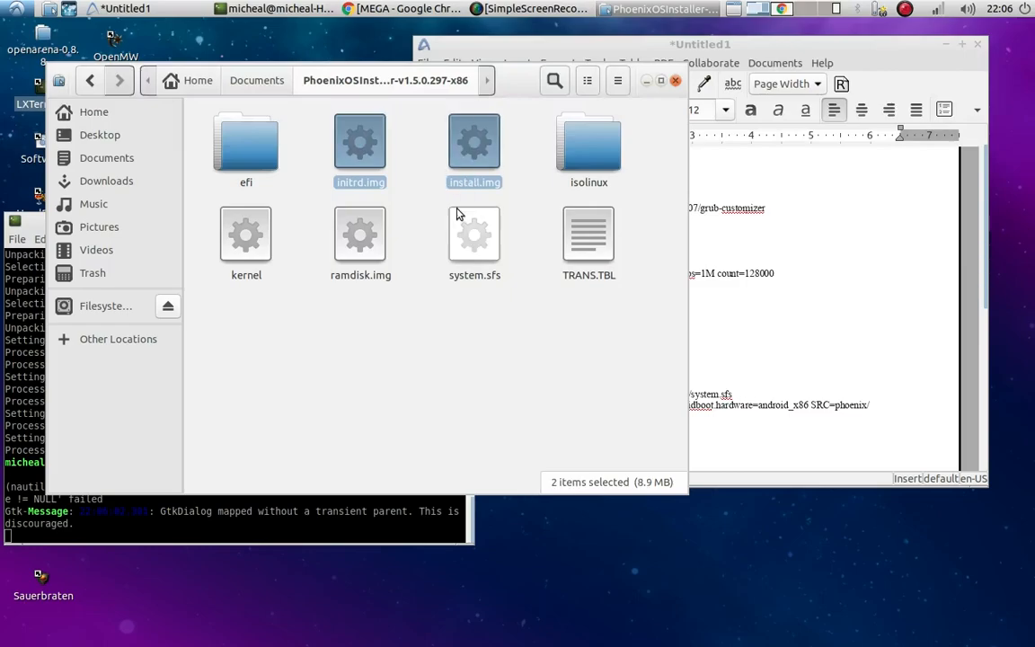
left_click(359, 234)
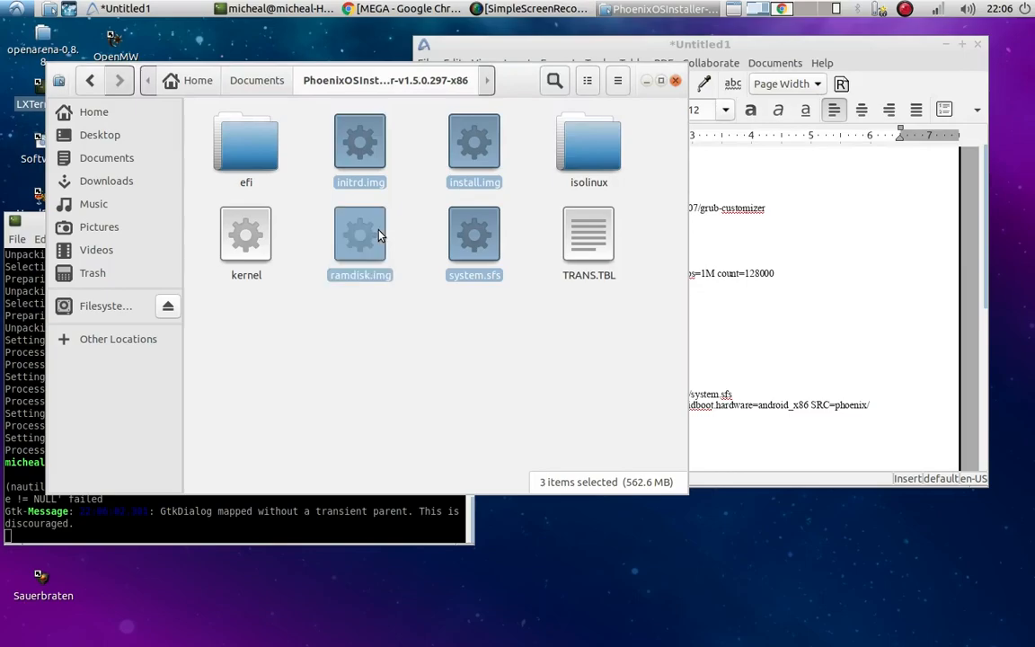
left_click(245, 235)
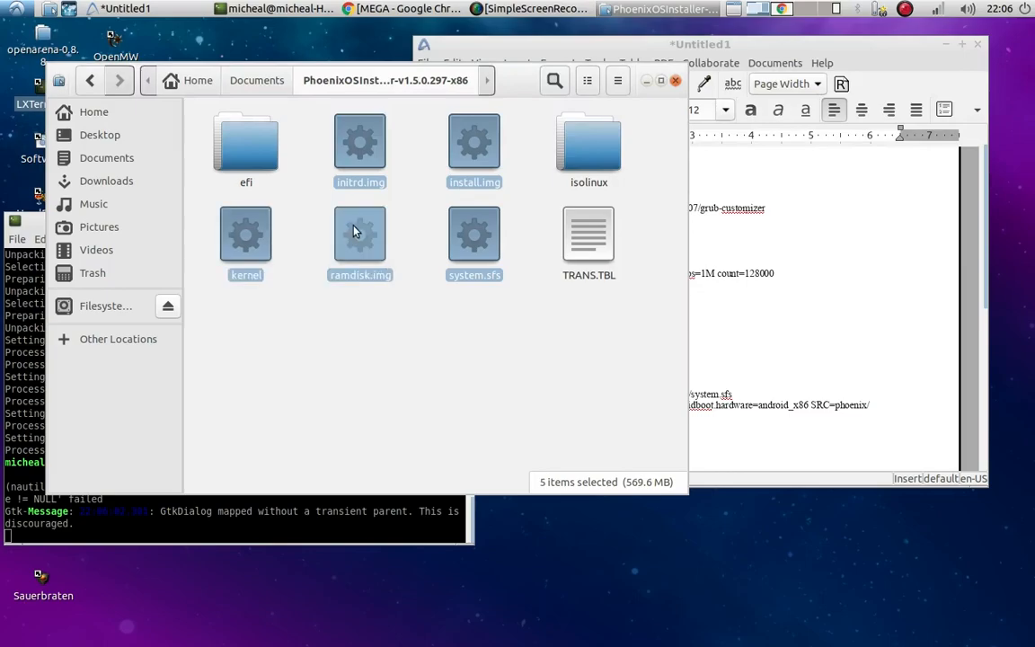
mouse_move(374, 239)
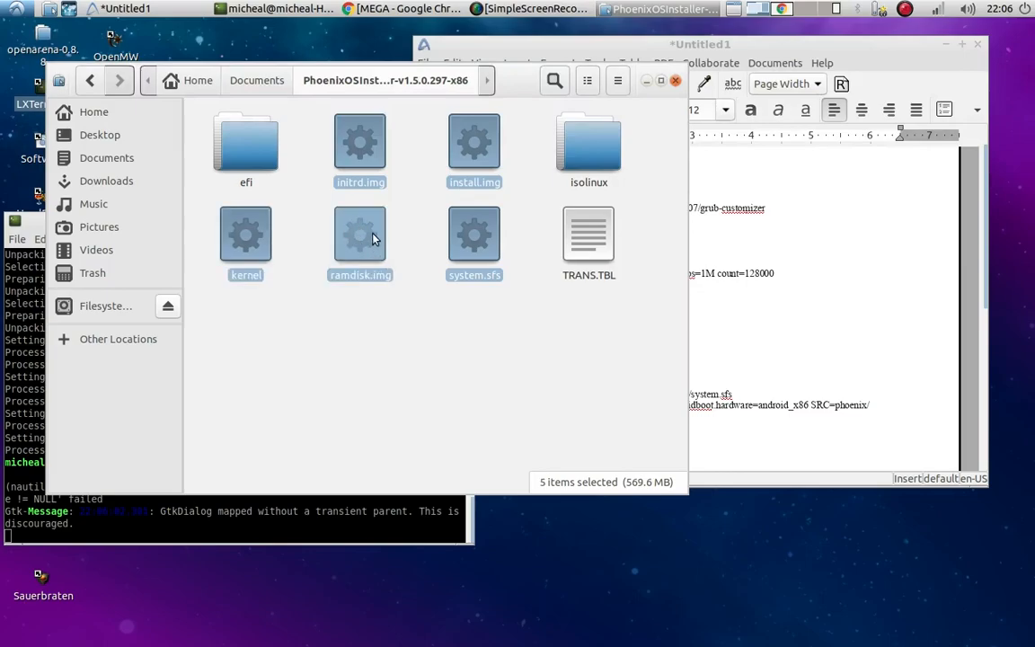
right_click(359, 234)
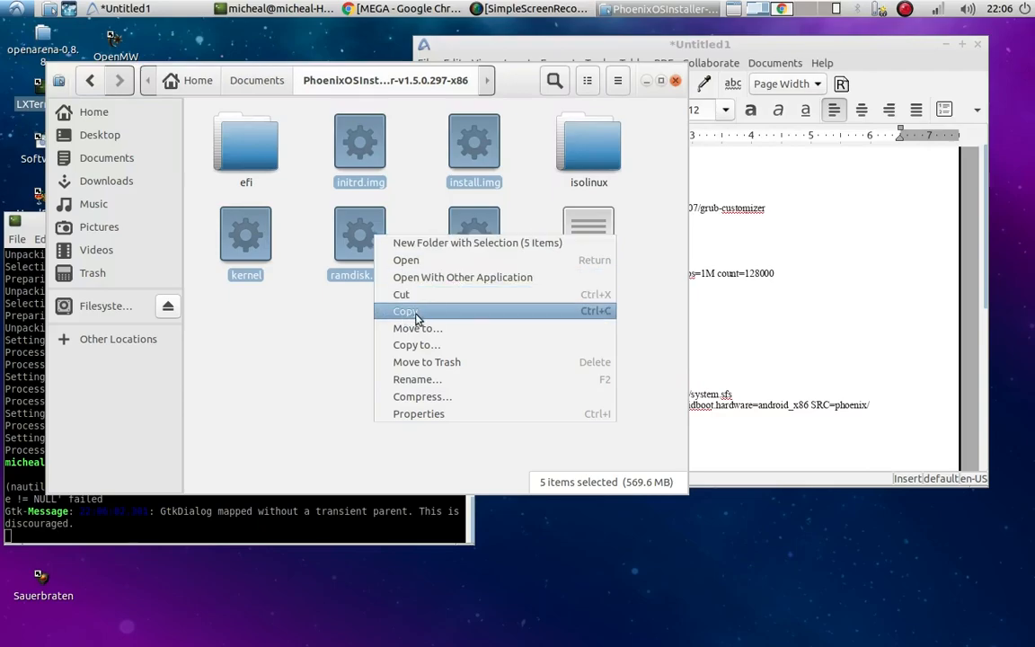
mouse_move(417, 295)
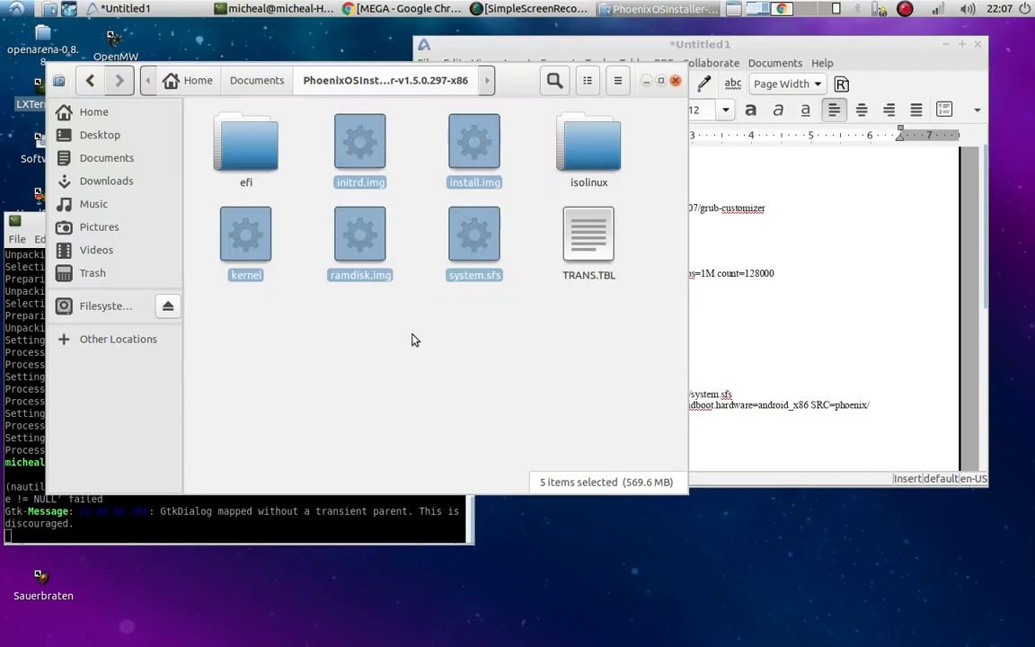
mouse_move(102, 195)
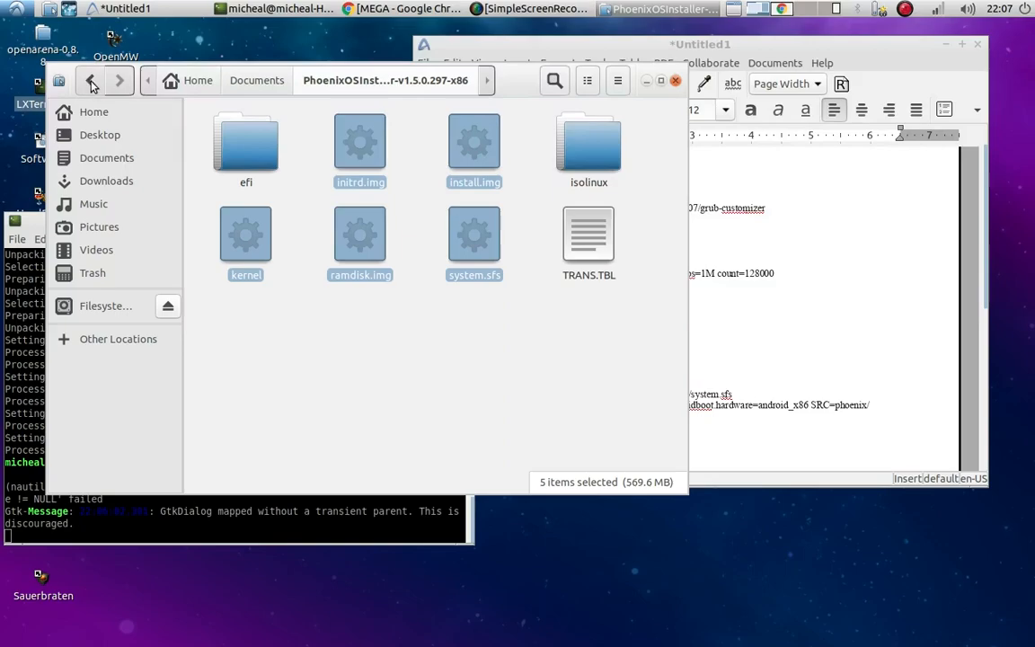
Step: Paste the five copied boot files into the empty /phoenix folder at the filesystem root
left_click(119, 337)
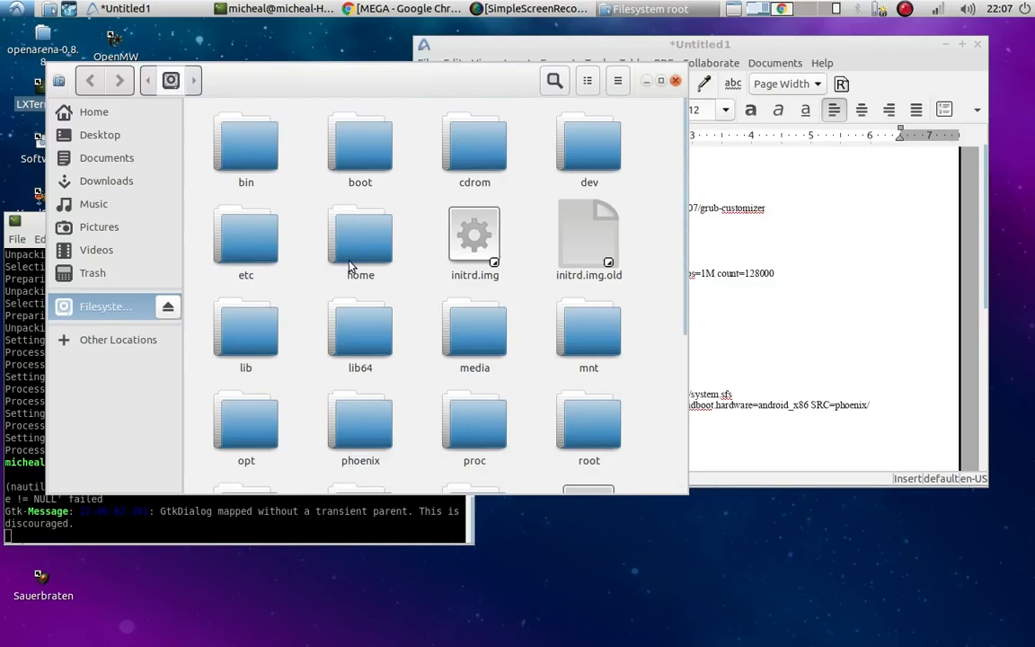
mouse_move(431, 259)
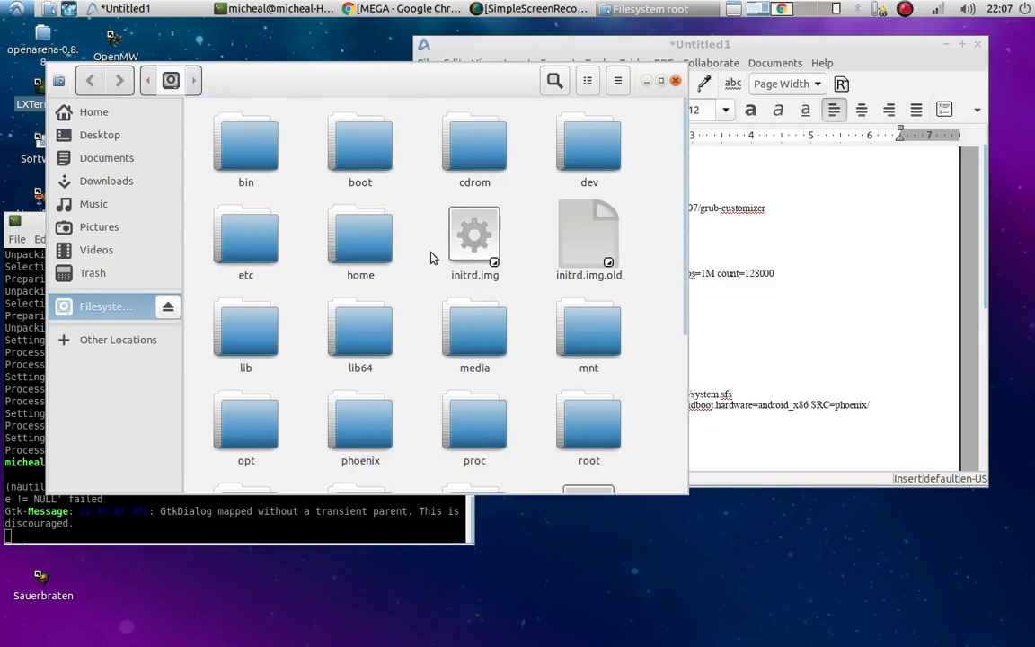
scroll("down", 3)
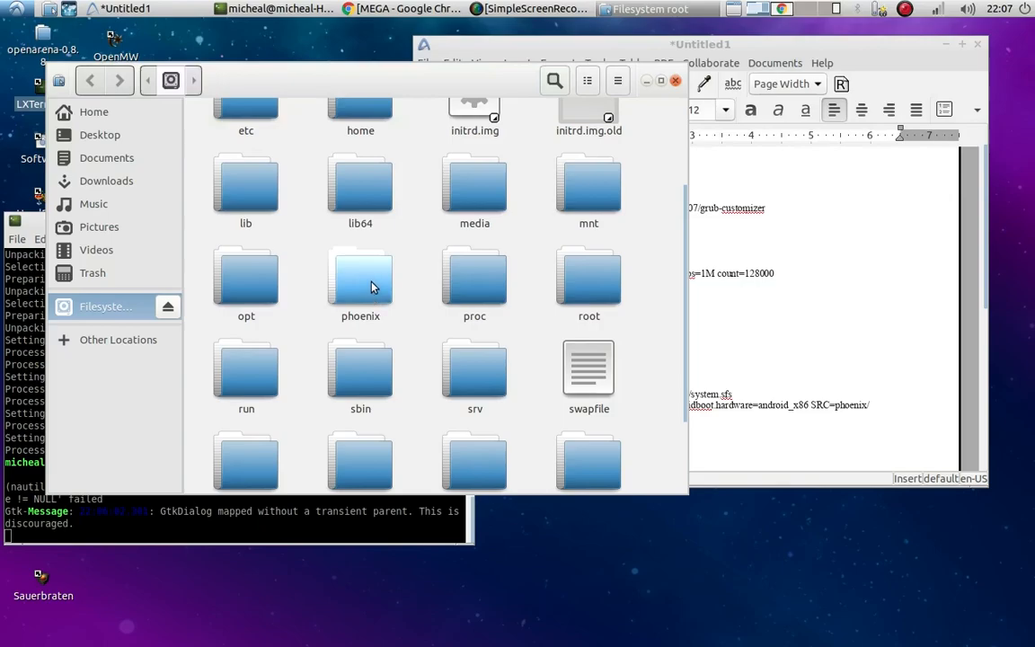
double_click(359, 278)
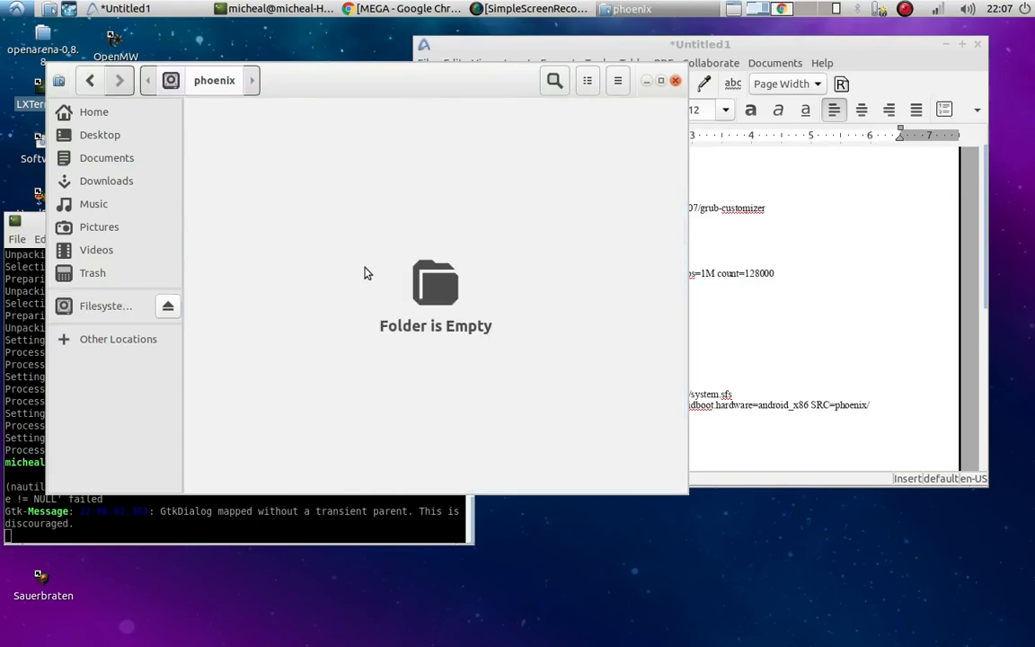
right_click(366, 273)
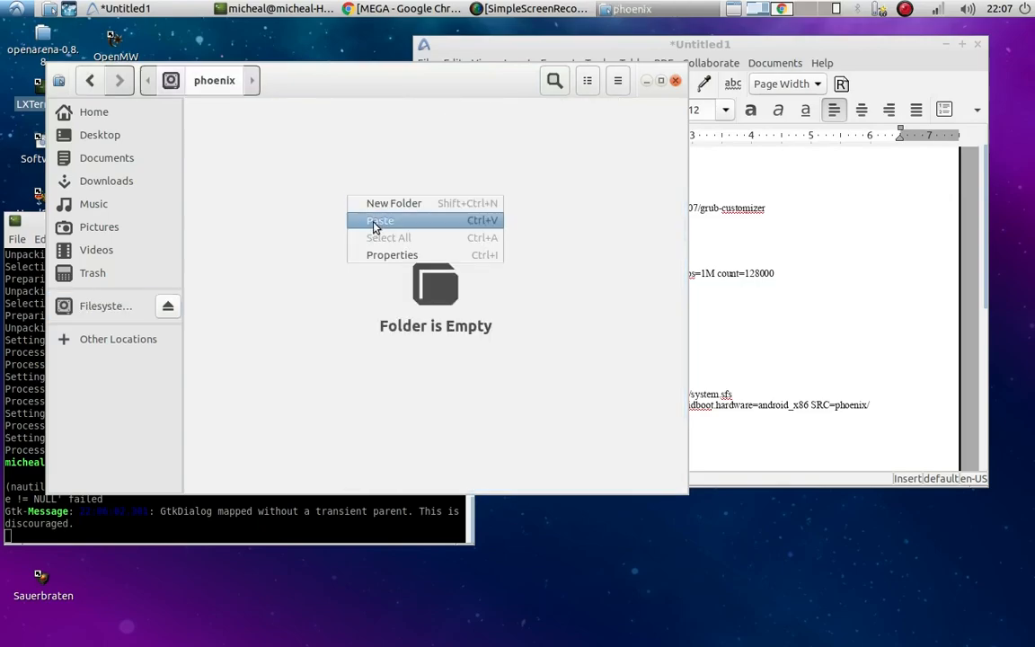
left_click(379, 219)
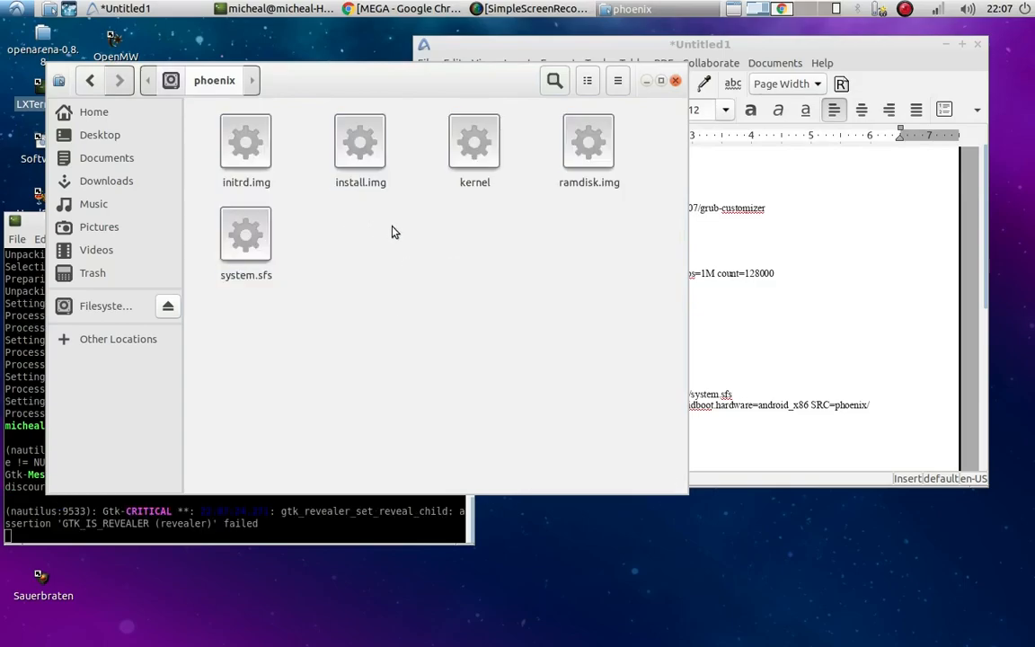
mouse_move(463, 194)
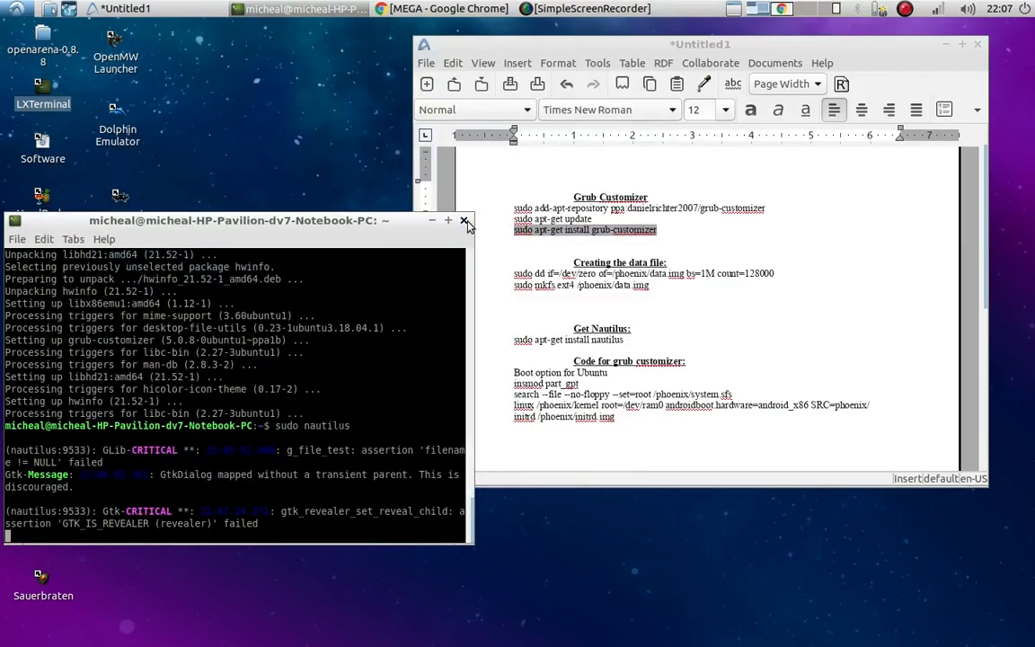
Step: Replace the dd command's count value 128000 with 16000 in the Writer notes and begin selecting the line
left_click(466, 220)
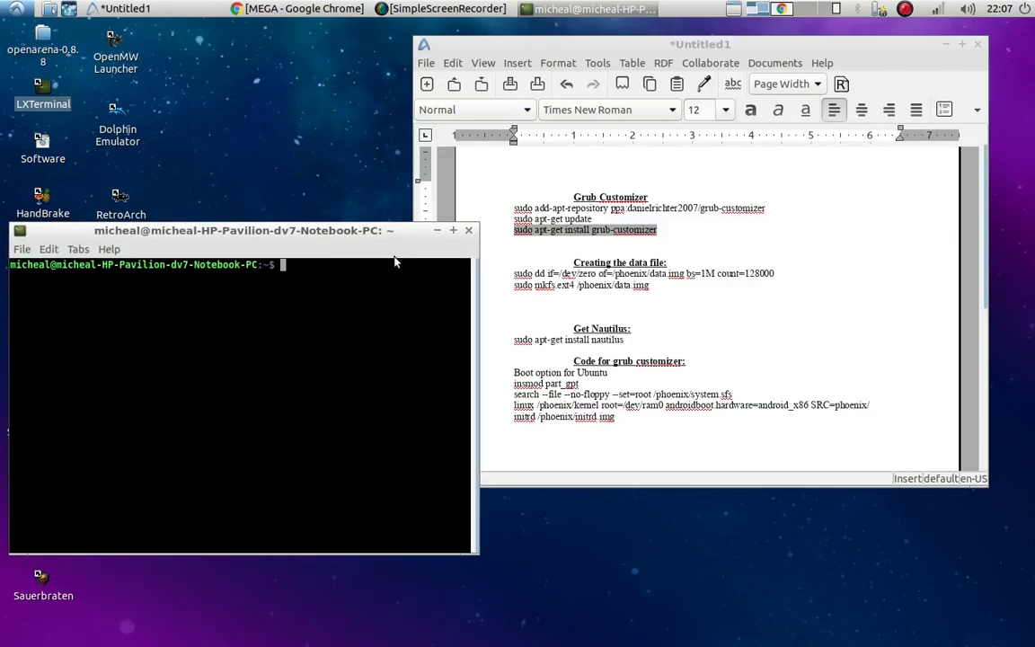
mouse_move(460, 185)
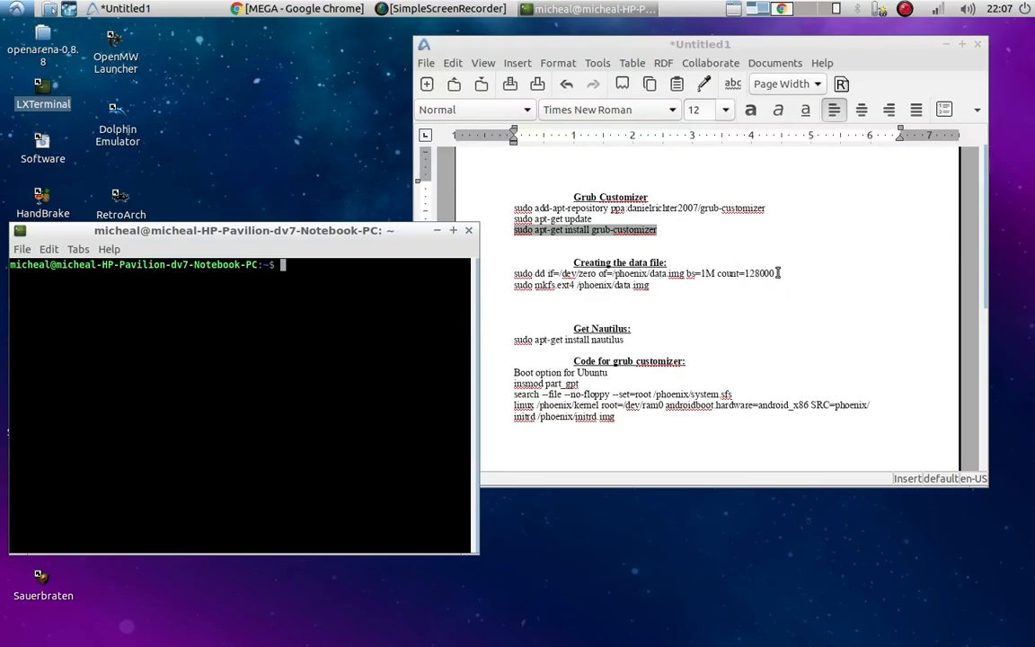
left_click(746, 273)
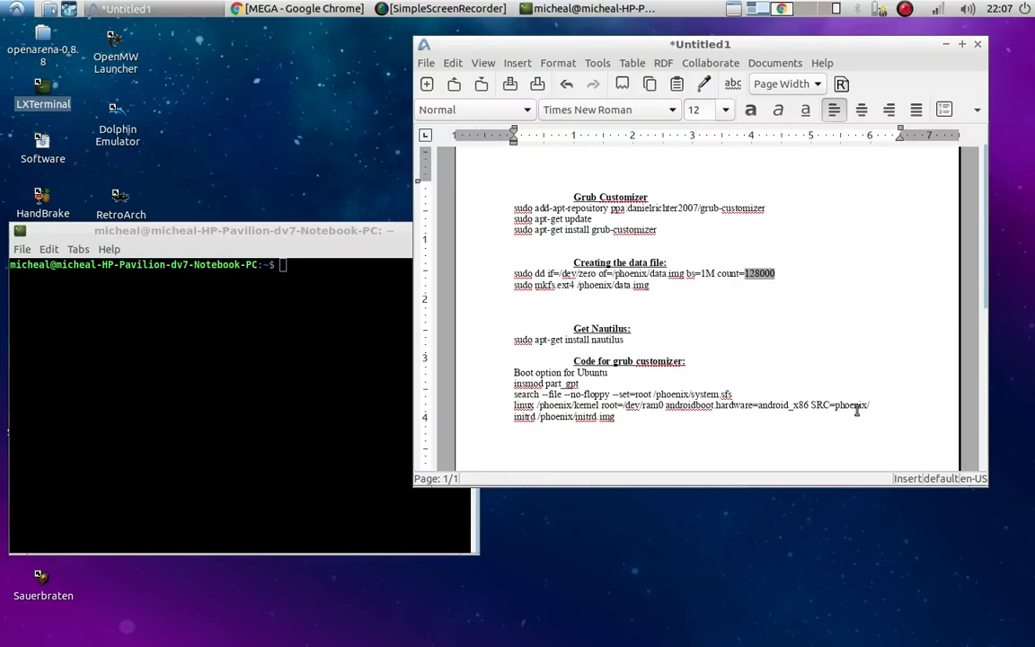
left_click(744, 273)
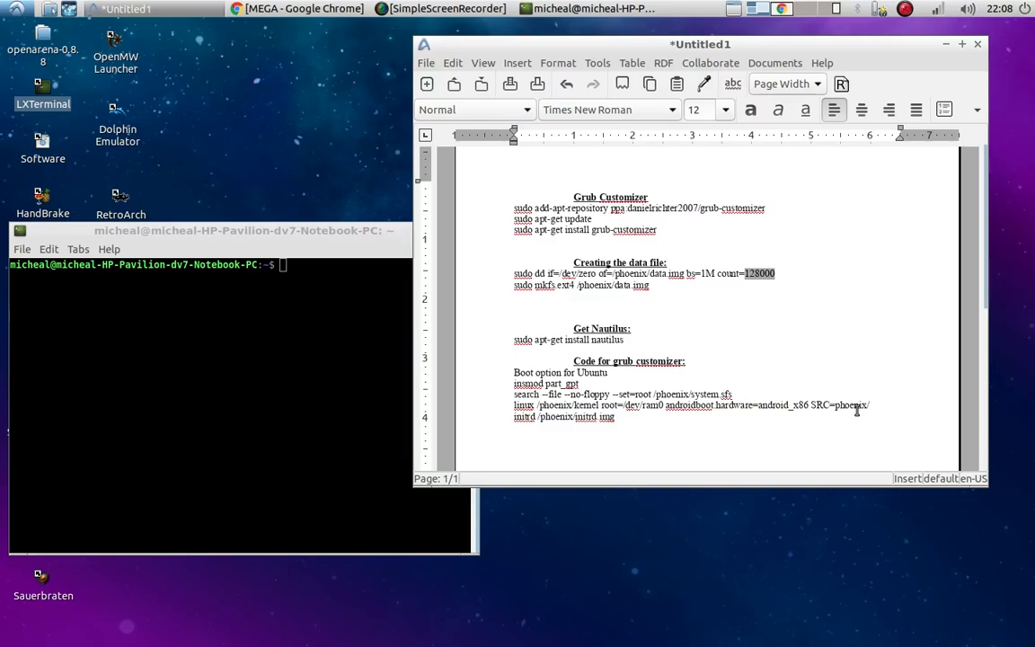
type("1600")
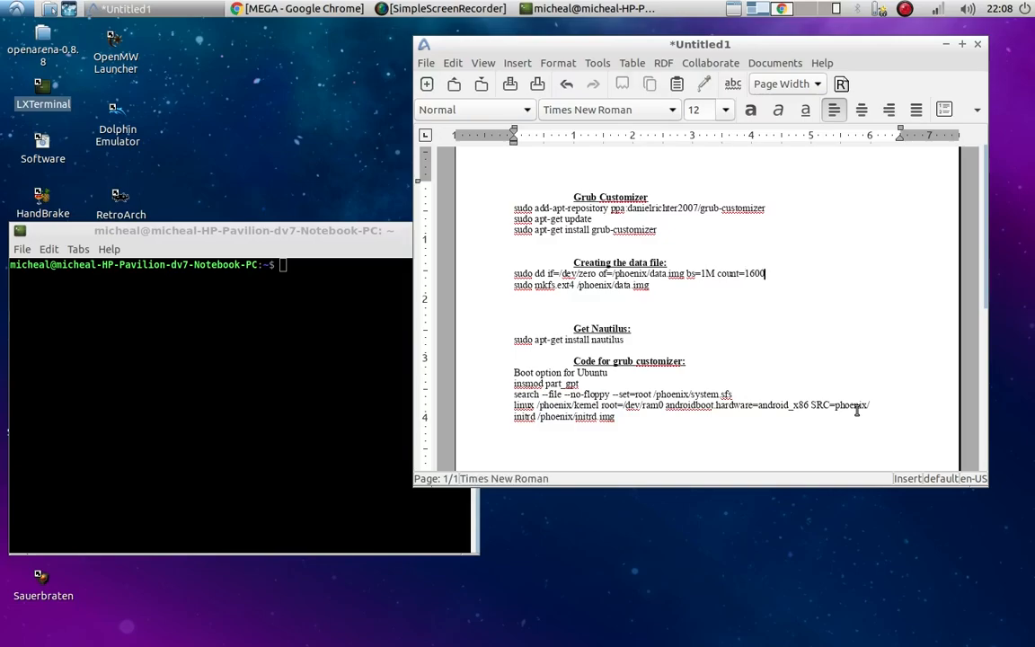
type("0")
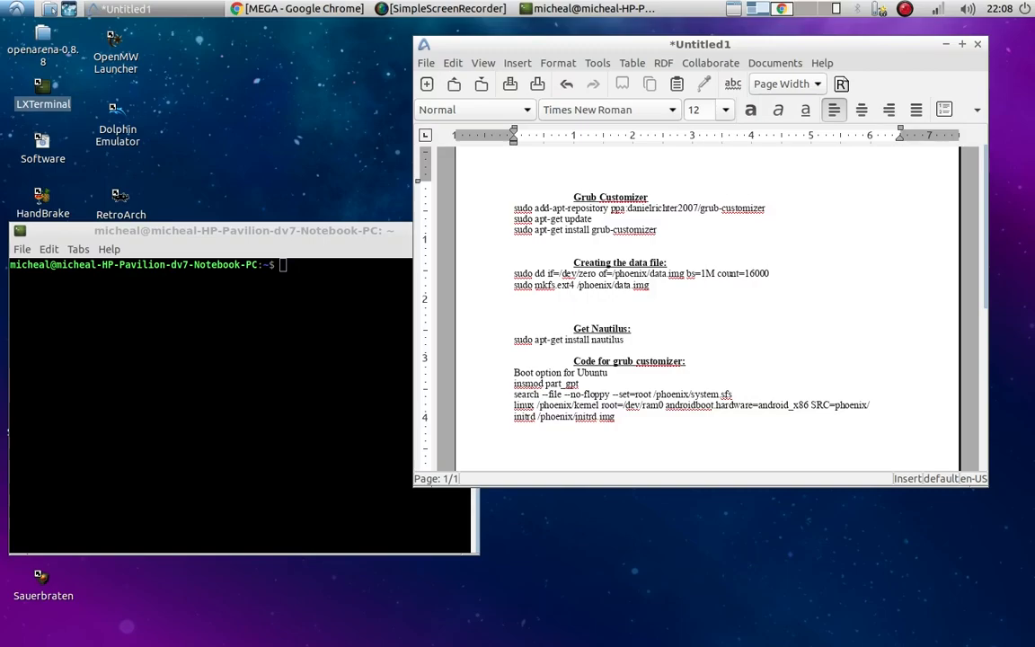
left_click(771, 273)
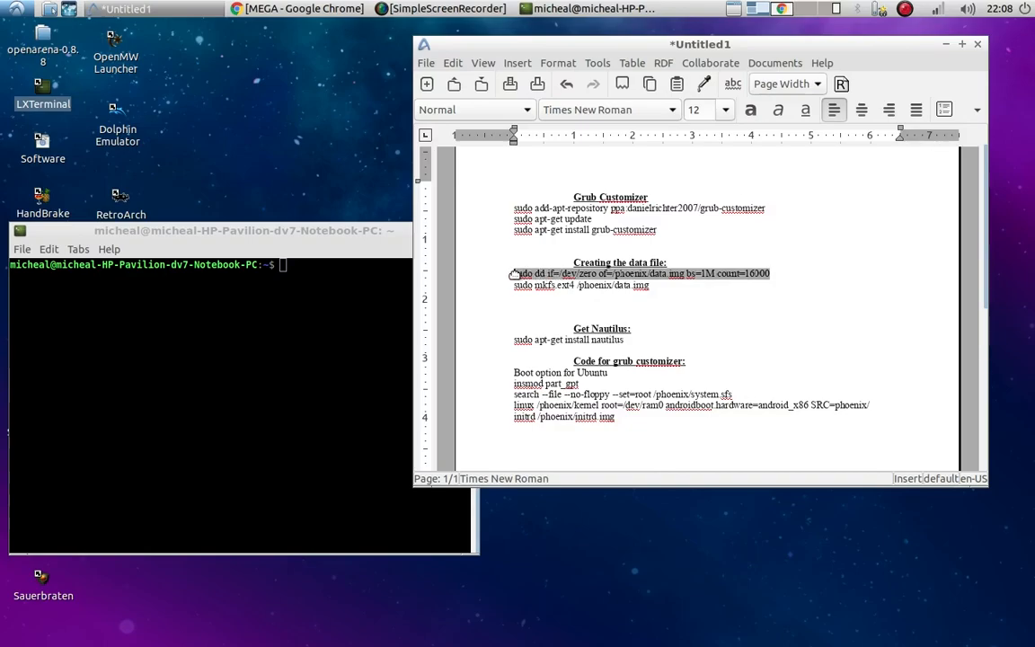
Step: Copy the sudo dd line into LXTerminal and run it to create a 16000 MB /phoenix/data.img
right_click(629, 273)
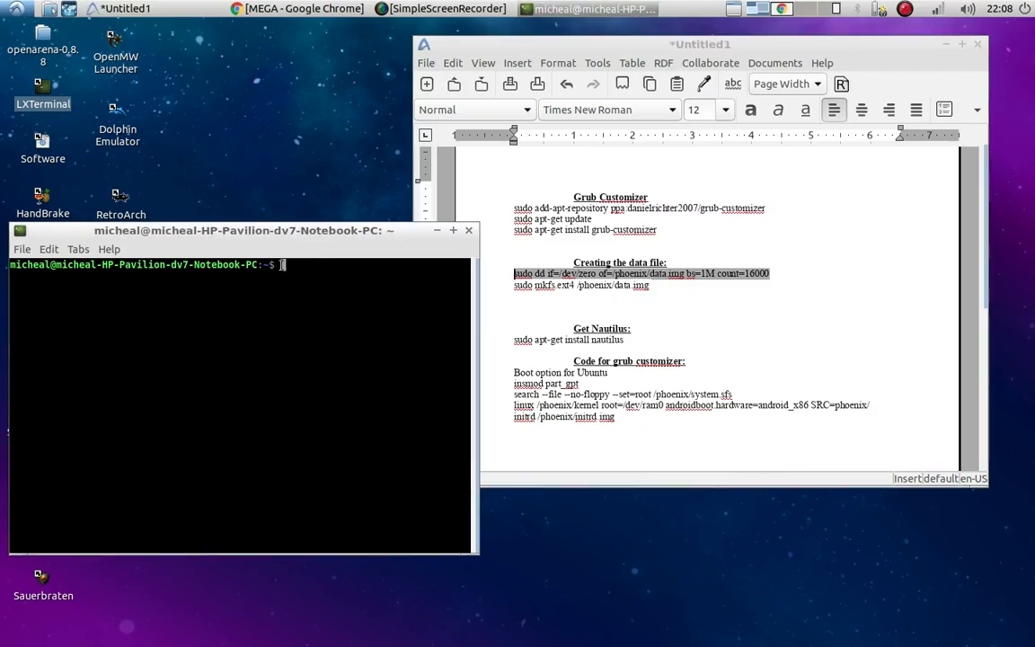
right_click(288, 314)
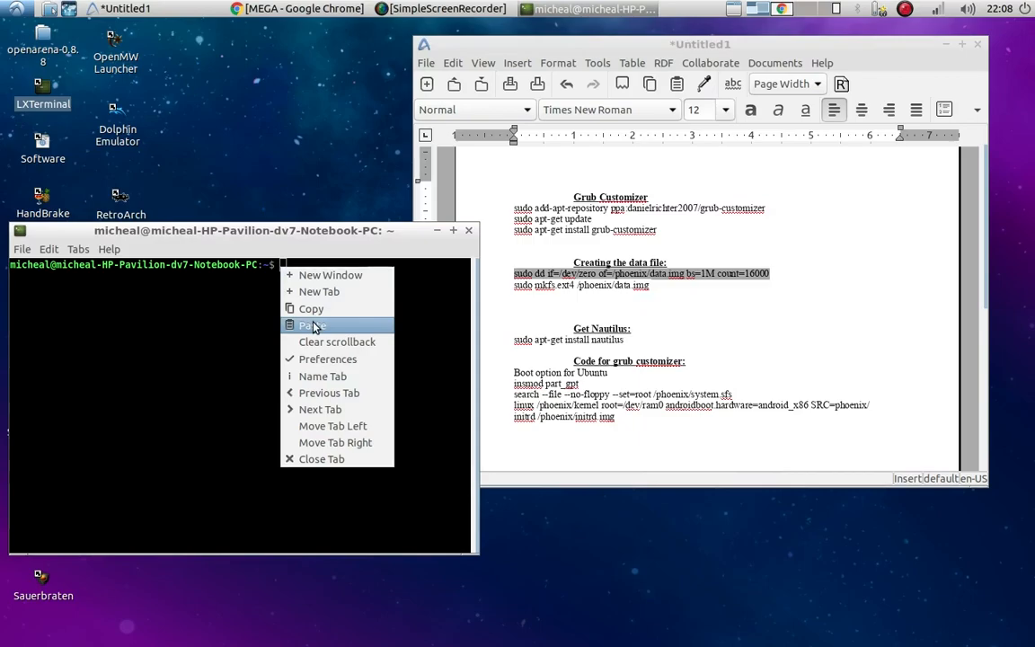
left_click(312, 325)
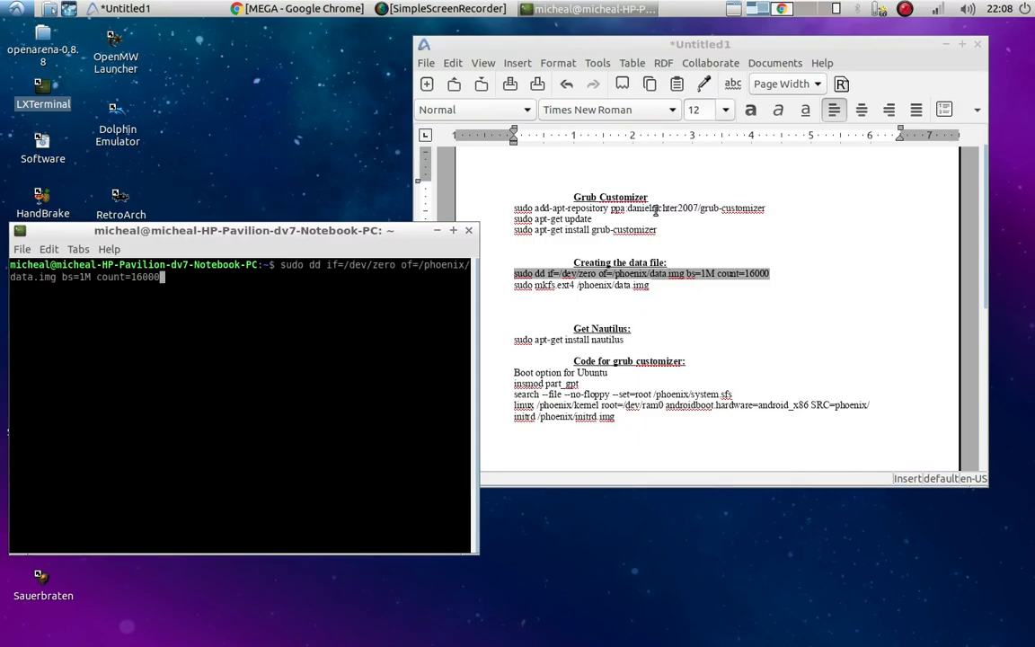
mouse_move(665, 341)
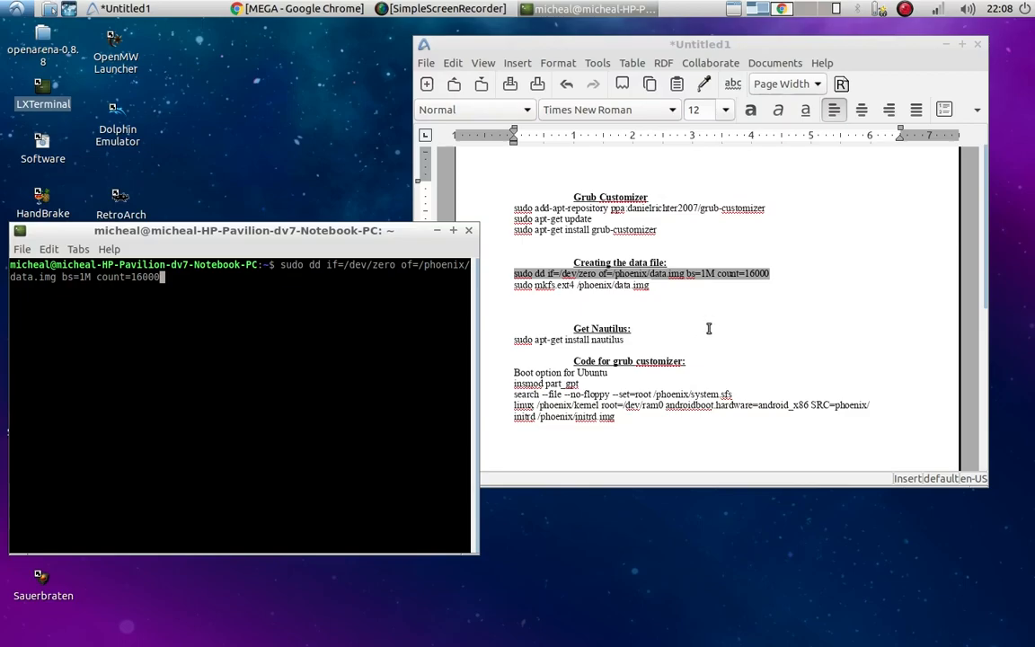
key("Return")
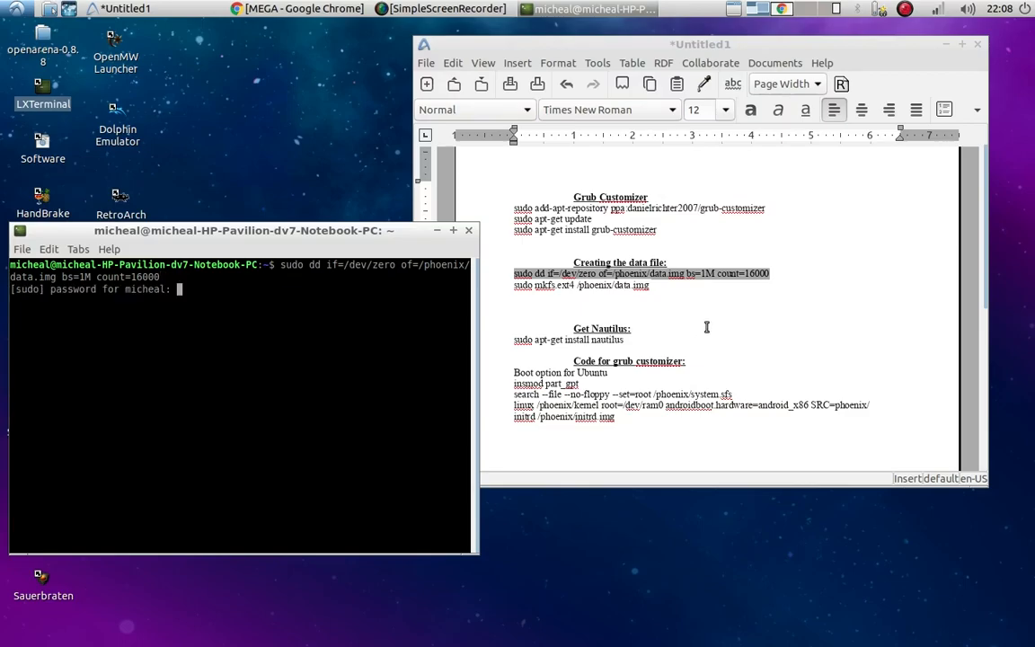
mouse_move(1017, 358)
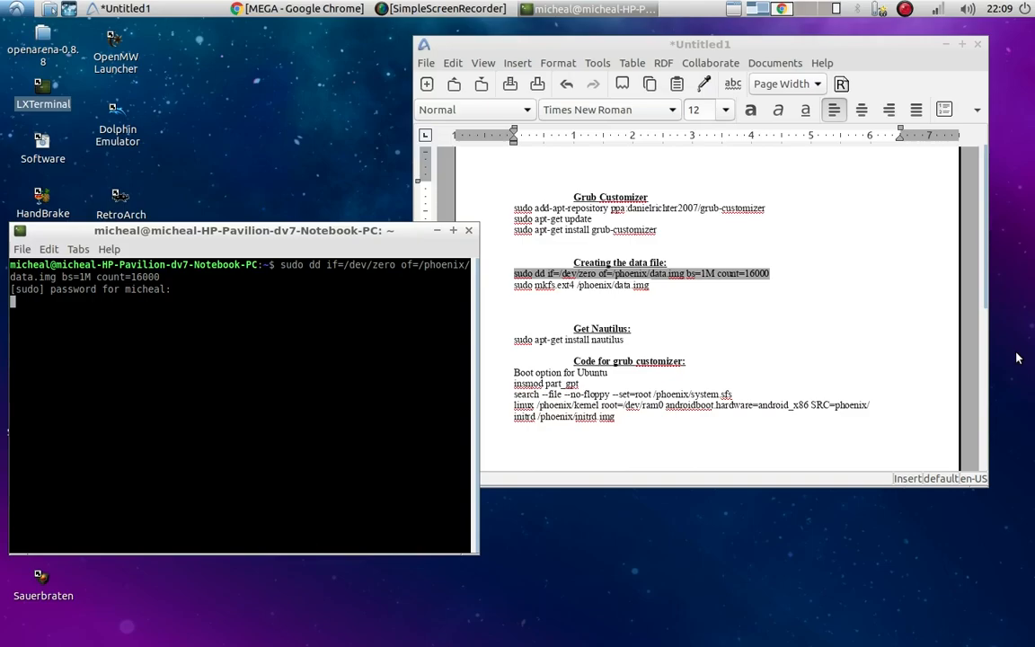
mouse_move(27, 225)
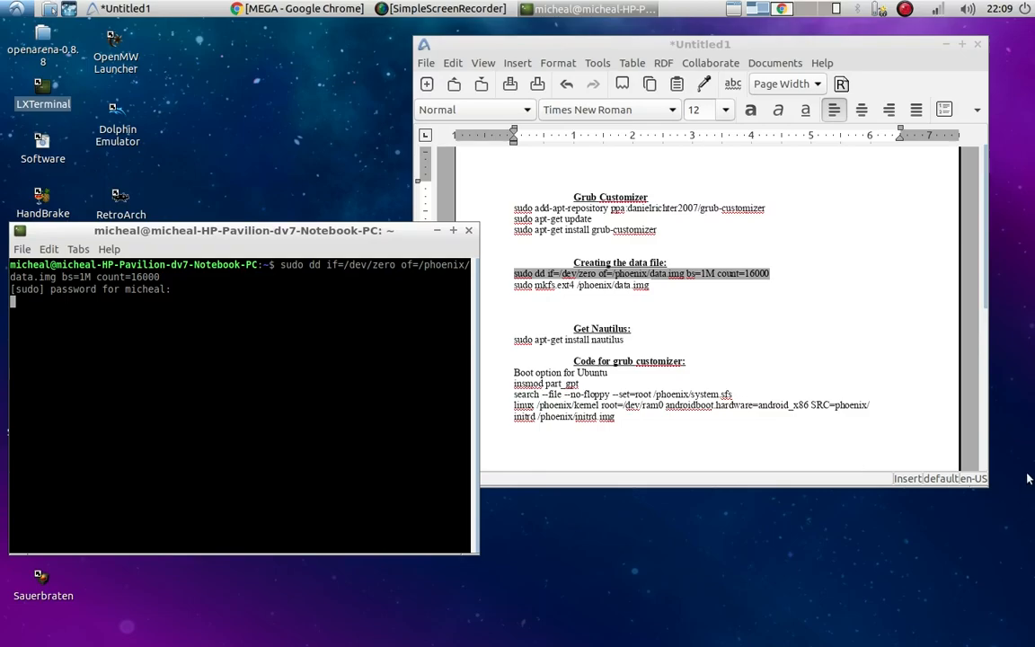
mouse_move(931, 329)
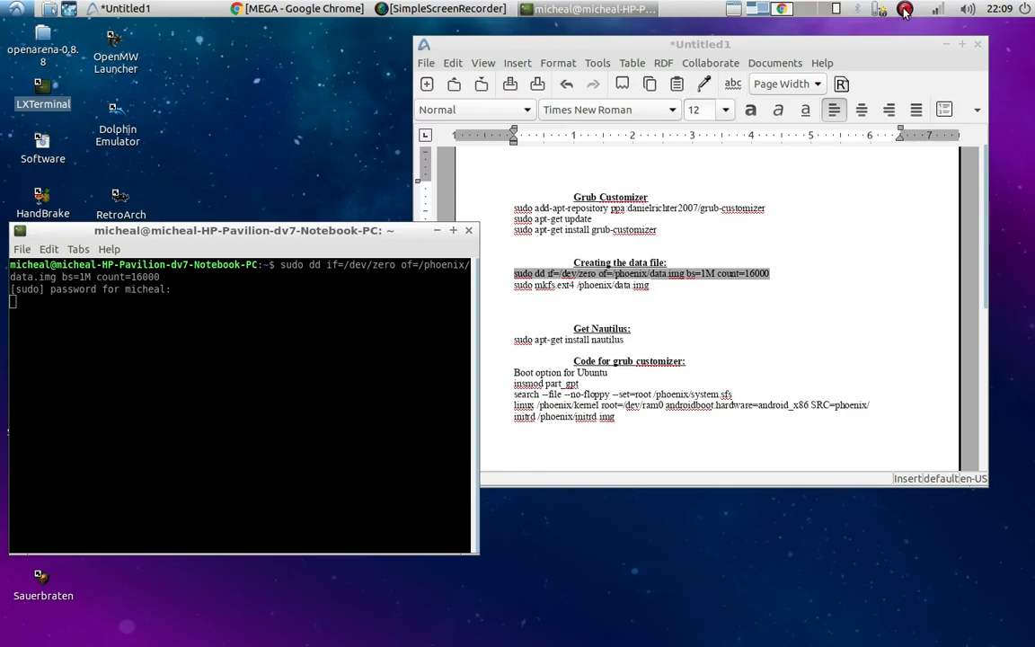
left_click(906, 7)
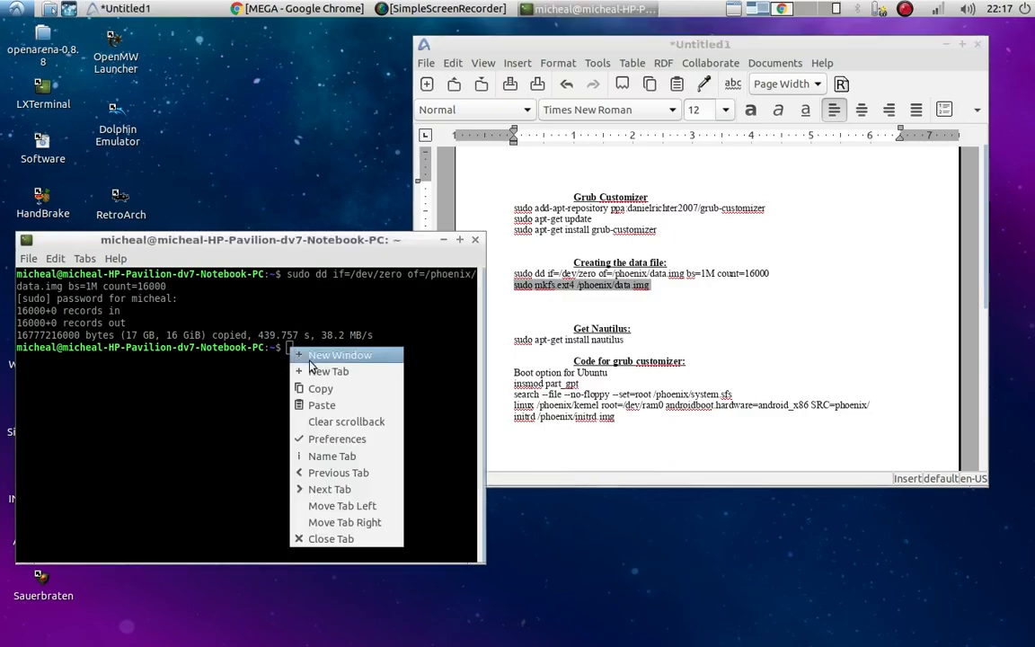
Step: Run sudo mkfs.ext4 /phoenix/data.img to format the image as ext4
left_click(319, 404)
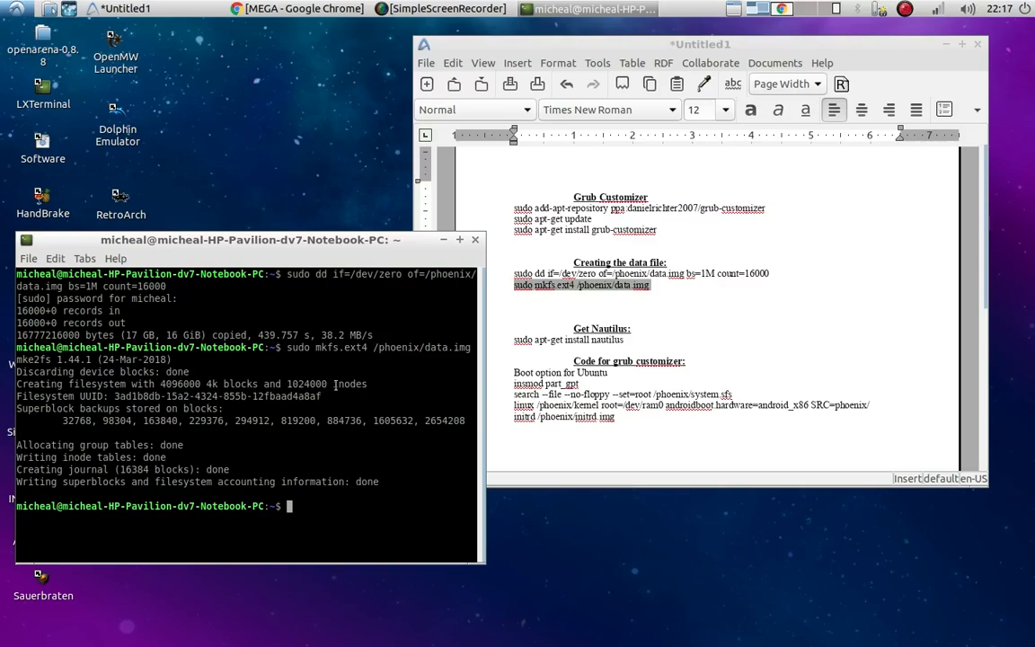
mouse_move(302, 417)
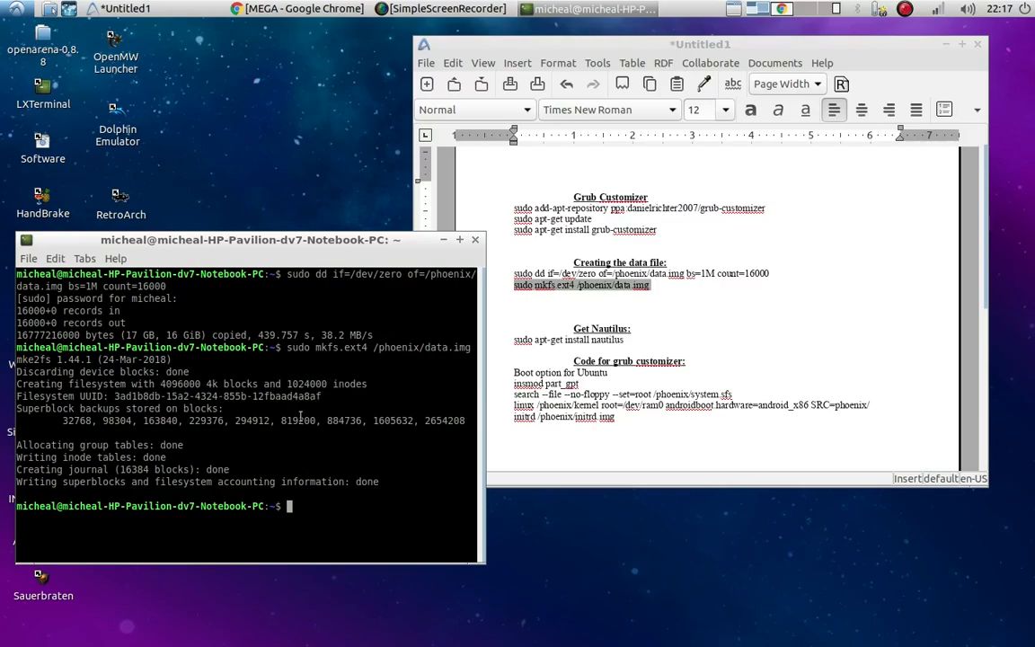
mouse_move(323, 536)
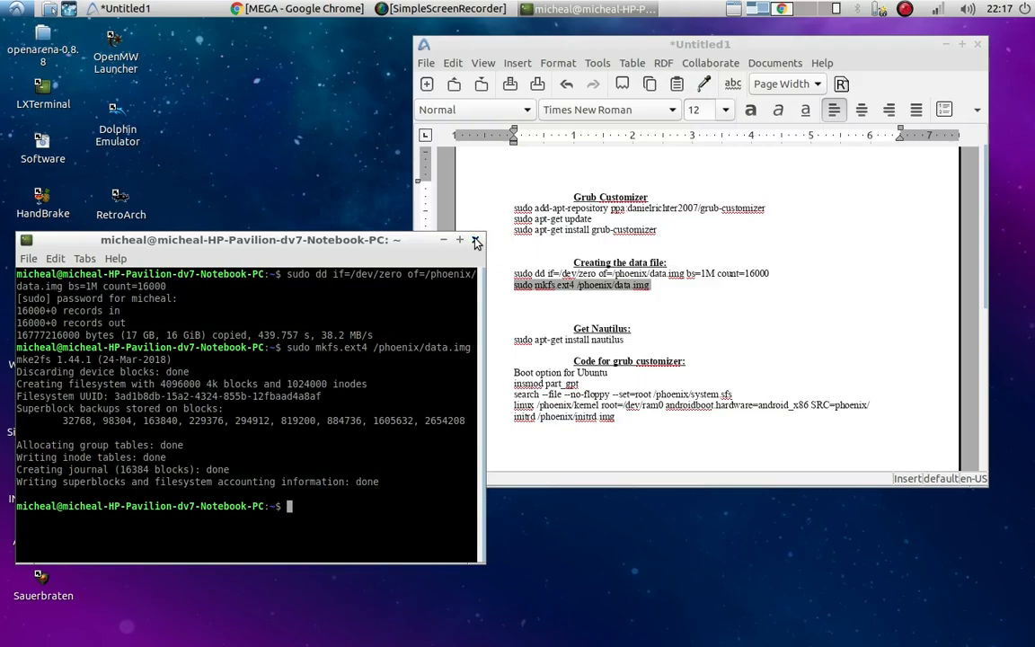
Step: Close the terminal, cancel the problem report and select the grub customizer boot-entry code in the notes
left_click(476, 241)
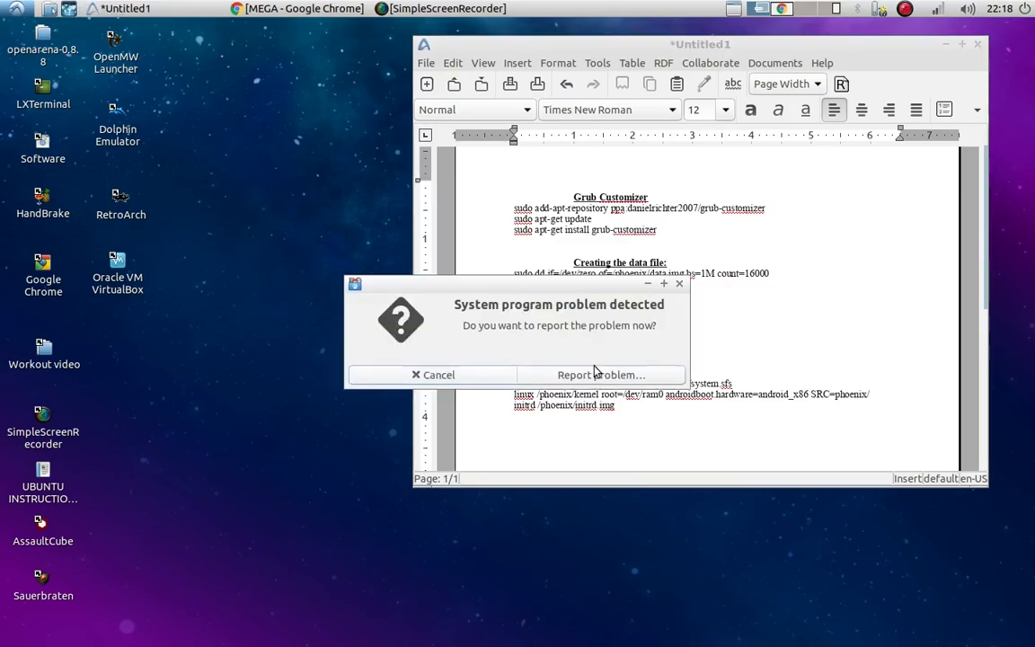
left_click(433, 376)
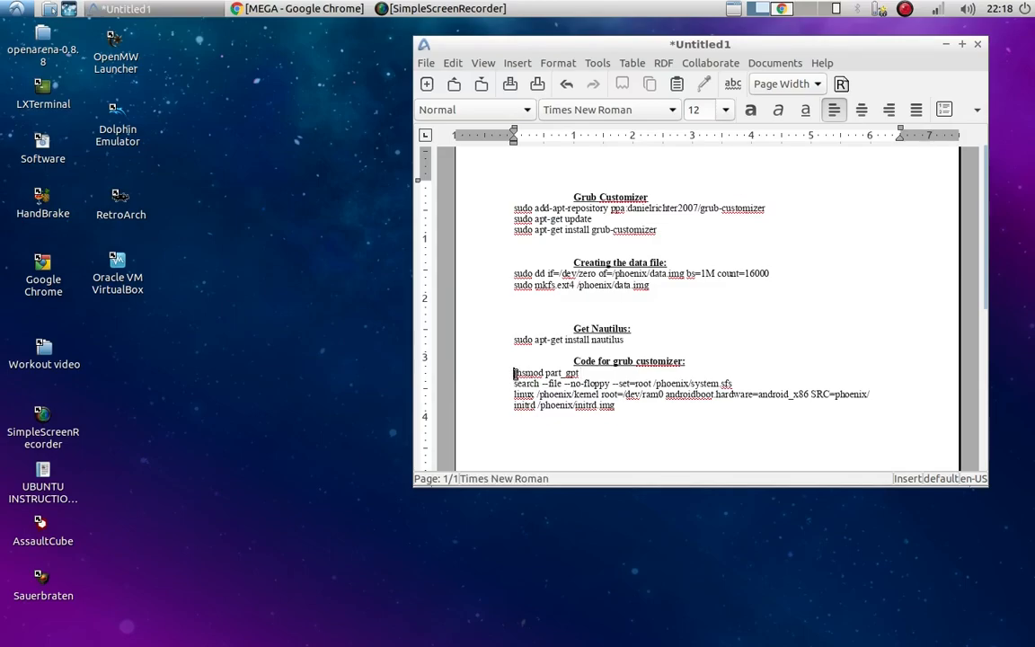
left_click_drag(514, 372, 615, 406)
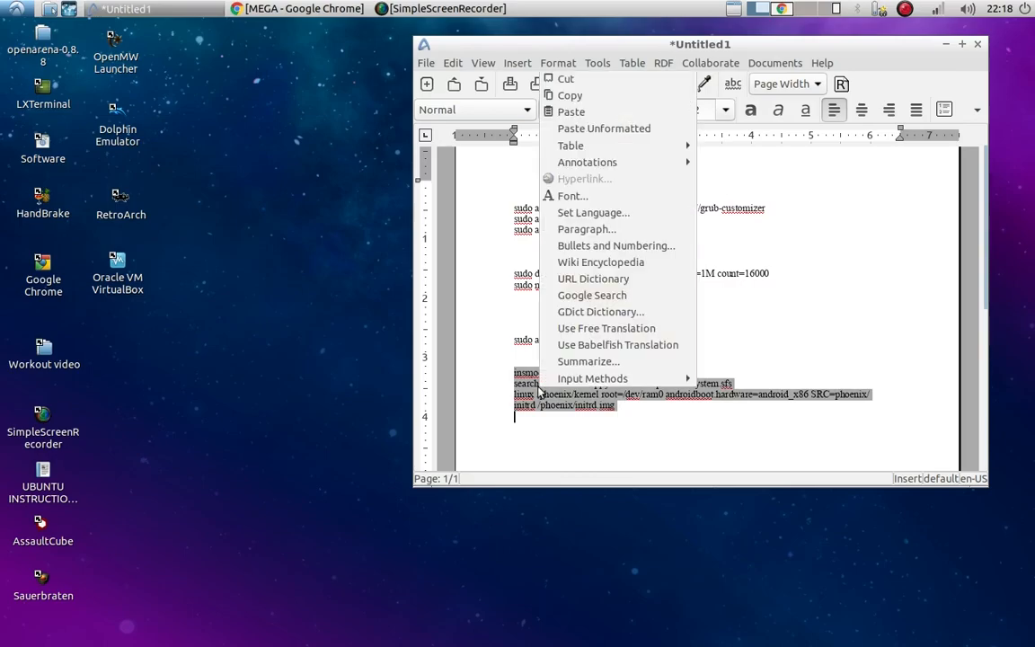
mouse_move(571, 111)
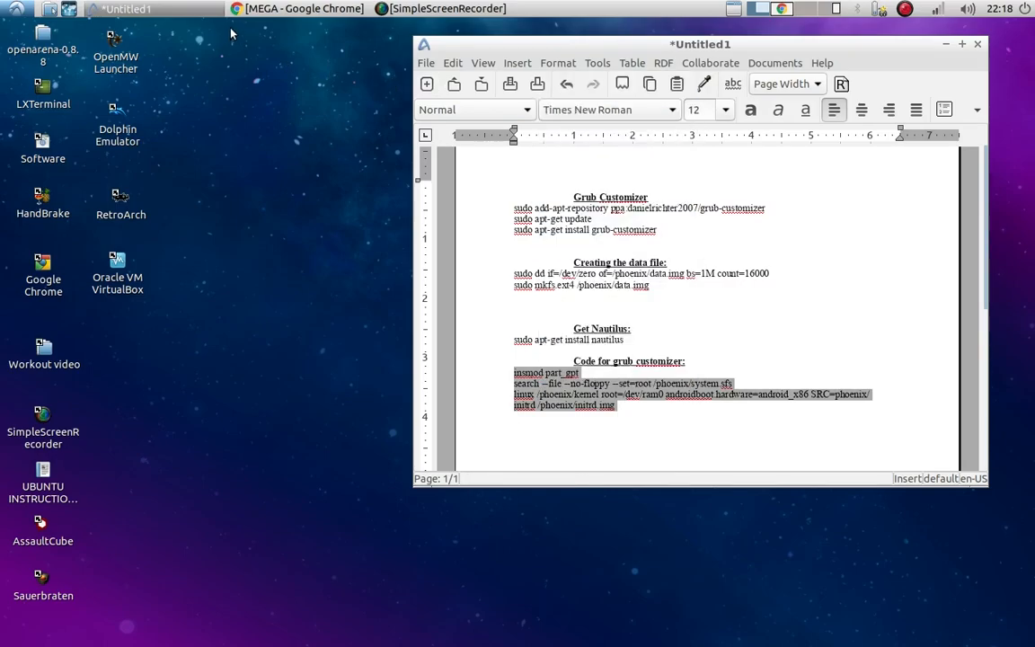
Step: Launch Grub Customizer from the LXDE menu and authenticate with the sudo password
left_click(7, 9)
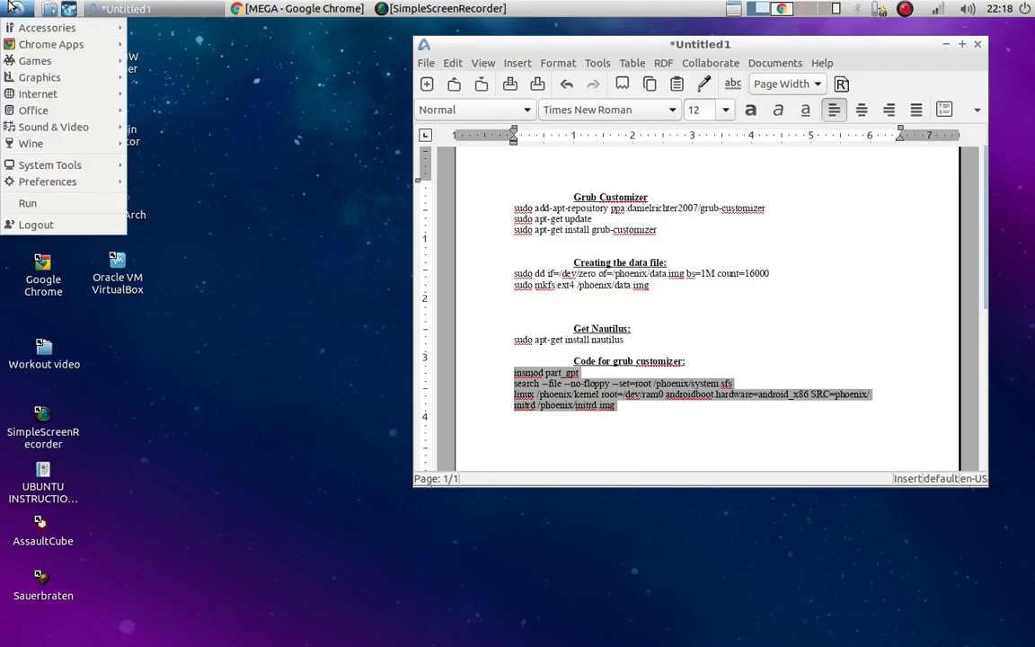
mouse_move(50, 166)
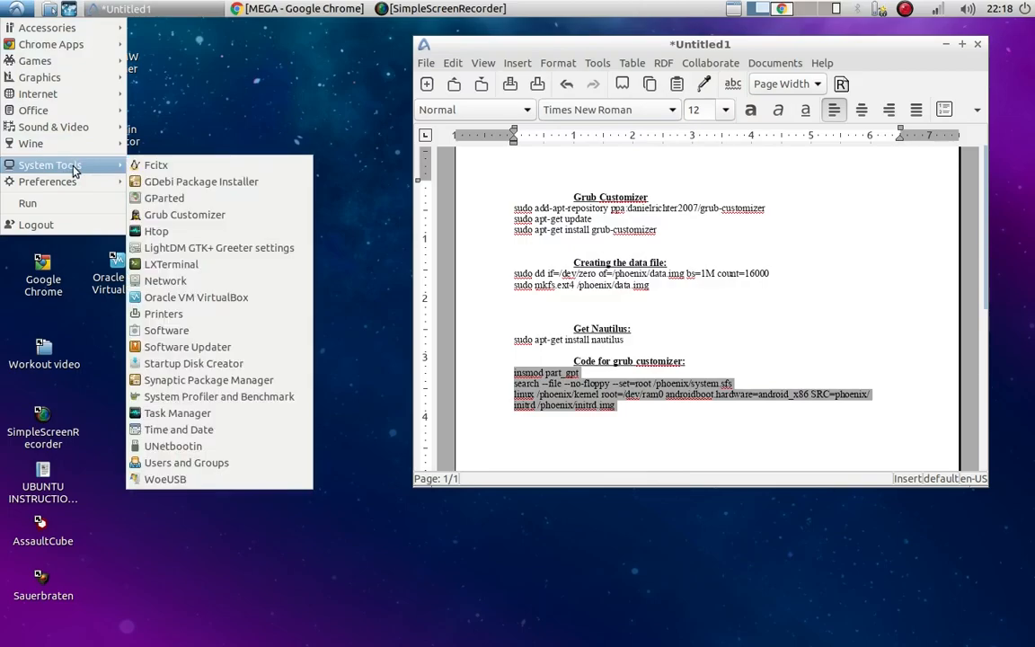
mouse_move(183, 214)
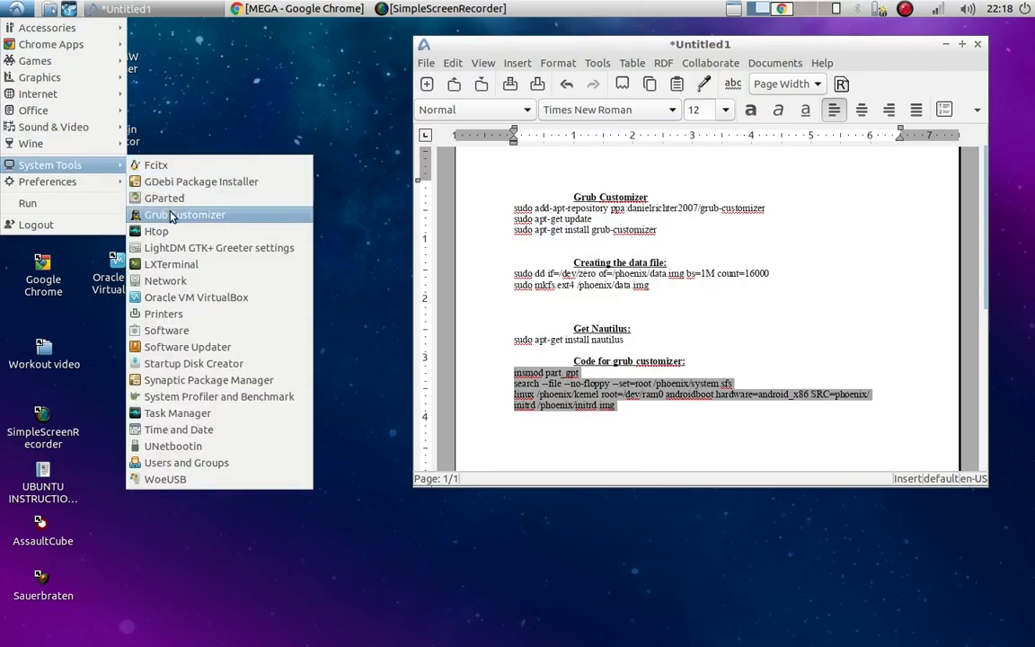
mouse_move(183, 215)
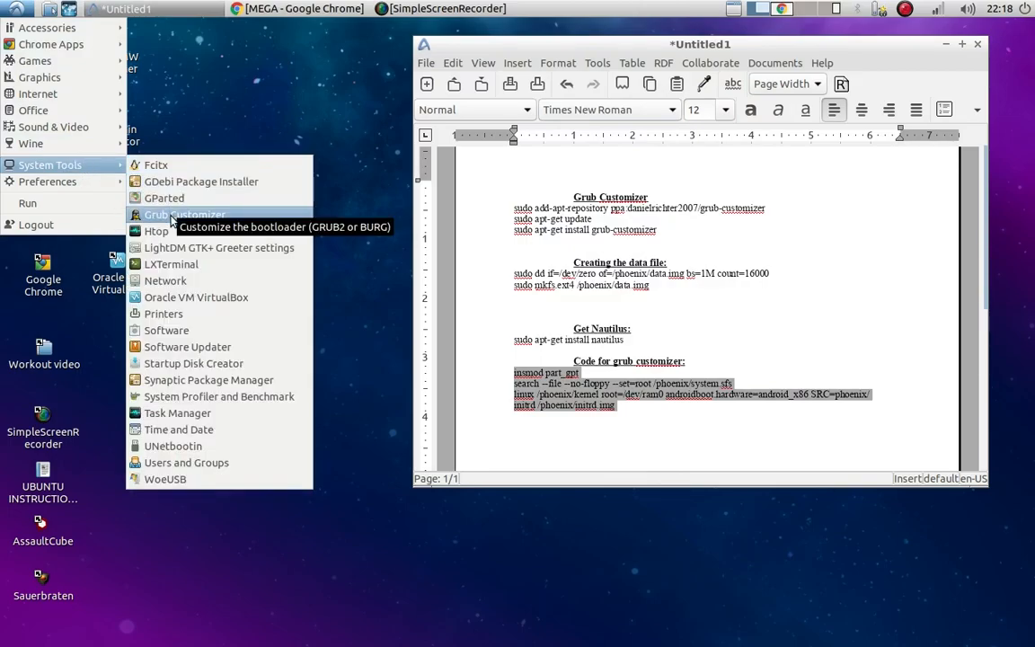
mouse_move(156, 230)
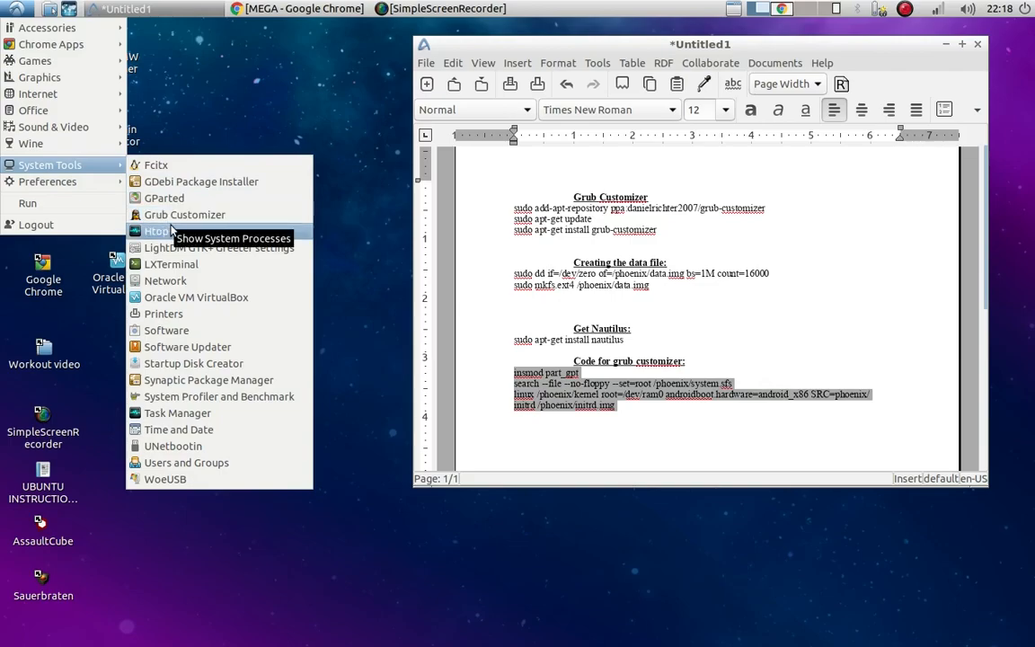
mouse_move(183, 213)
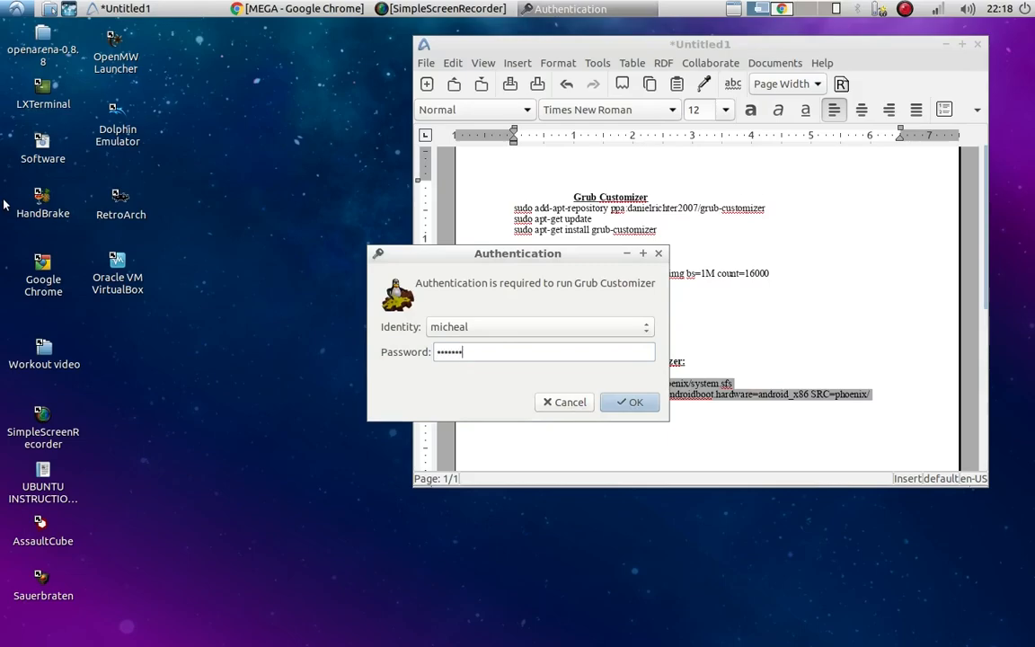
left_click(634, 402)
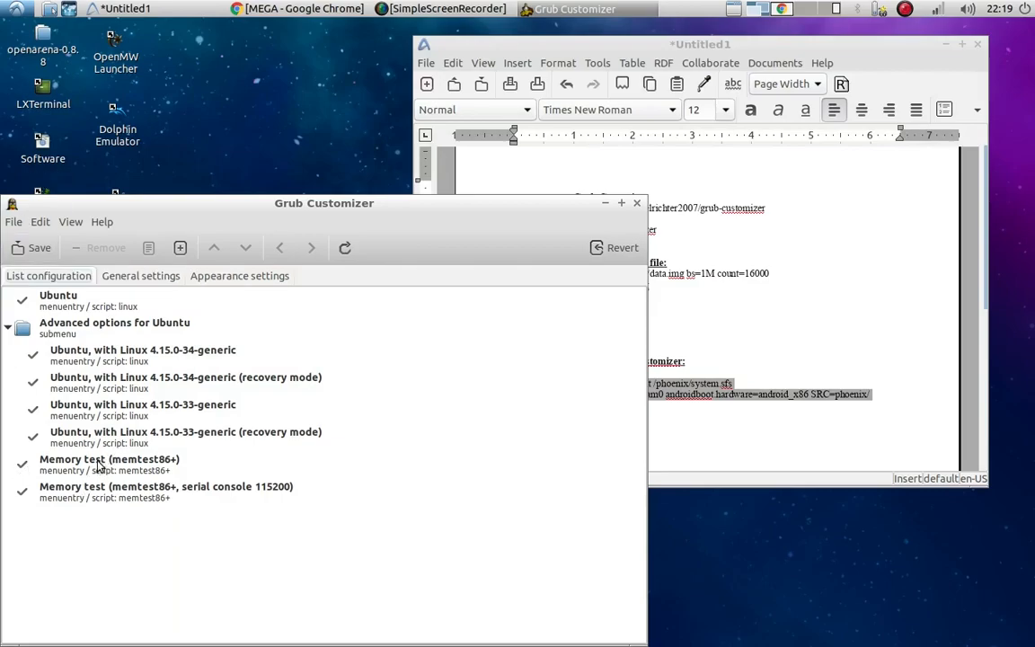
mouse_move(162, 306)
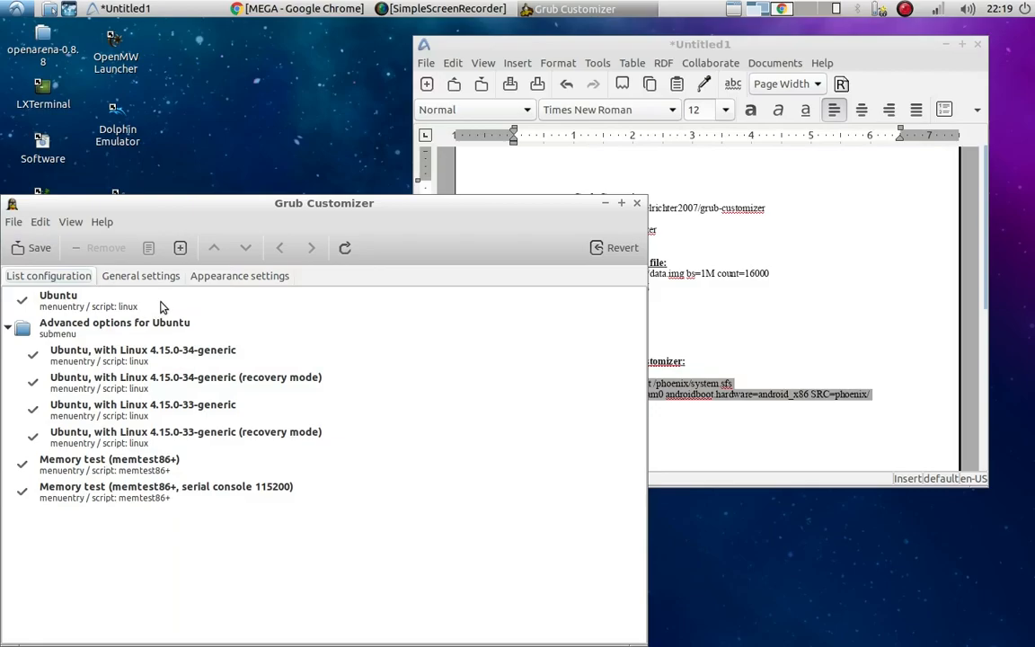
mouse_move(178, 384)
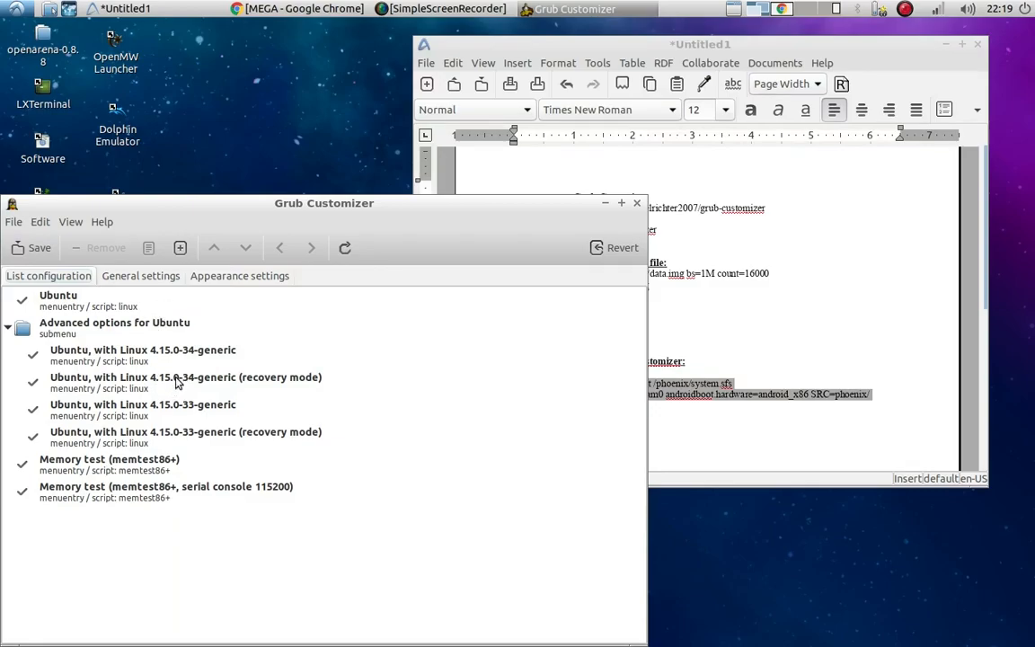
mouse_move(199, 400)
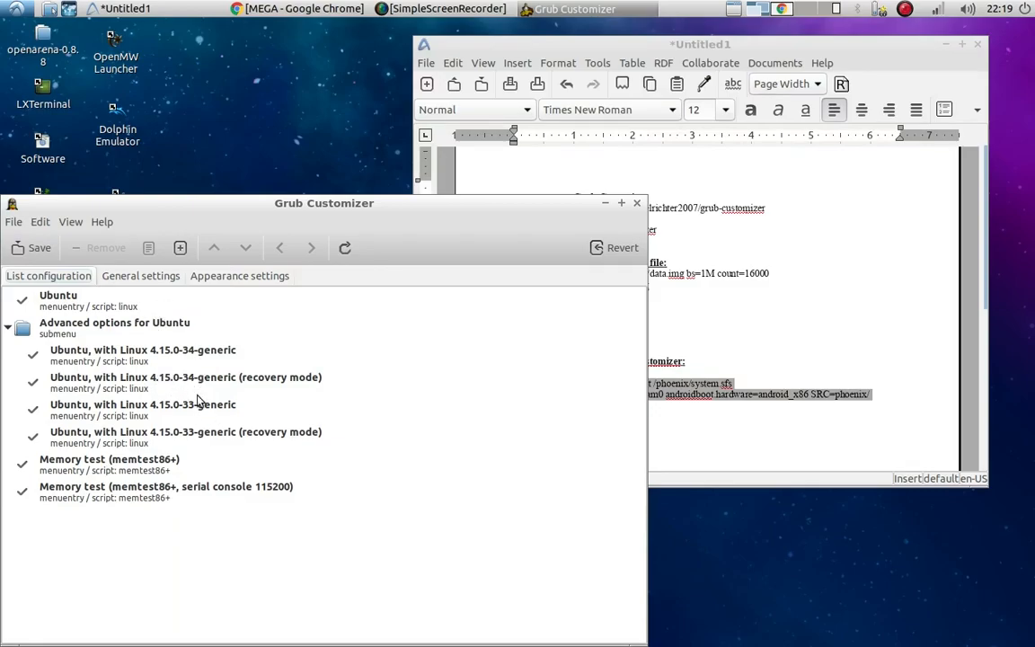
mouse_move(214, 388)
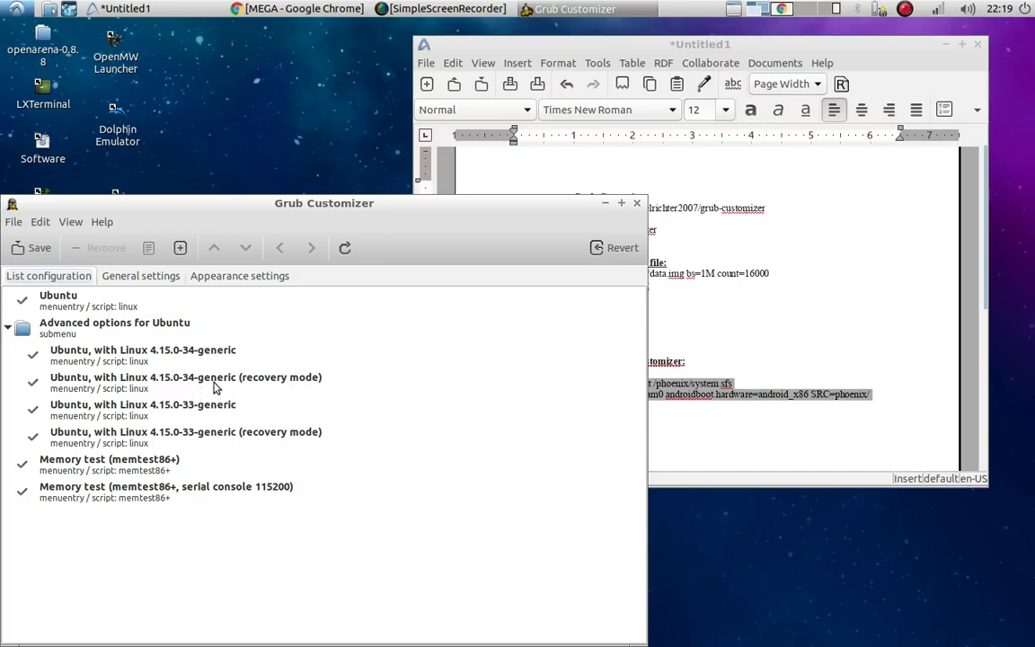
mouse_move(235, 399)
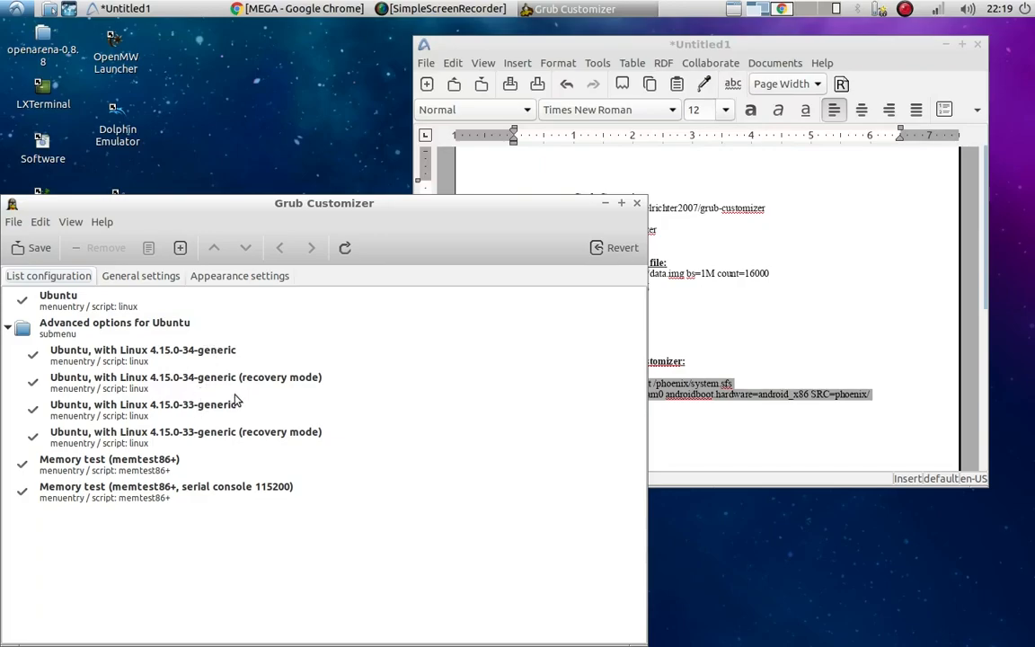
mouse_move(190, 352)
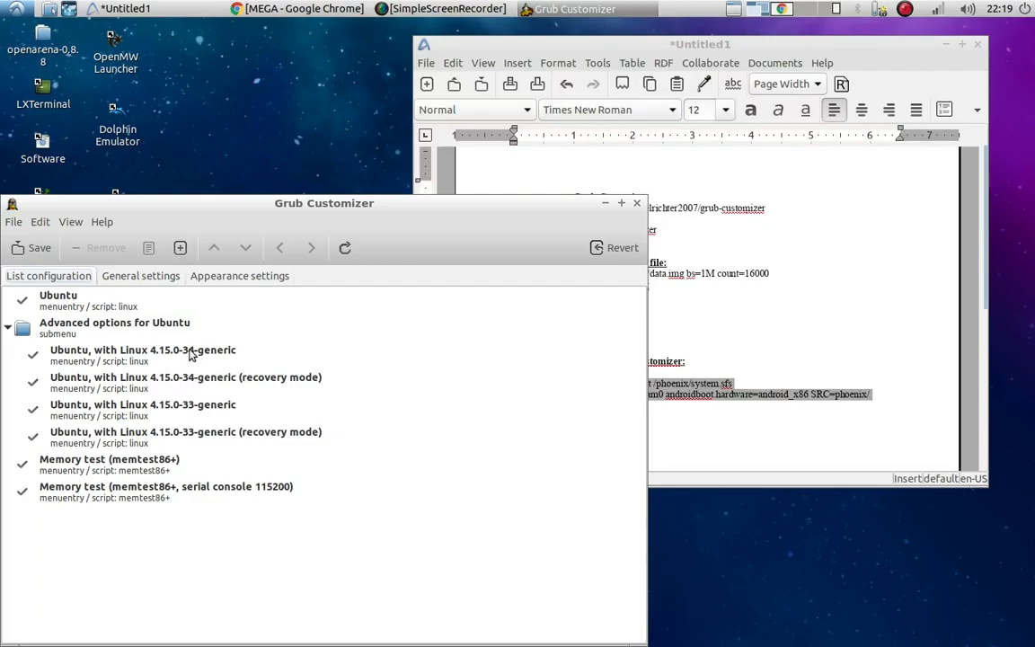
mouse_move(187, 352)
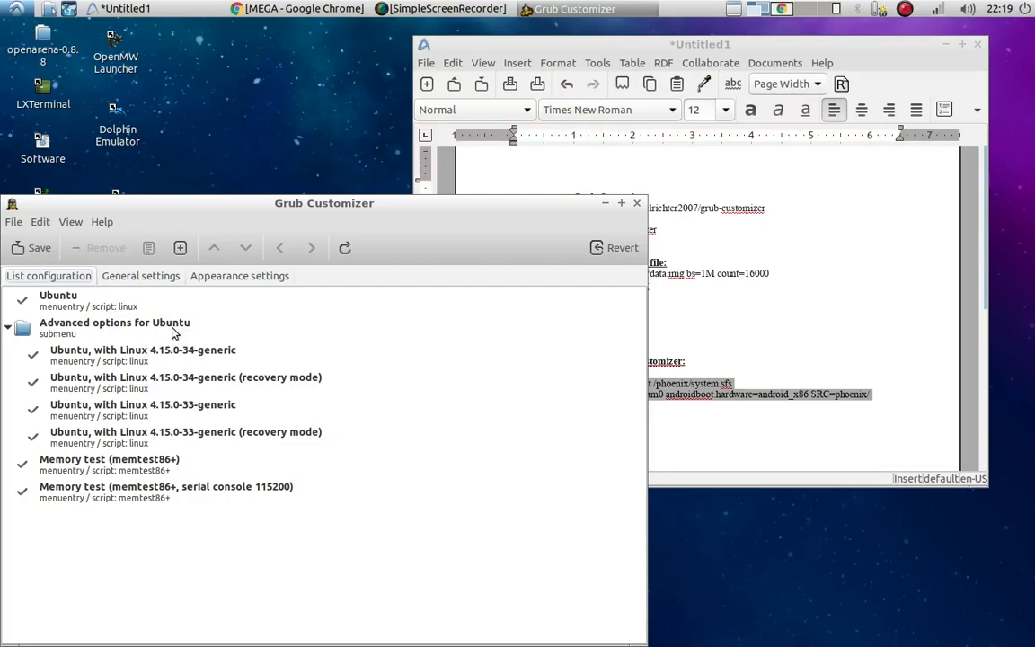
Step: Create a new entry named 'phoenix' of type Other with the pasted Phoenix boot sequence and save it
left_click(179, 248)
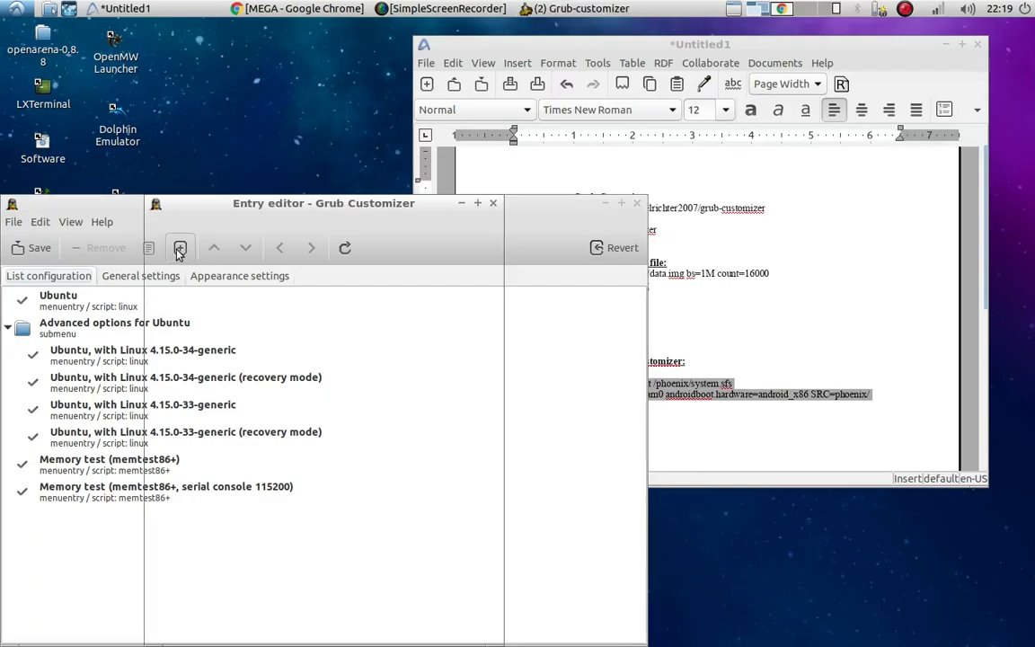
left_click(180, 248)
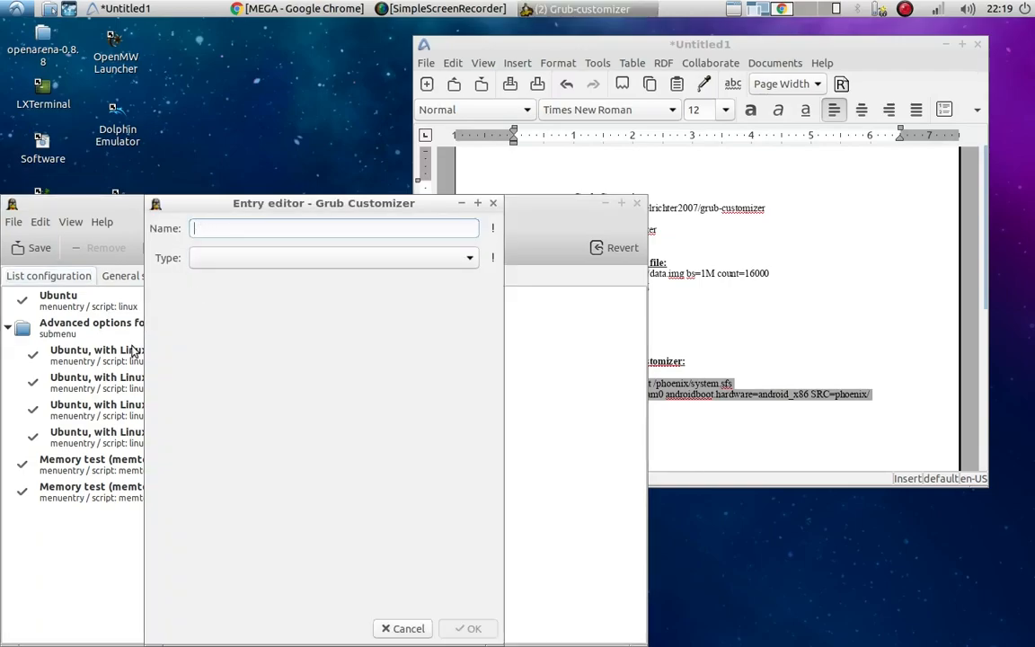
type("phoenix")
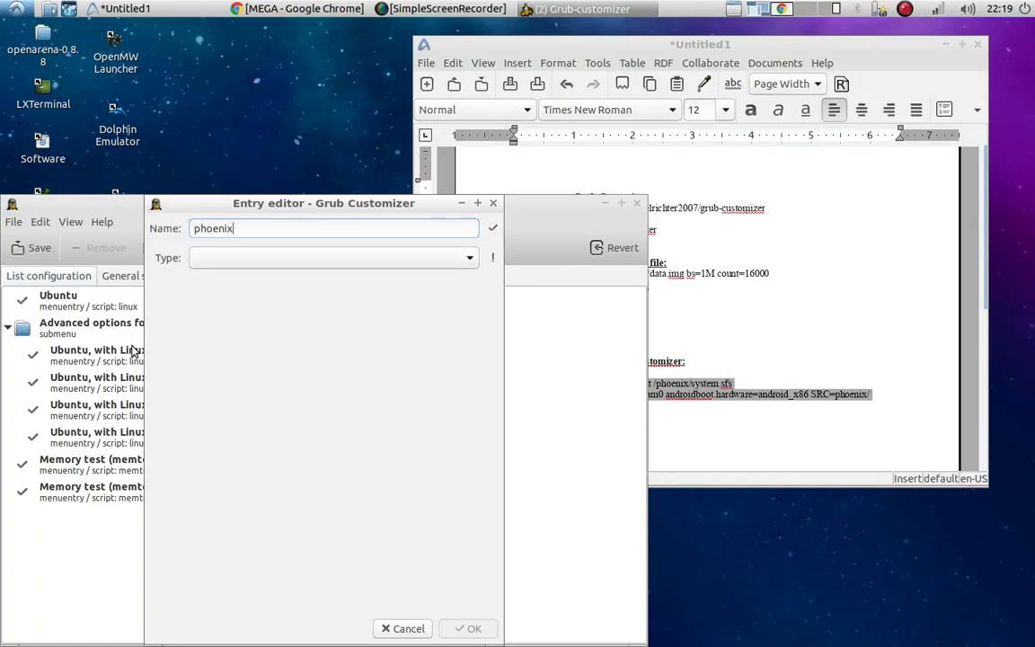
mouse_move(442, 287)
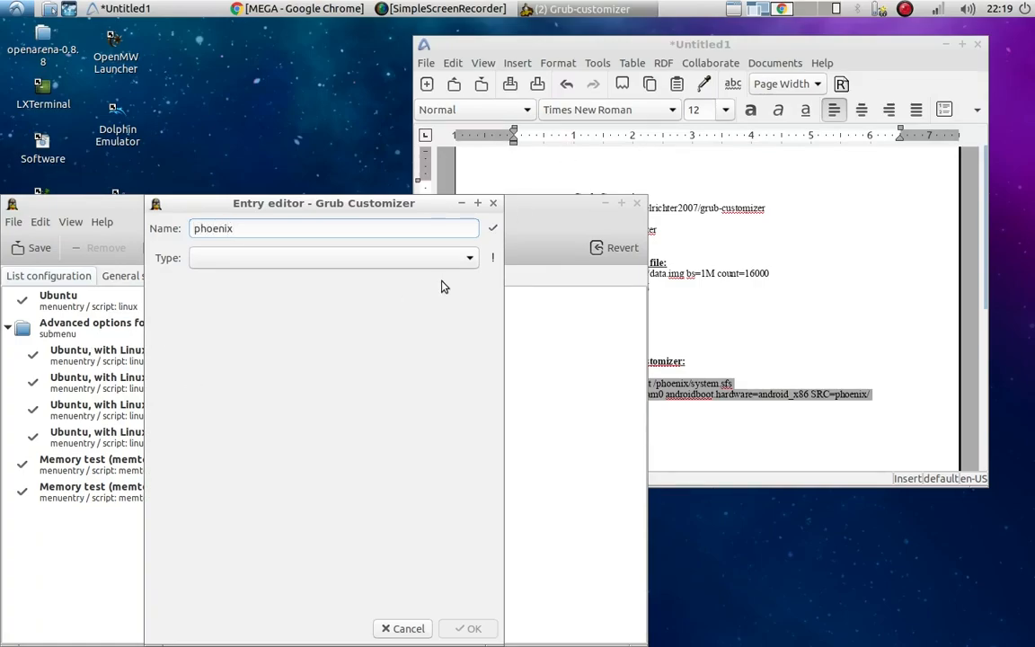
left_click(467, 259)
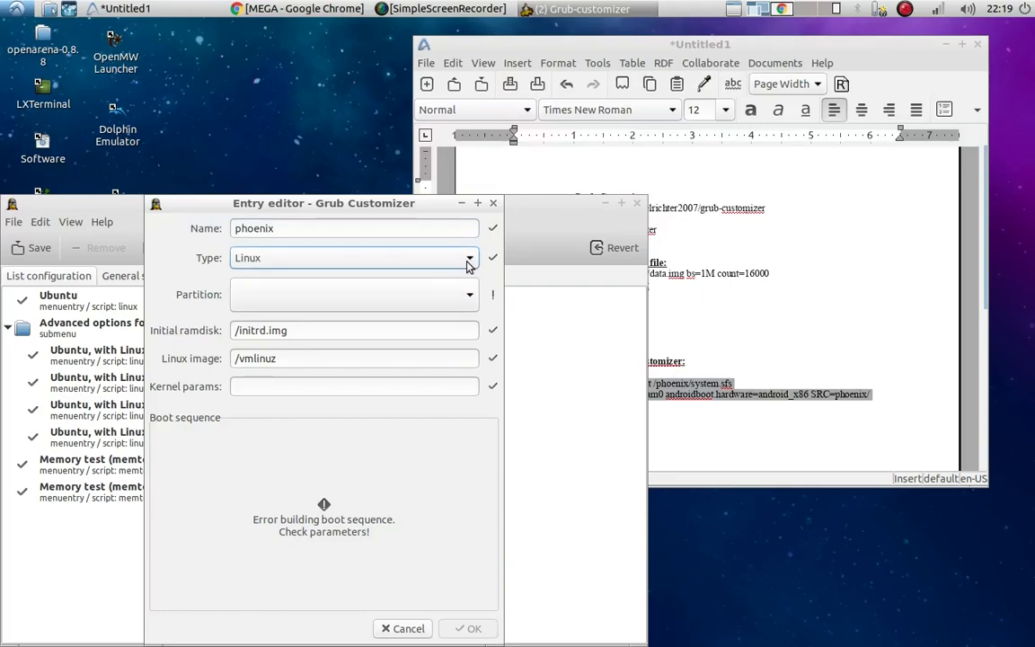
left_click(467, 259)
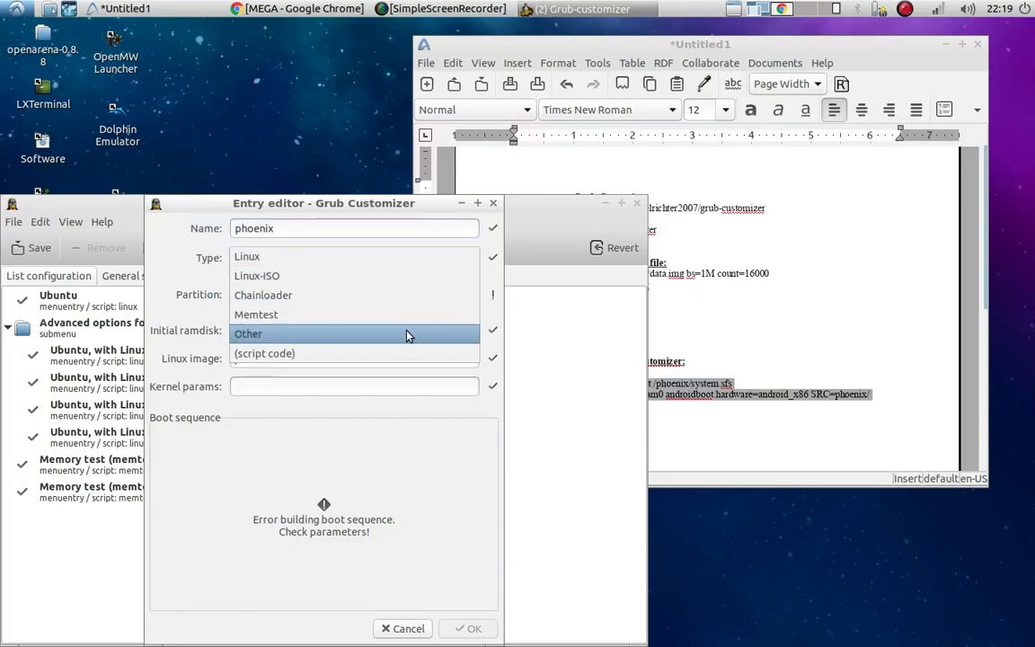
left_click(248, 332)
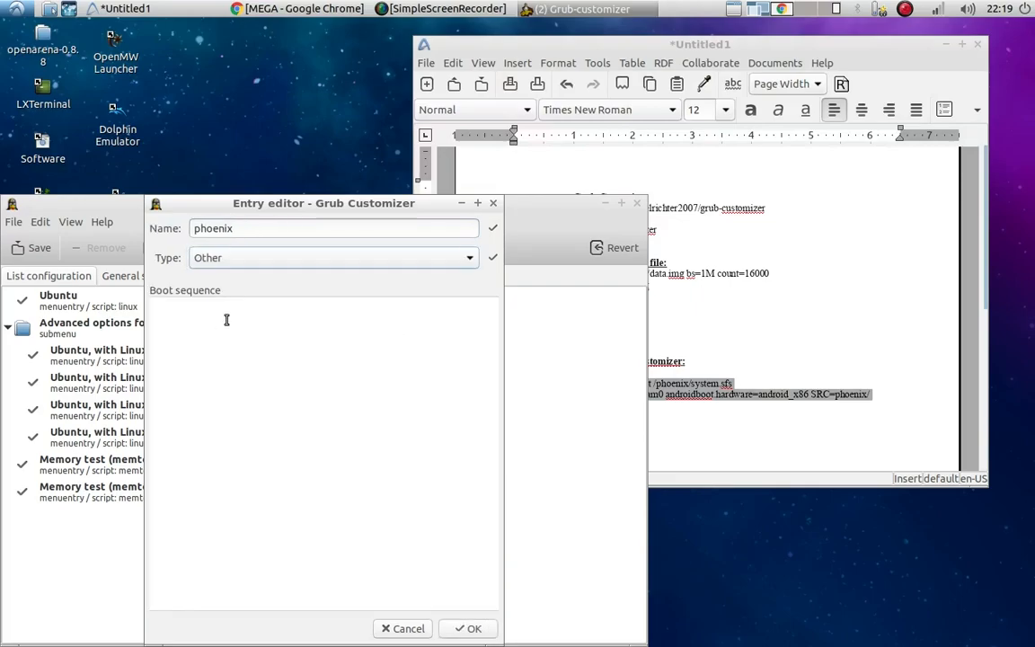
mouse_move(162, 306)
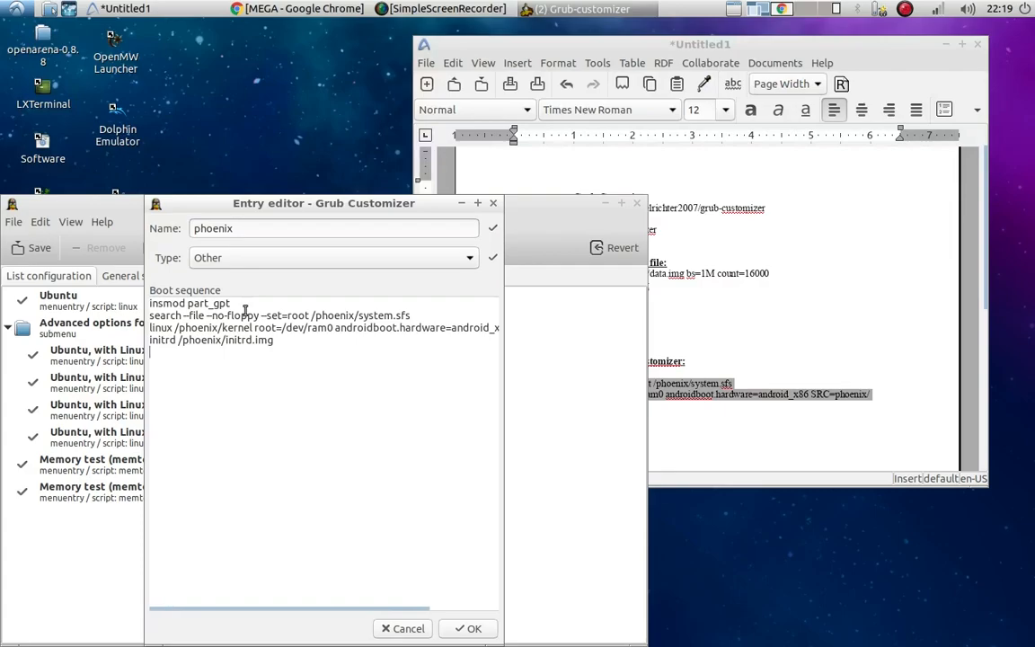
left_click(468, 629)
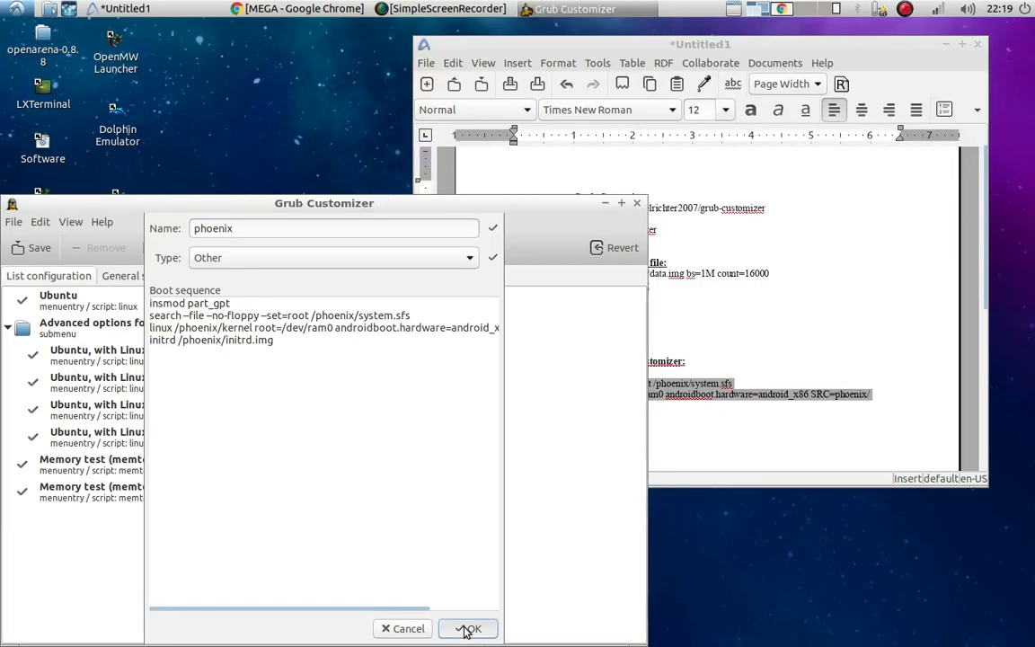
left_click(467, 629)
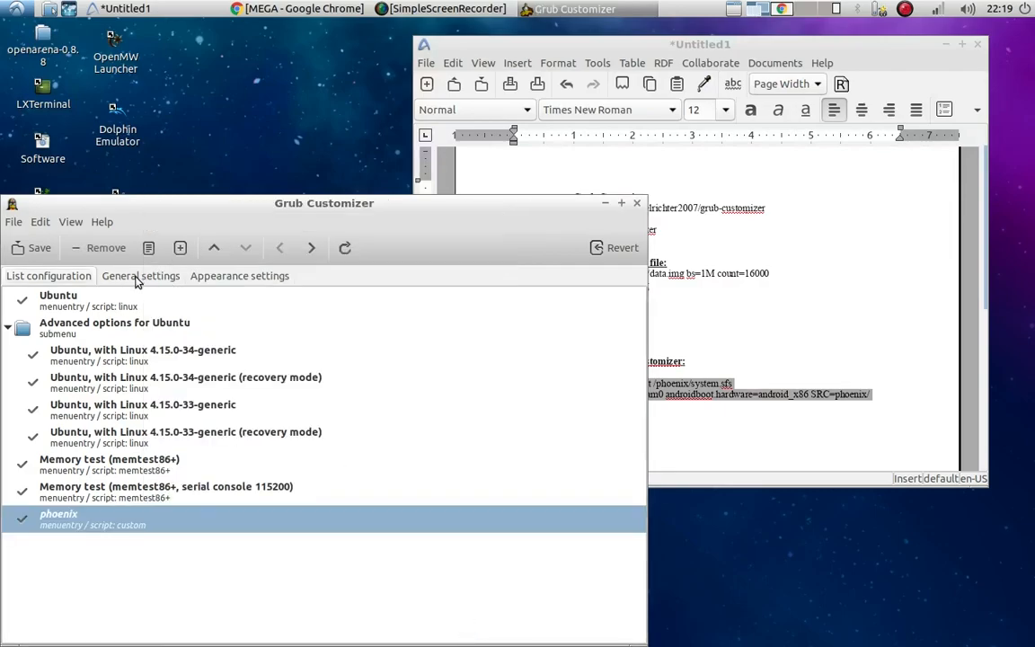
Step: In General settings choose Ubuntu as the predefined default entry and open advanced settings
left_click(141, 277)
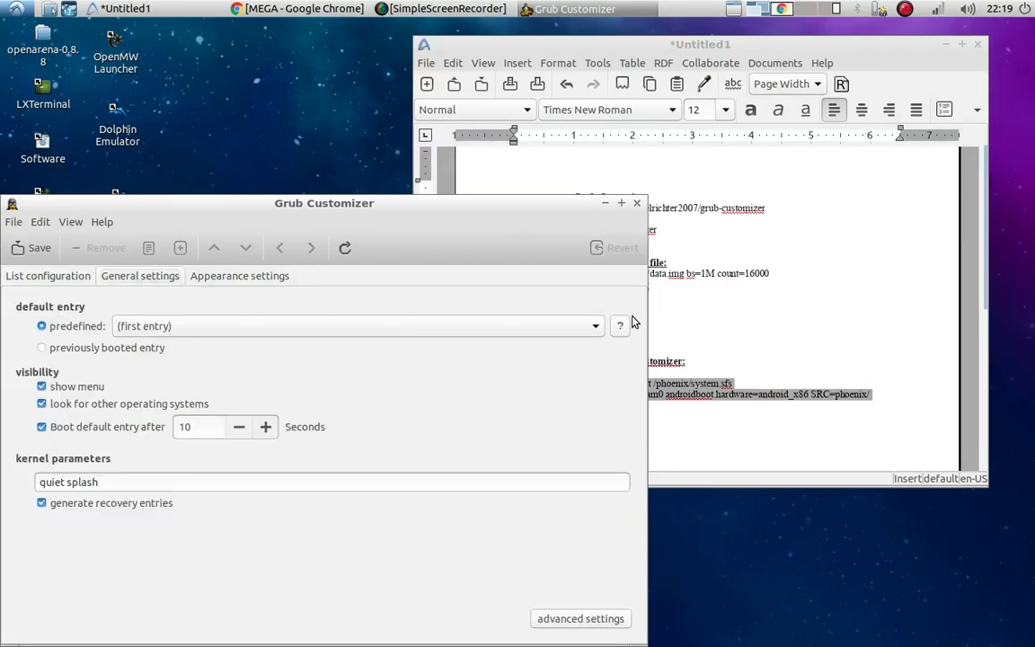
left_click(594, 325)
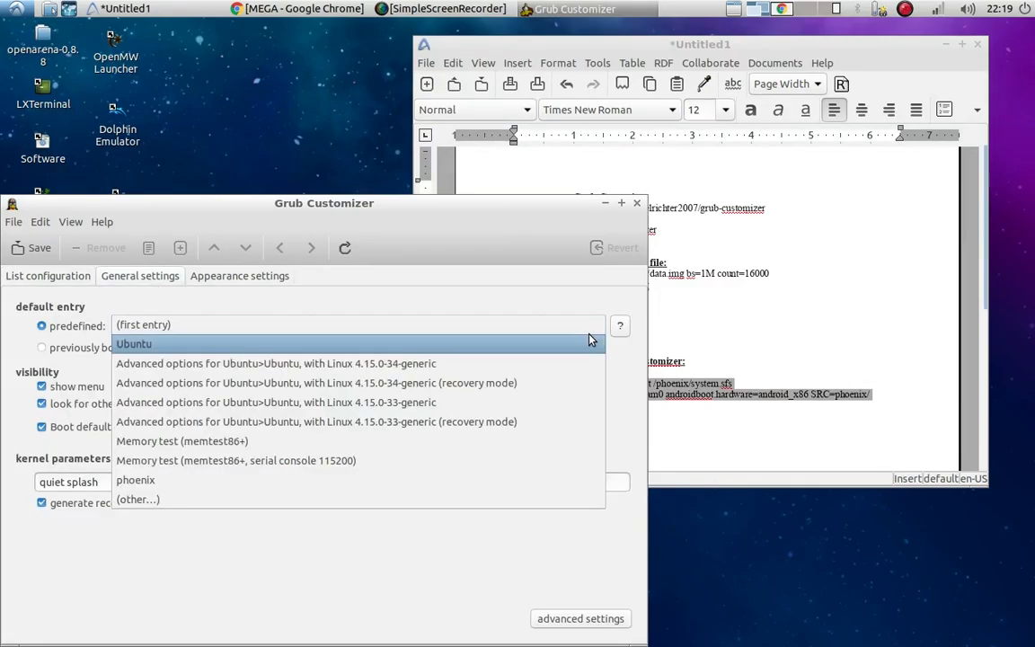
mouse_move(556, 356)
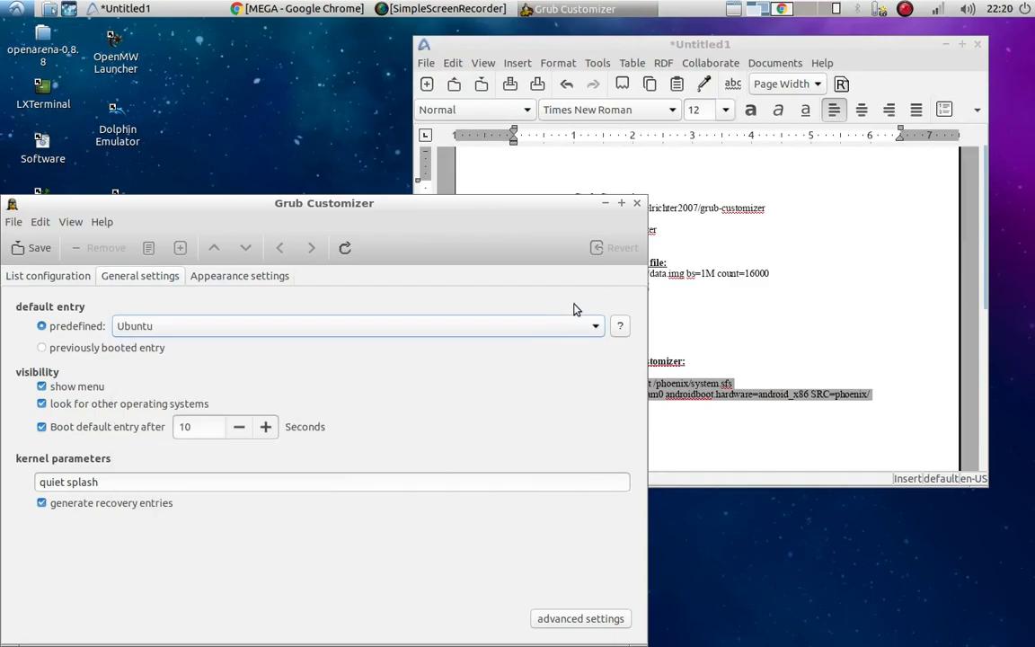
mouse_move(302, 343)
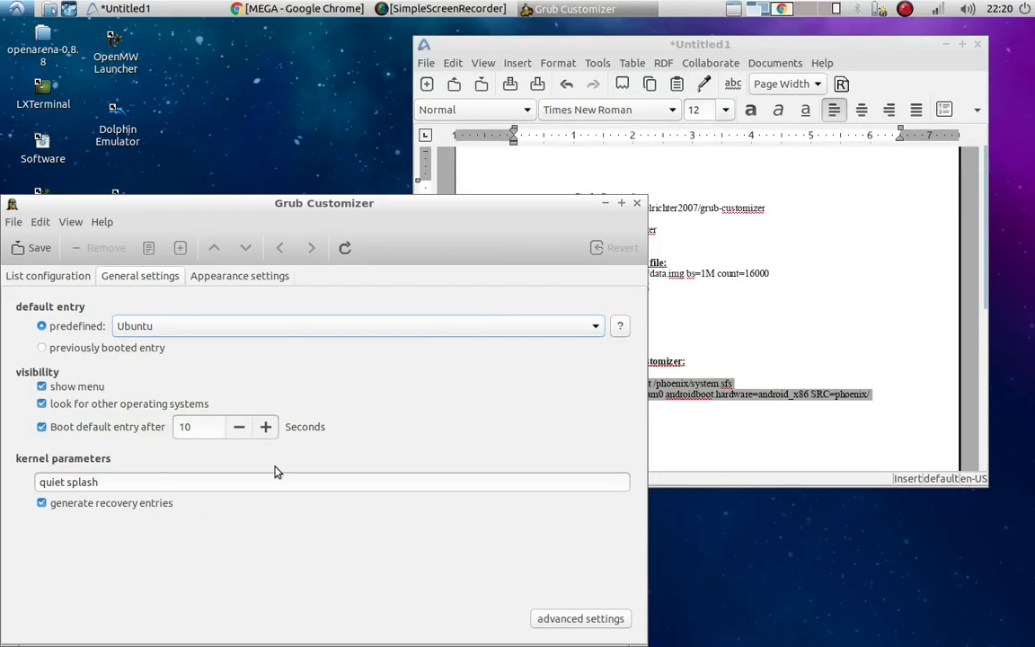
mouse_move(244, 448)
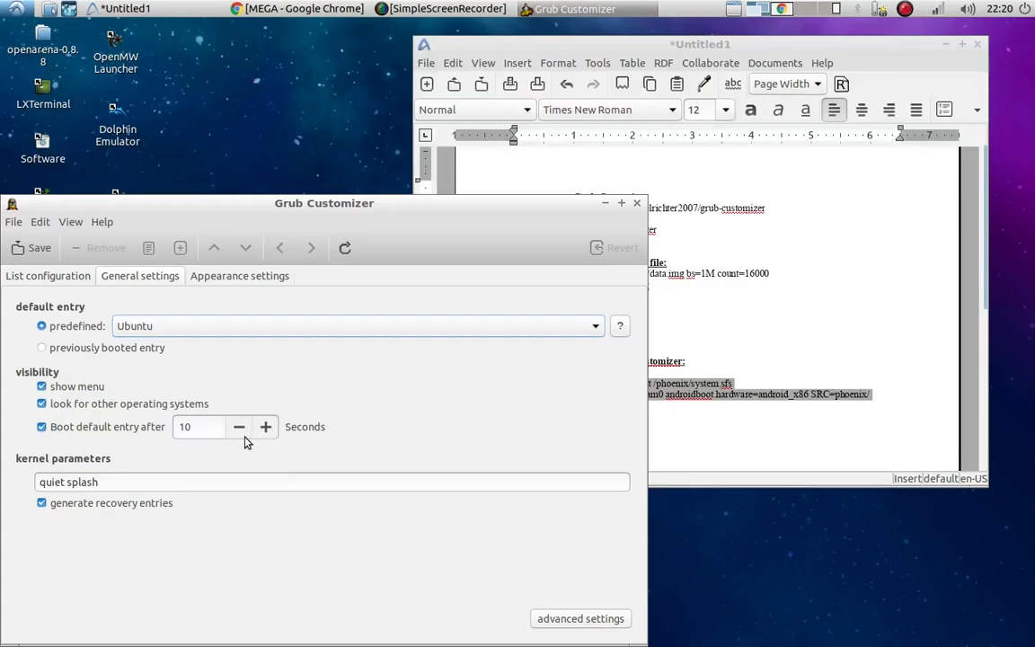
mouse_move(237, 333)
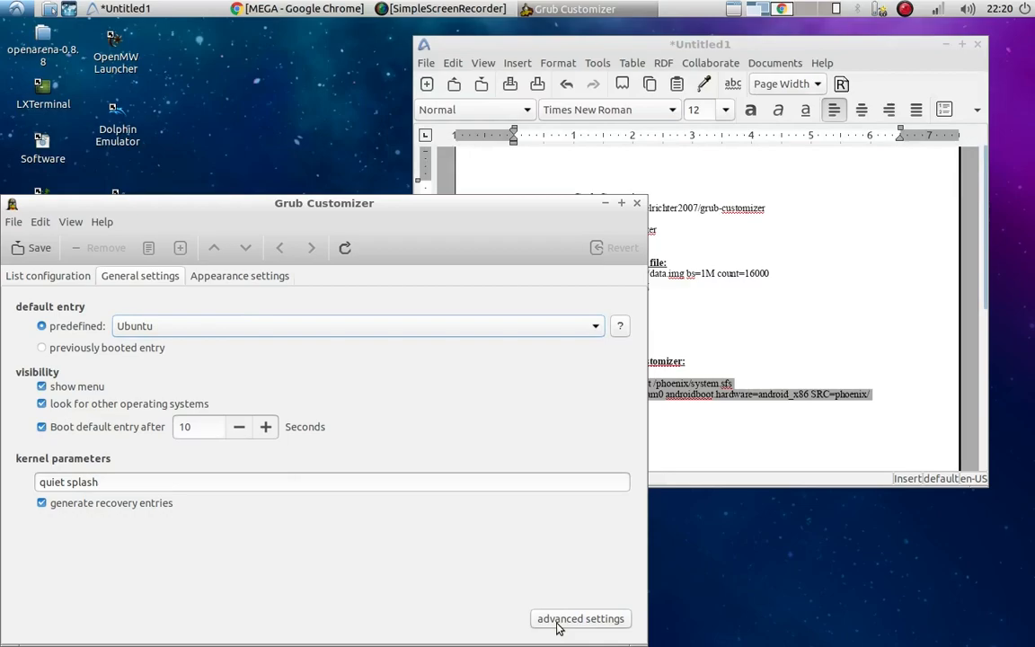
left_click(578, 618)
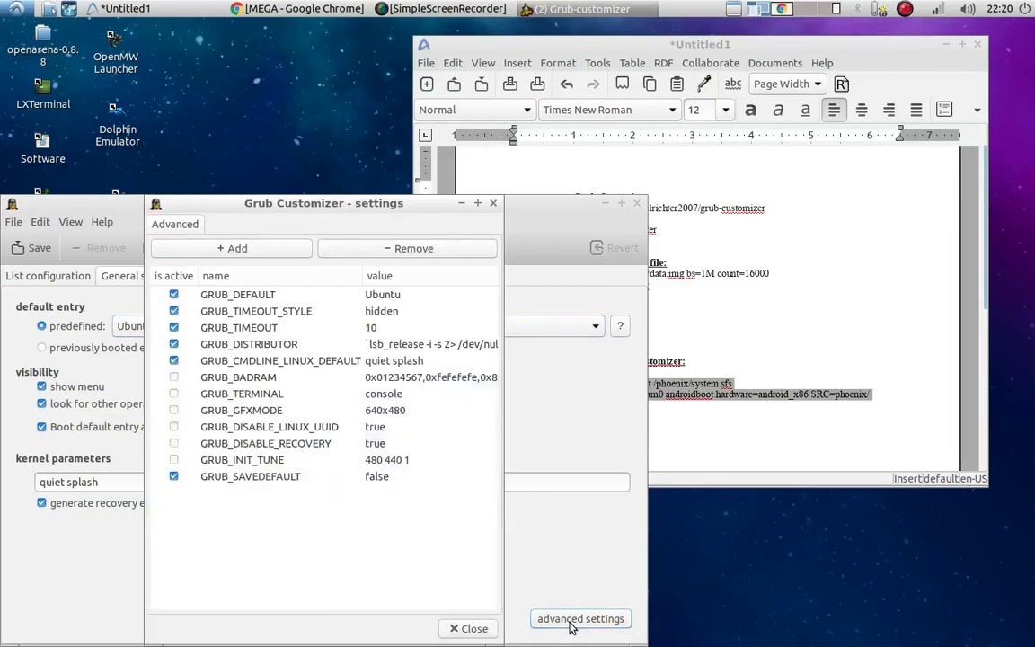